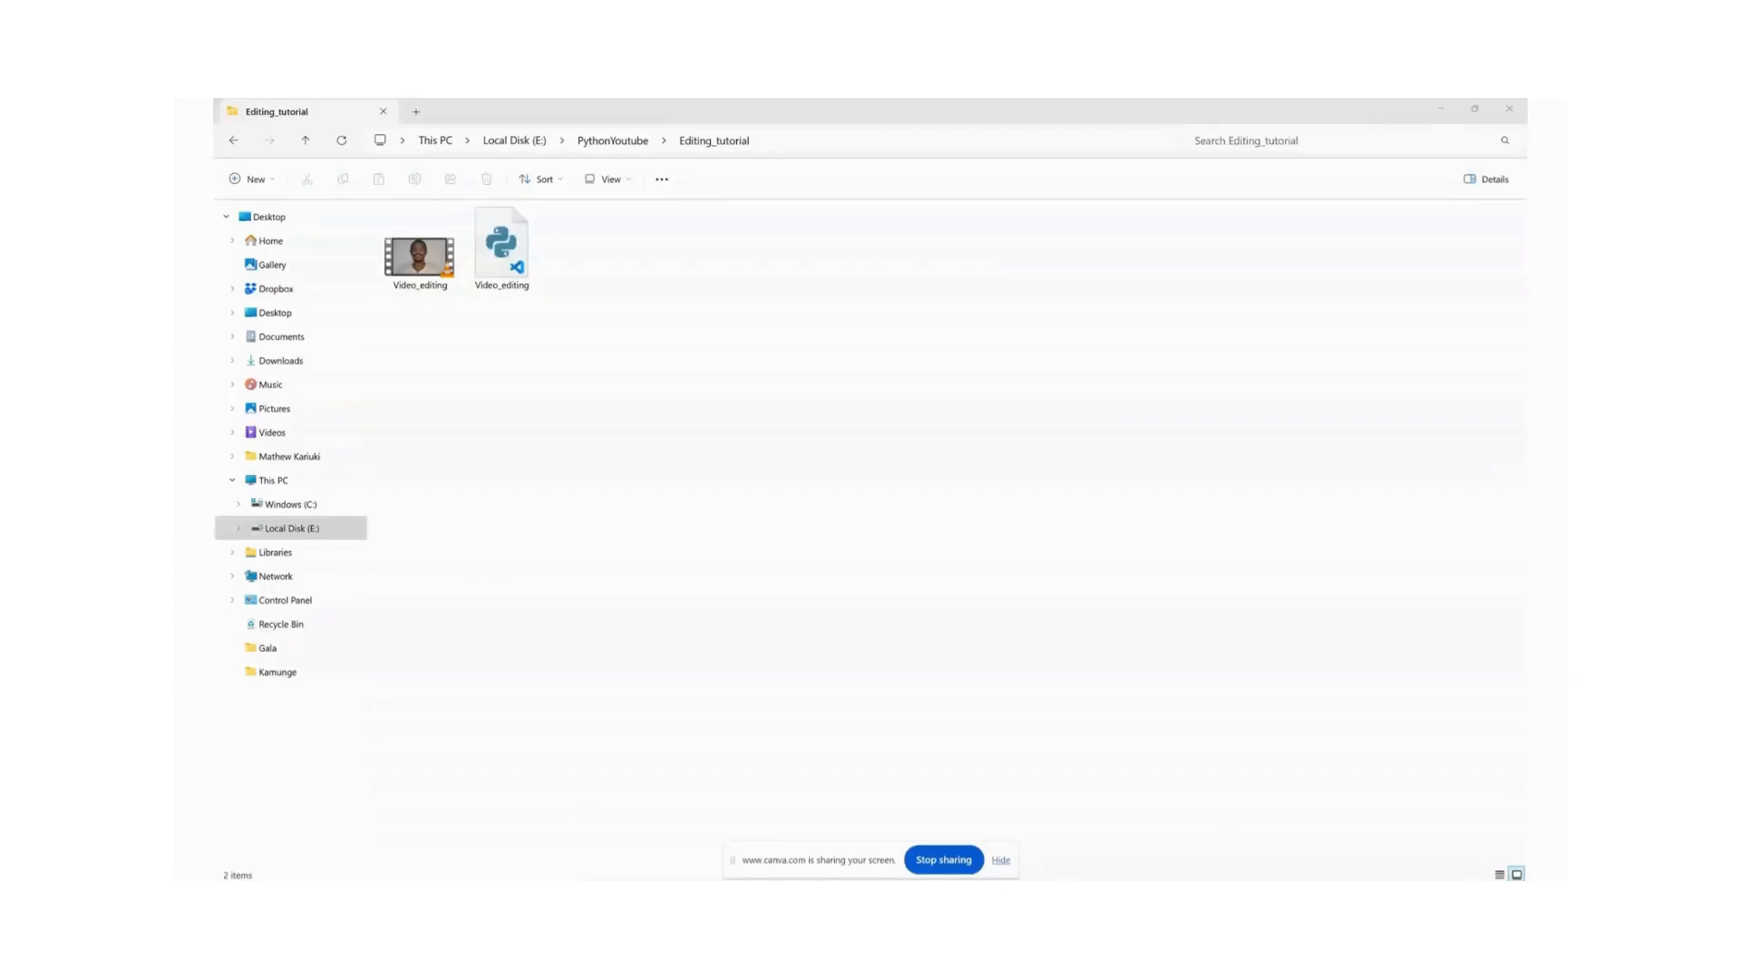
mouse_move(514, 336)
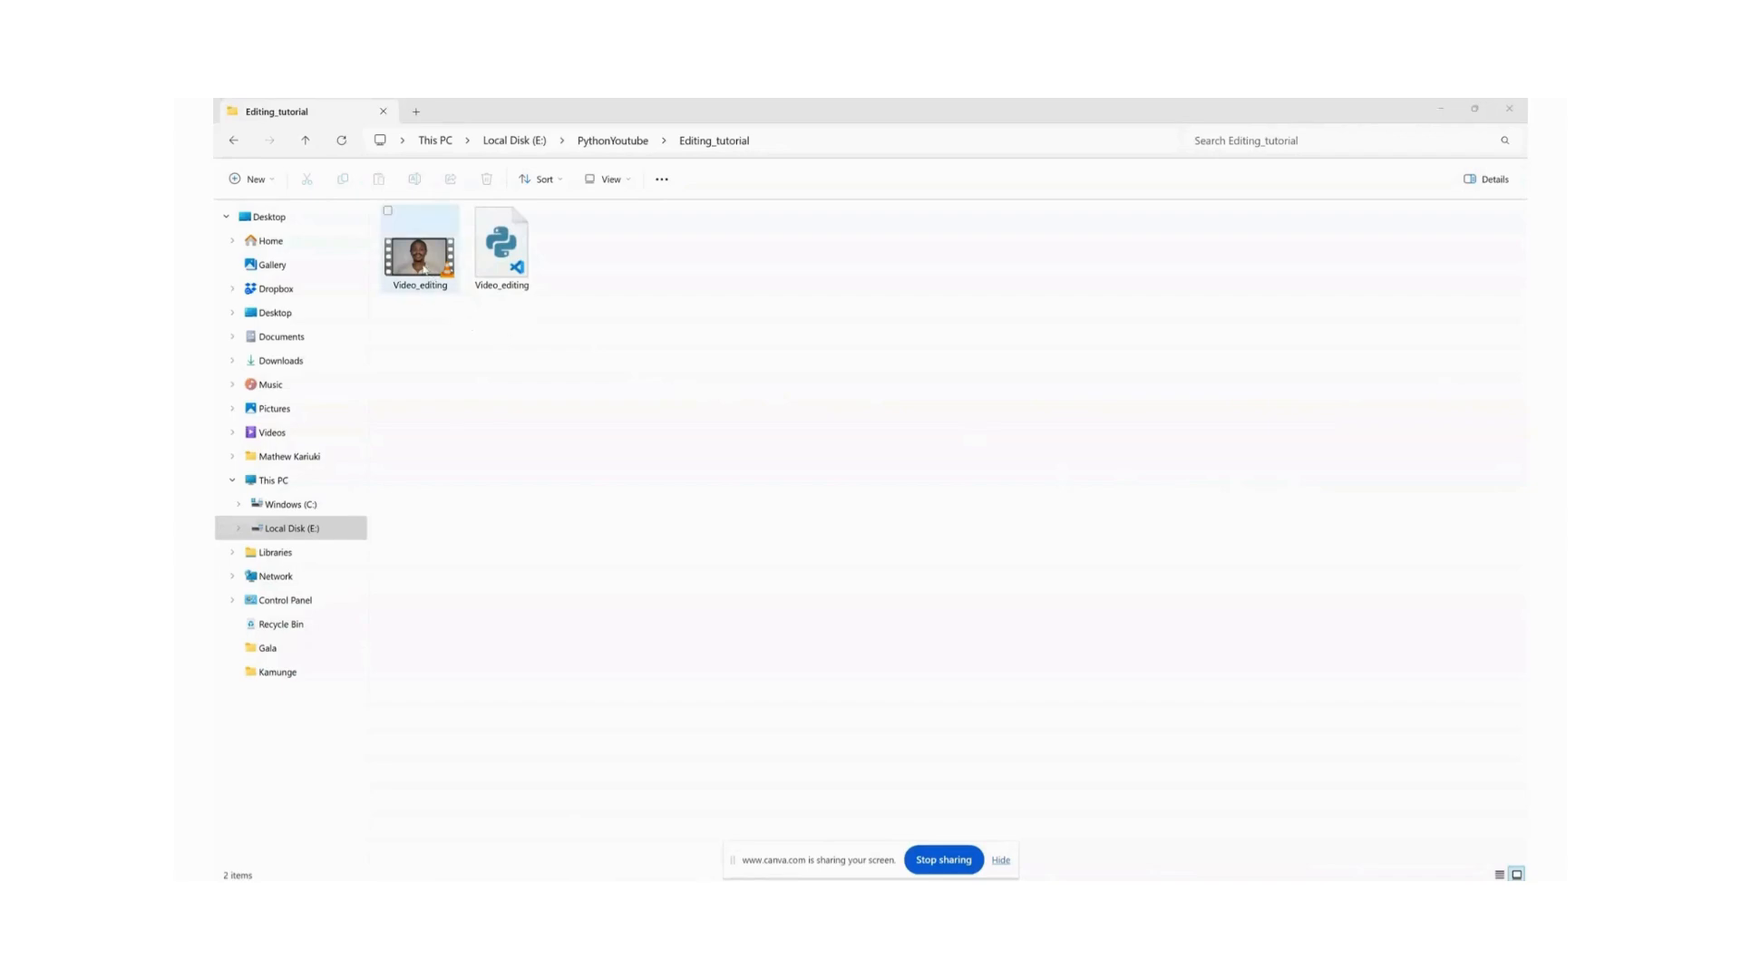
Show Video_editing's details in the Details pane: 00:01:44 length, 55.6 MB size
left_click(419, 245)
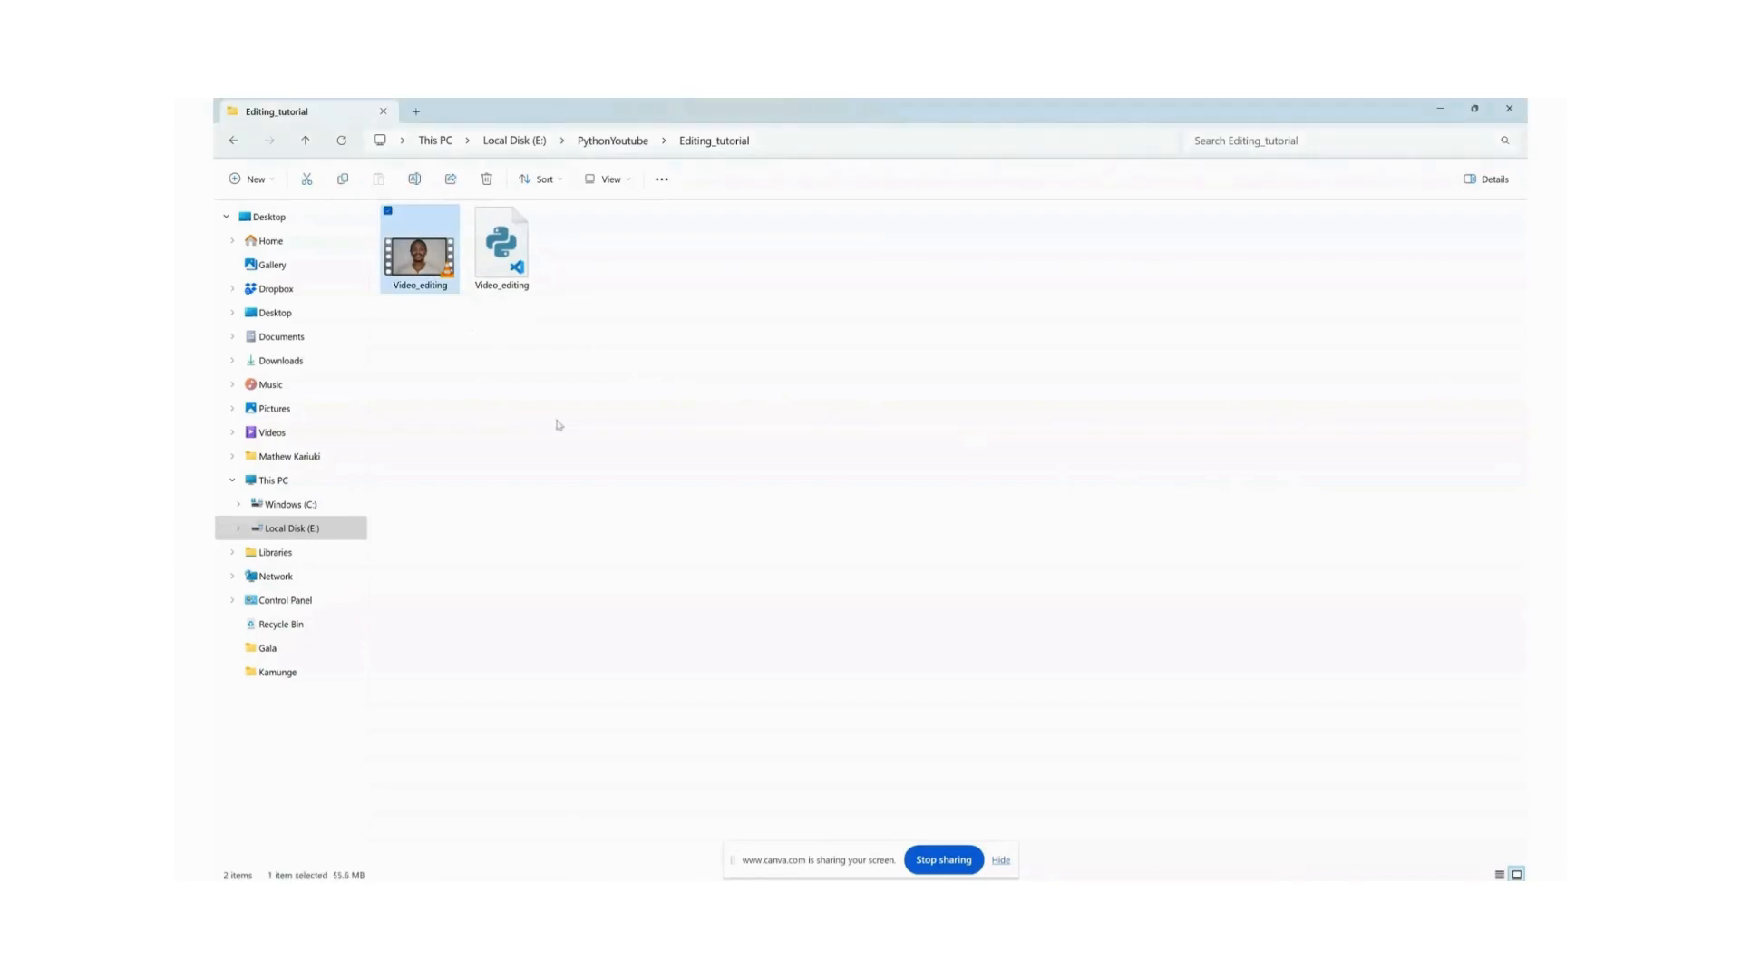
mouse_move(657, 196)
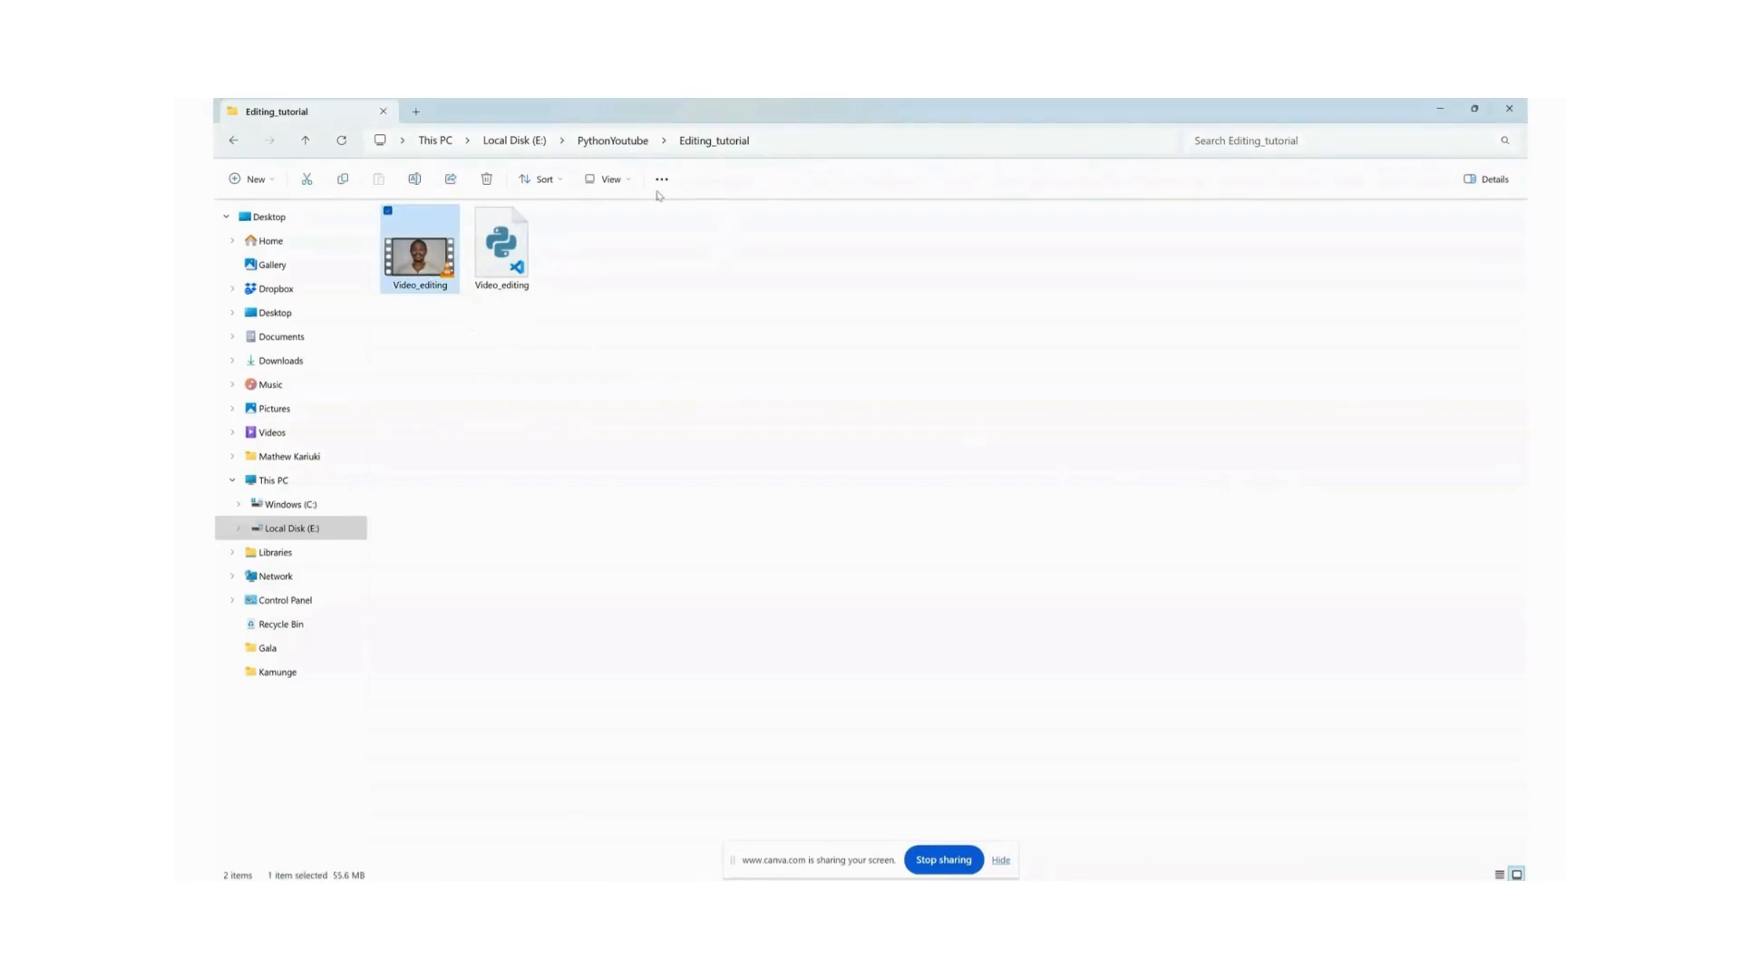
mouse_move(742, 296)
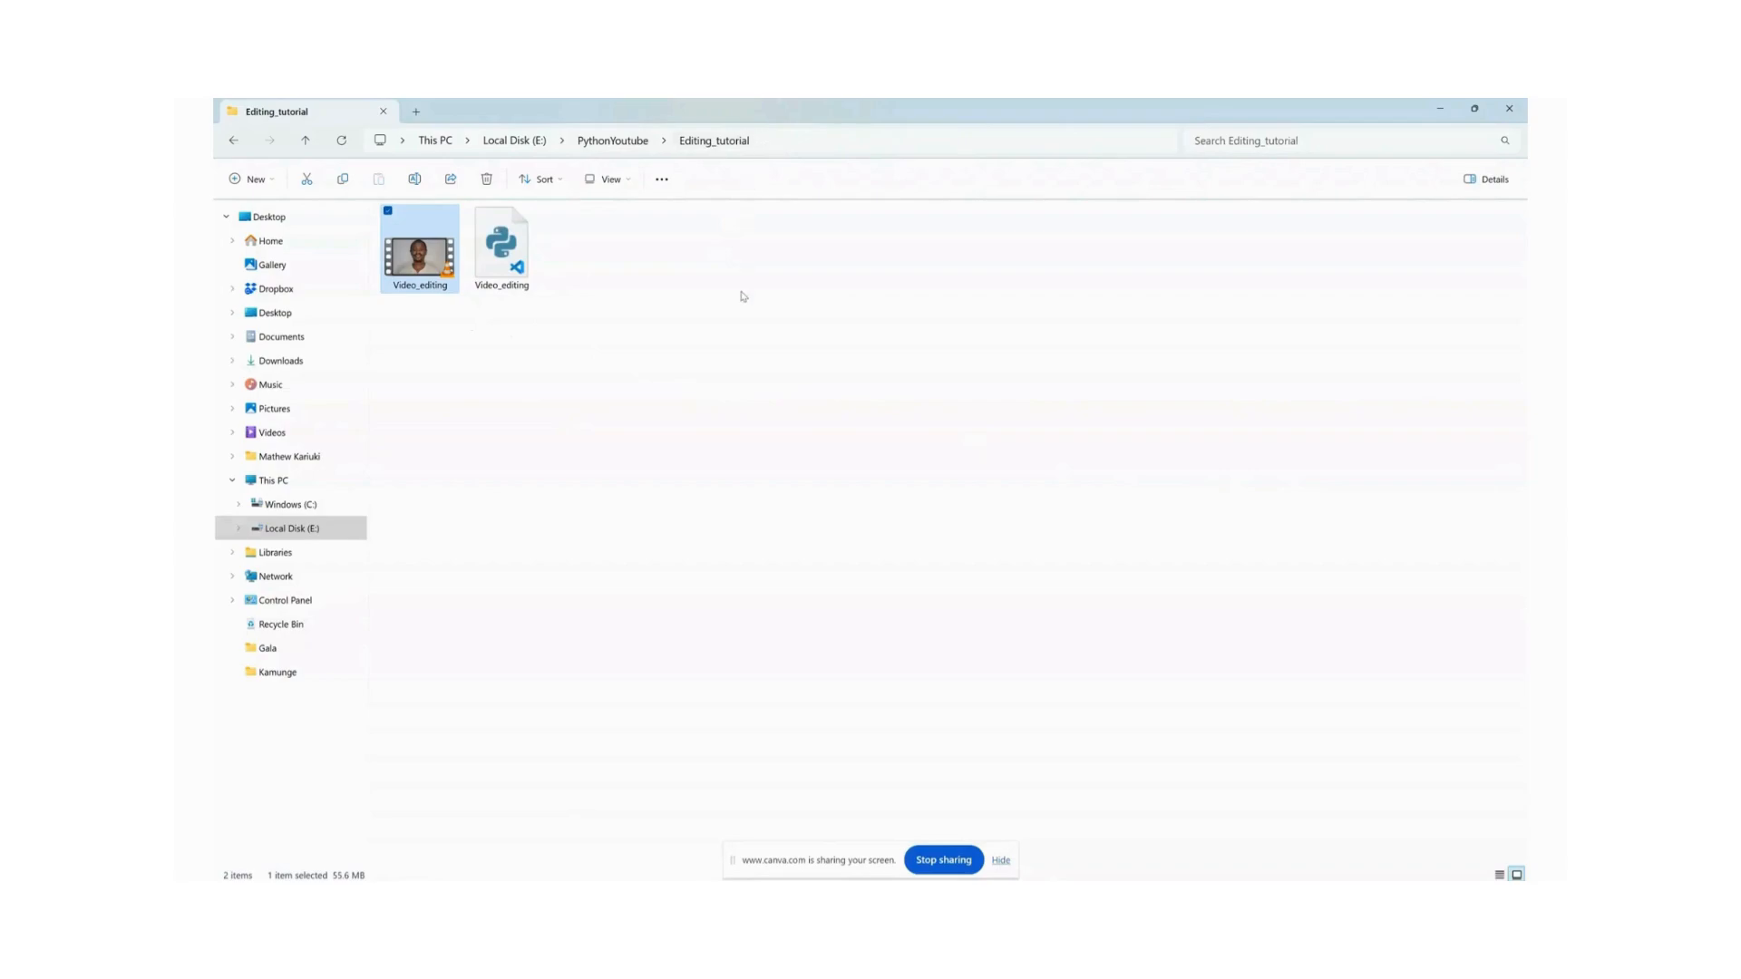
left_click(604, 476)
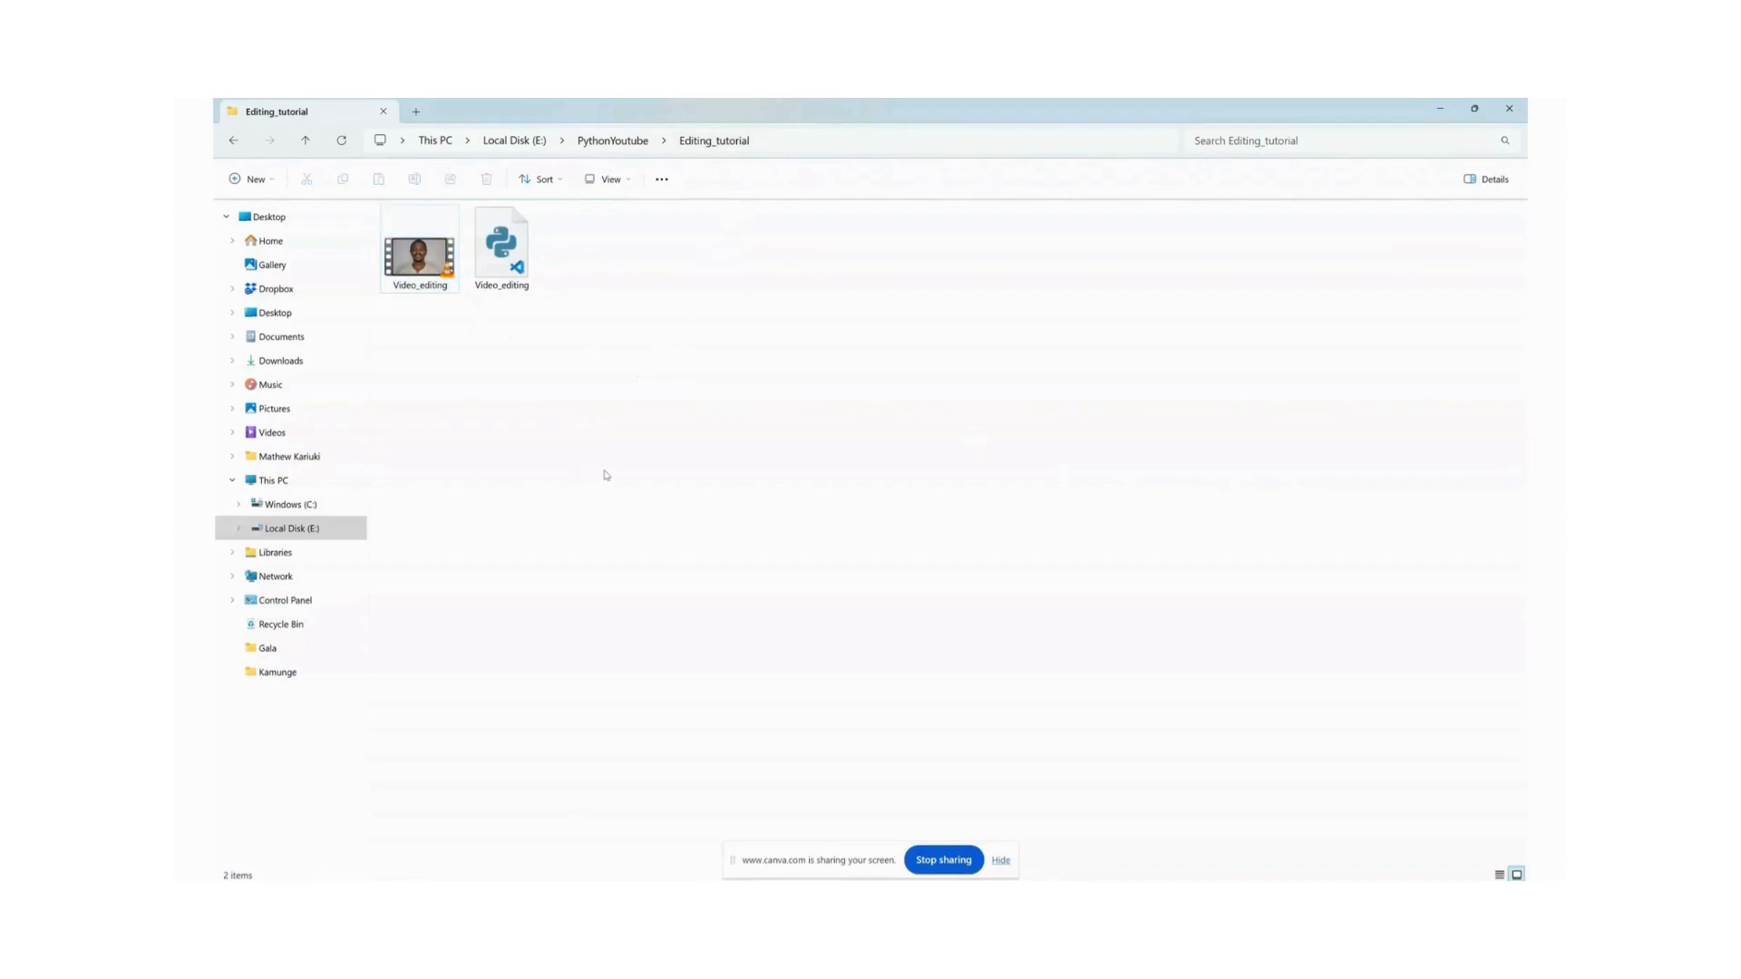
left_click(722, 140)
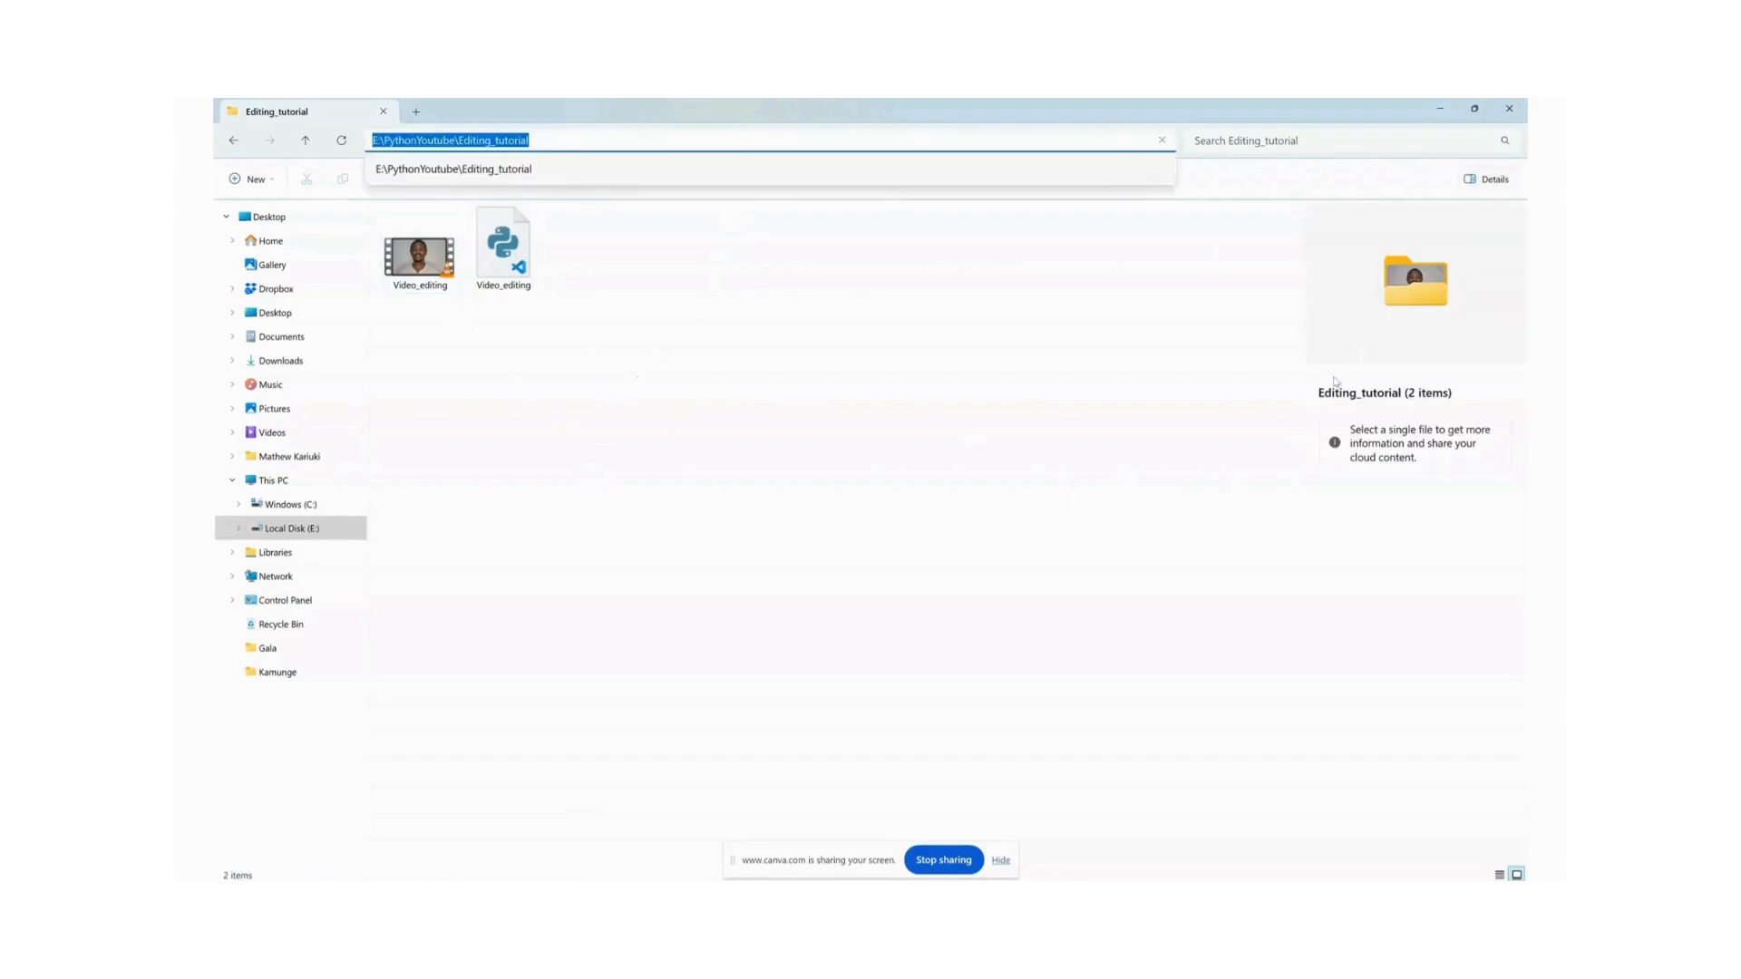
left_click(419, 247)
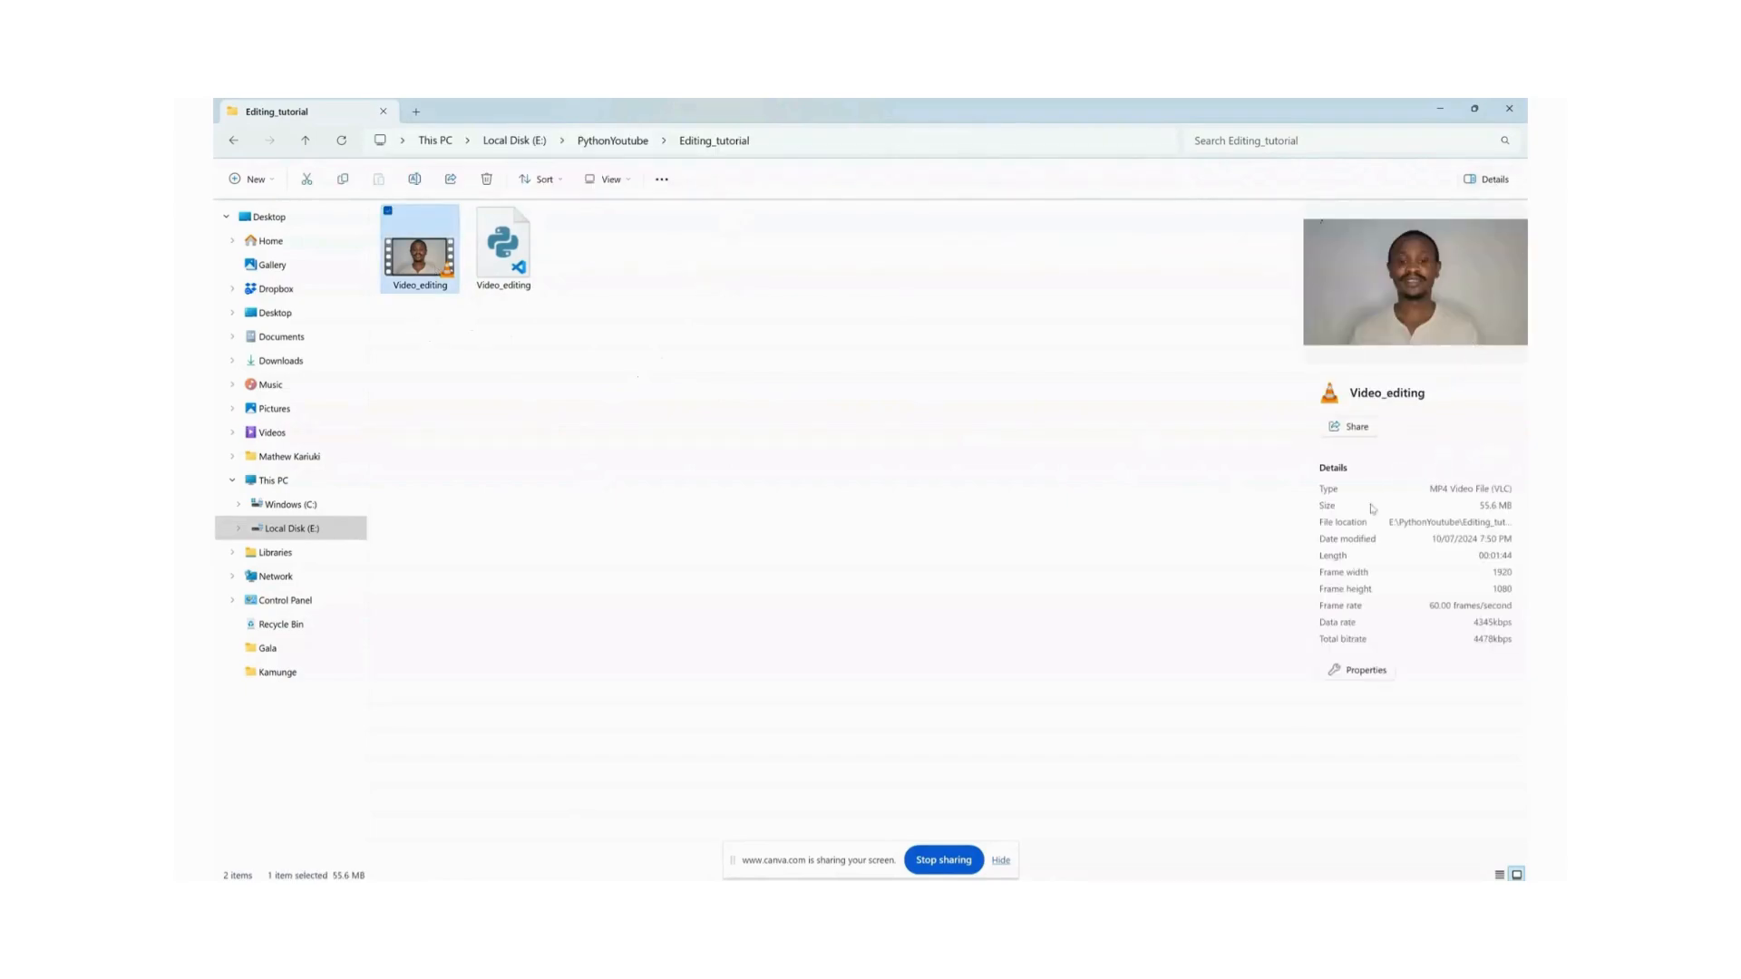
mouse_move(1493, 571)
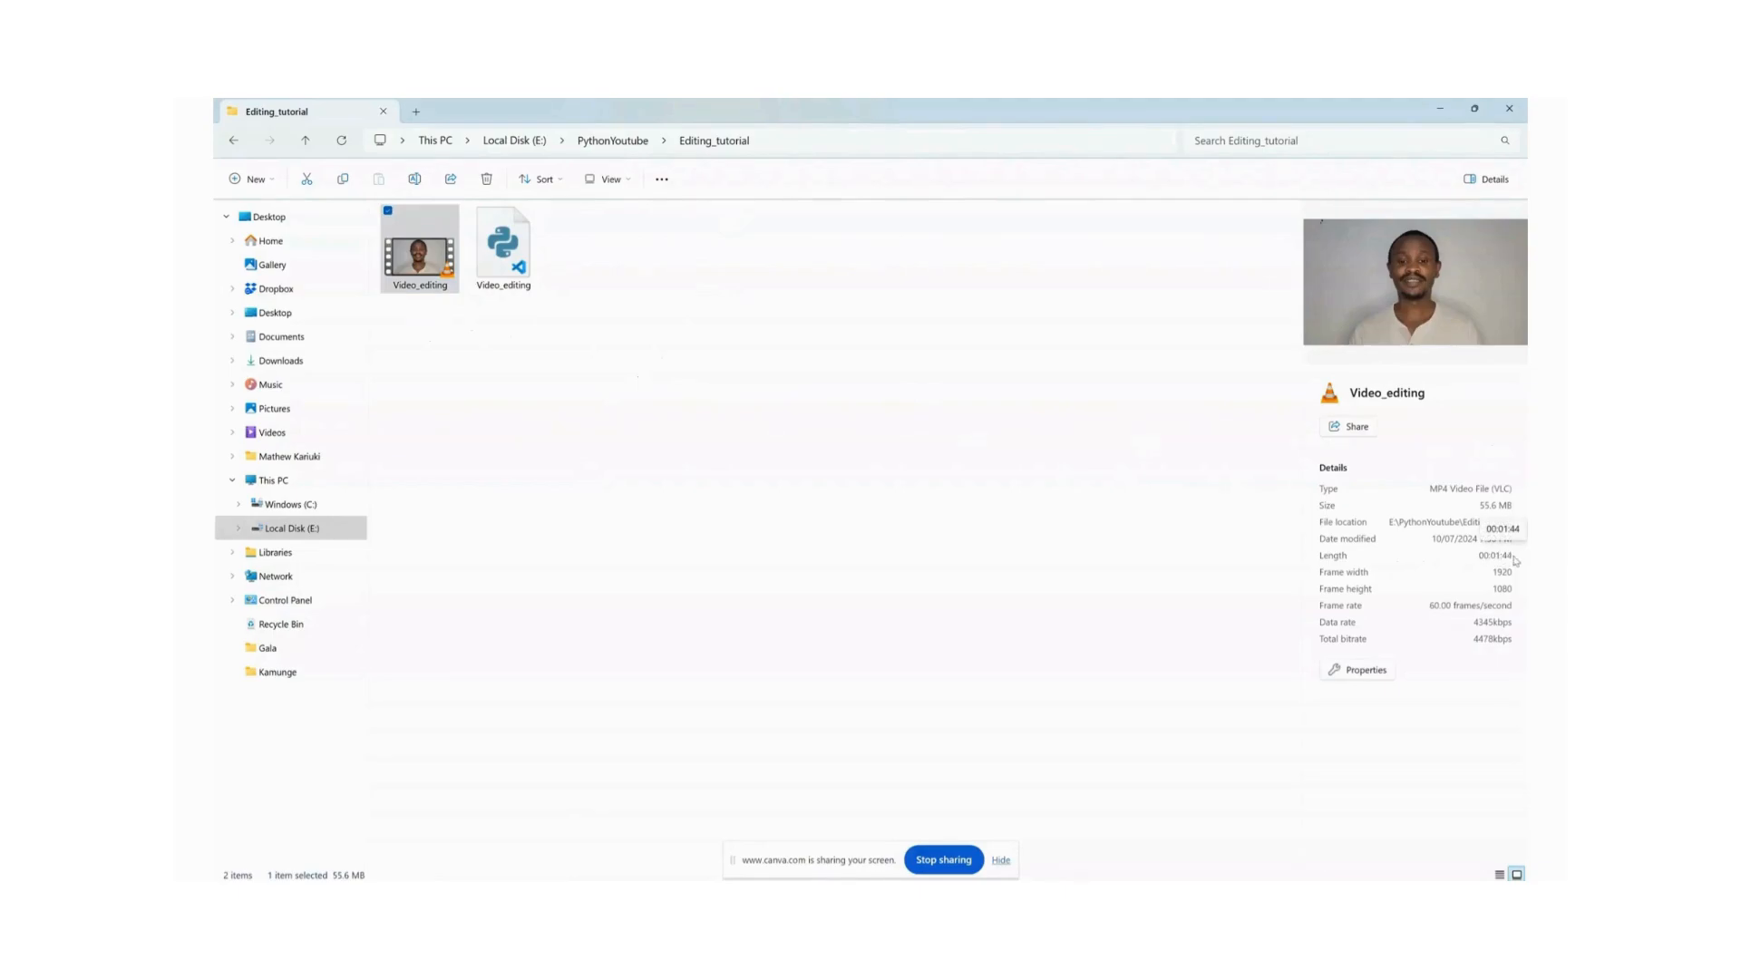
mouse_move(555, 381)
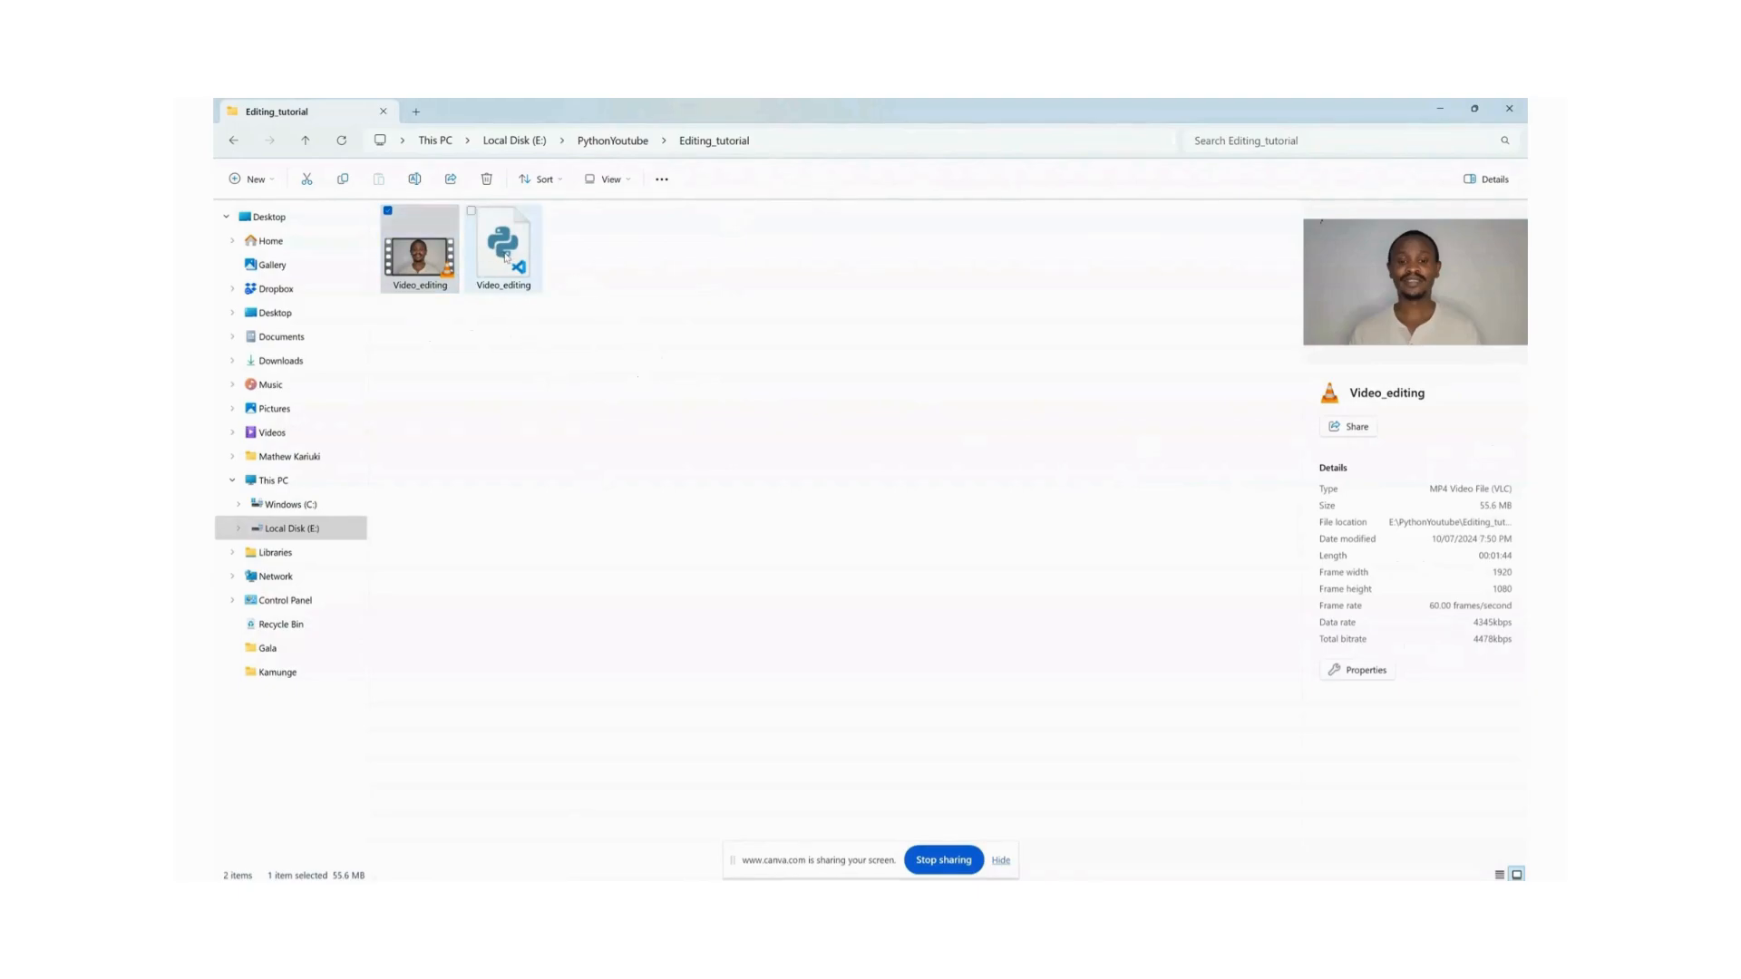
left_click(502, 242)
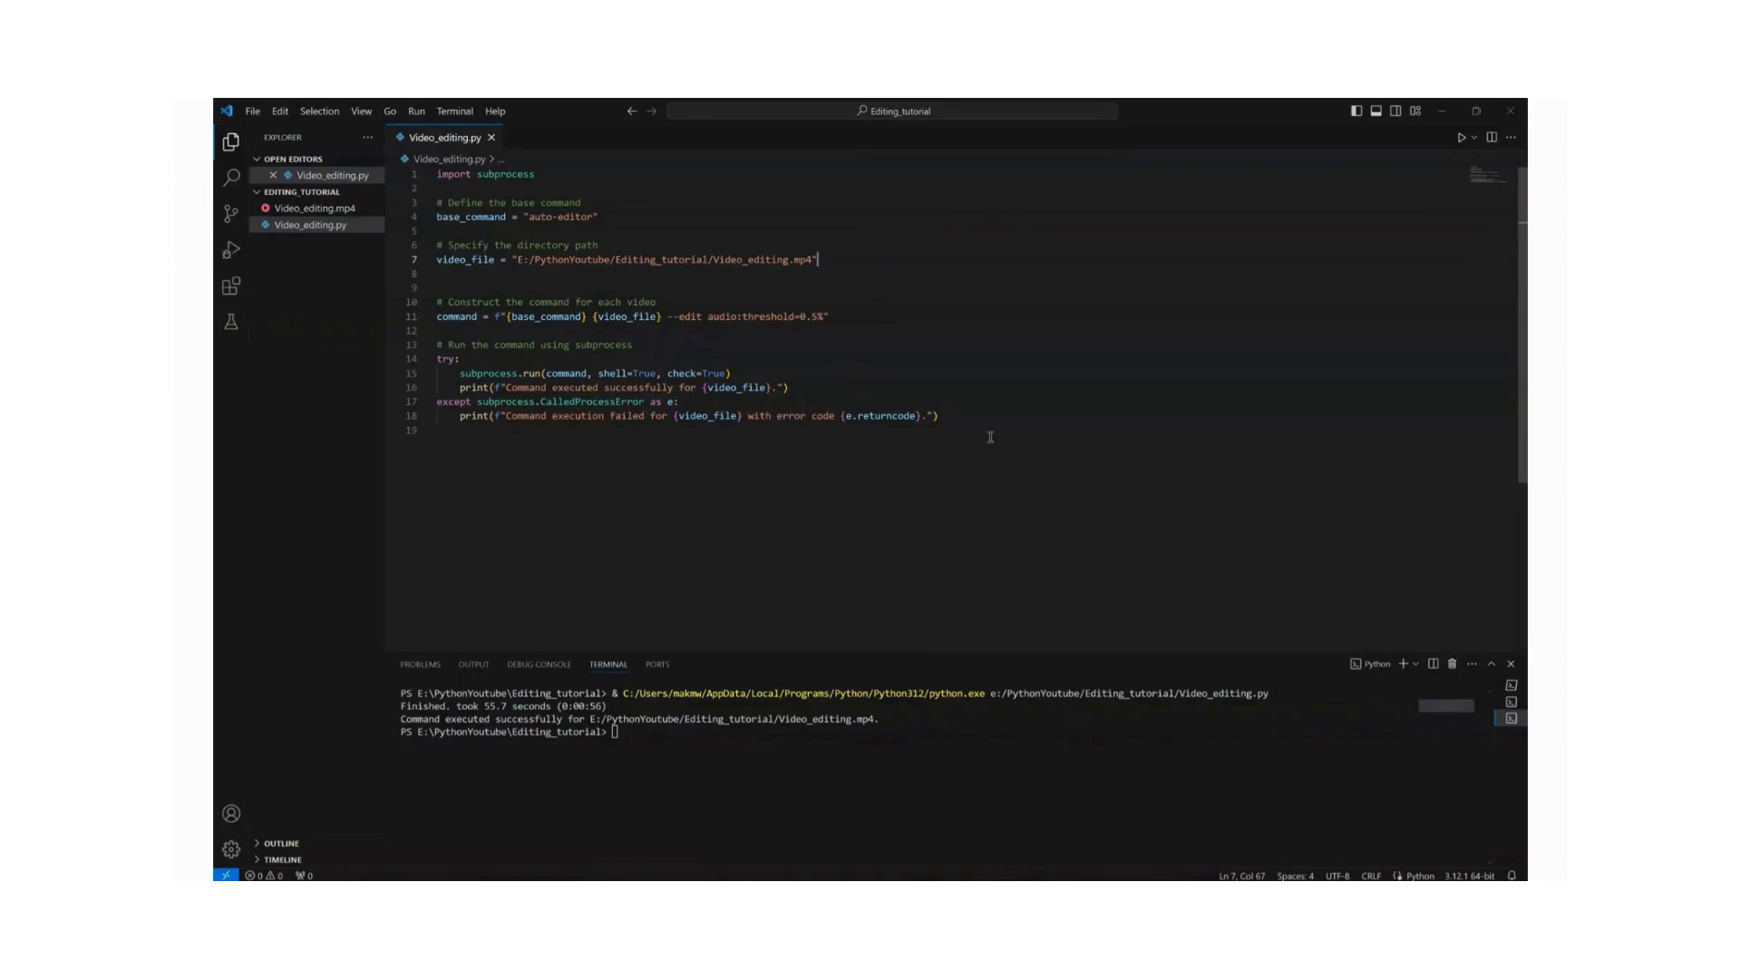
mouse_move(892, 408)
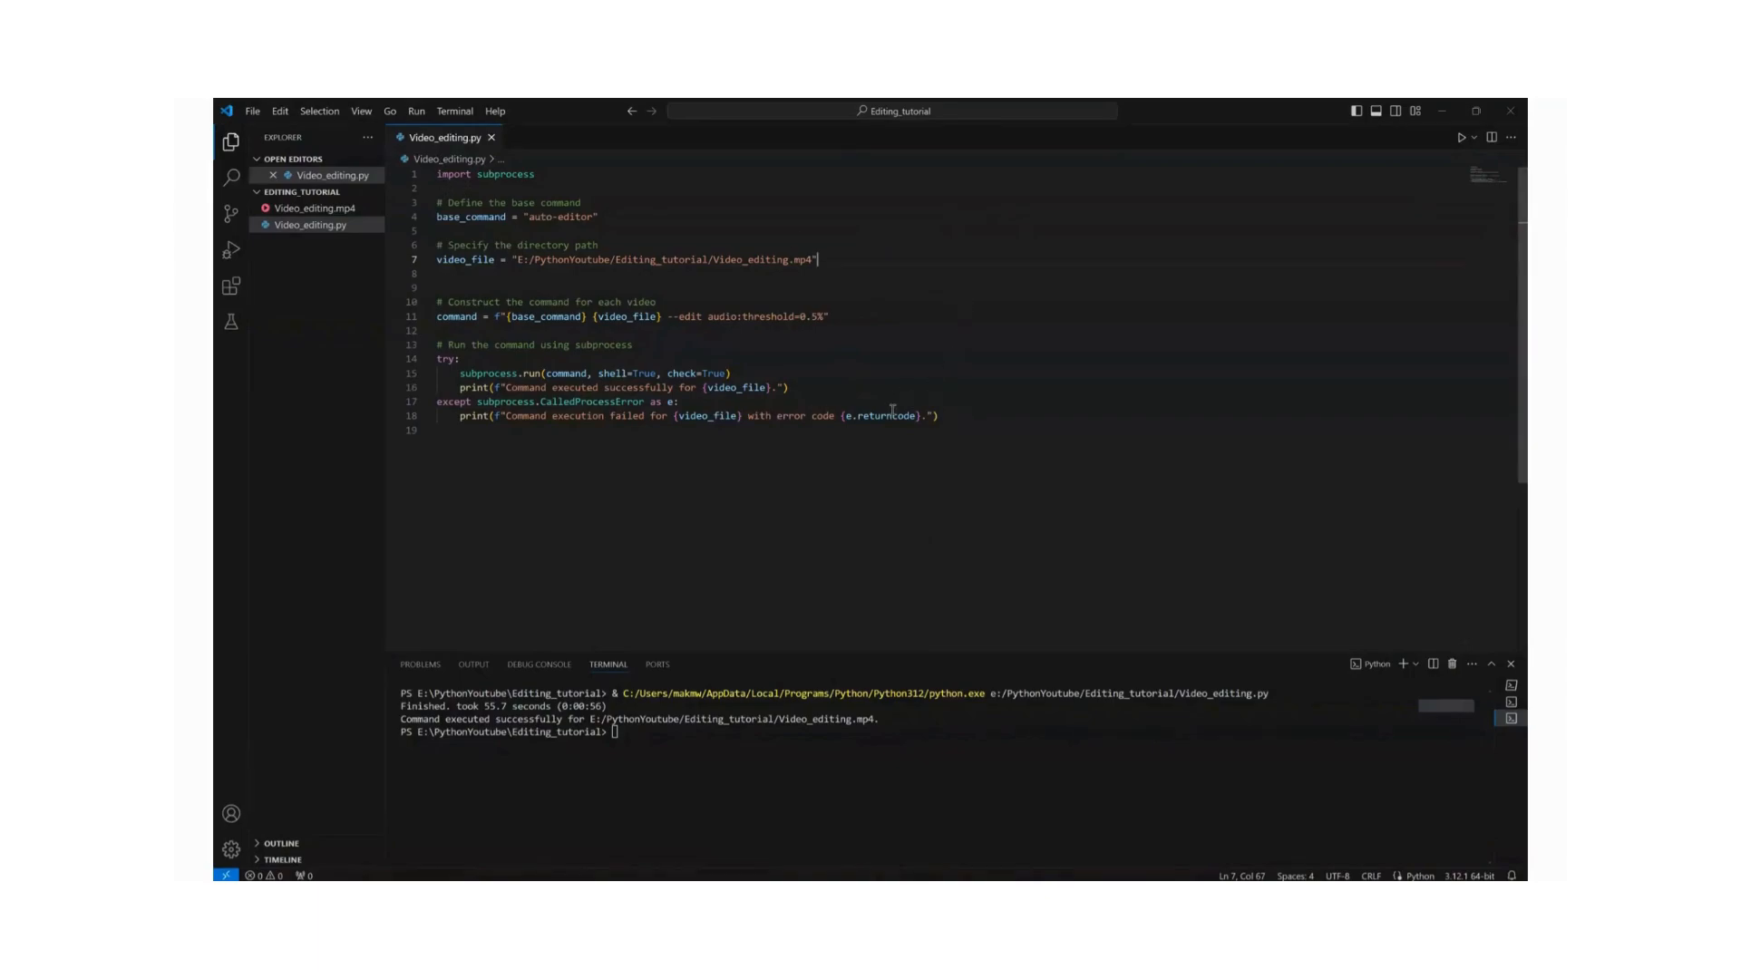
mouse_move(647, 279)
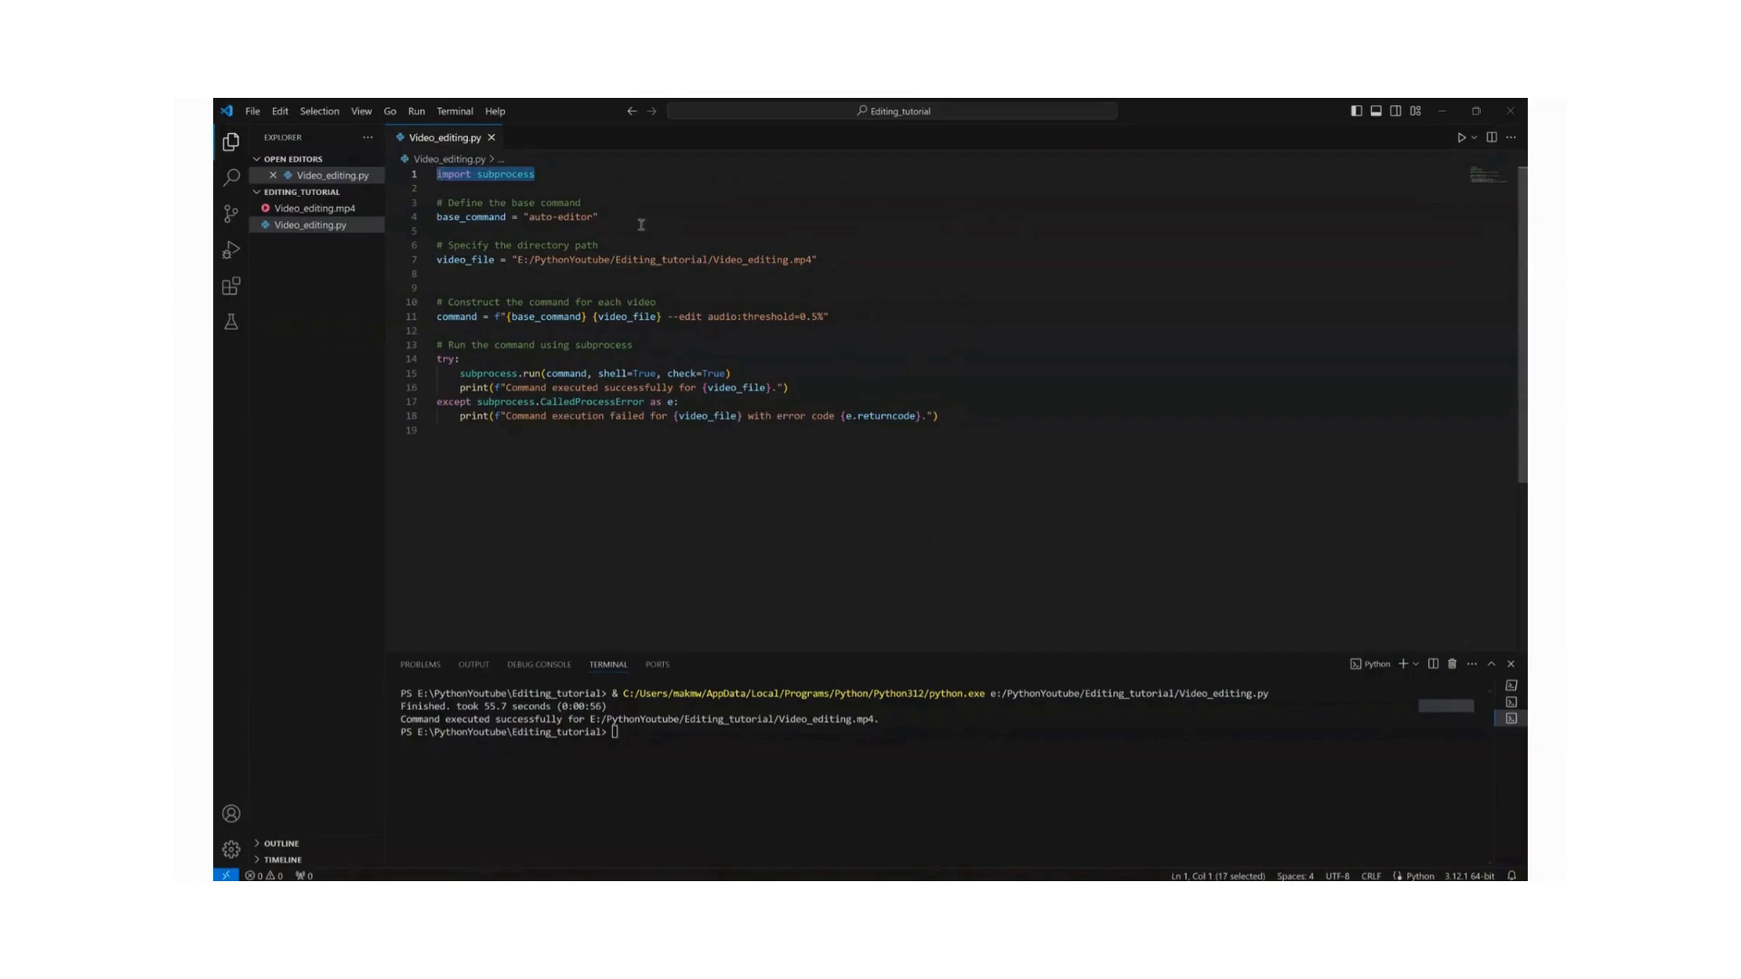
left_click(595, 216)
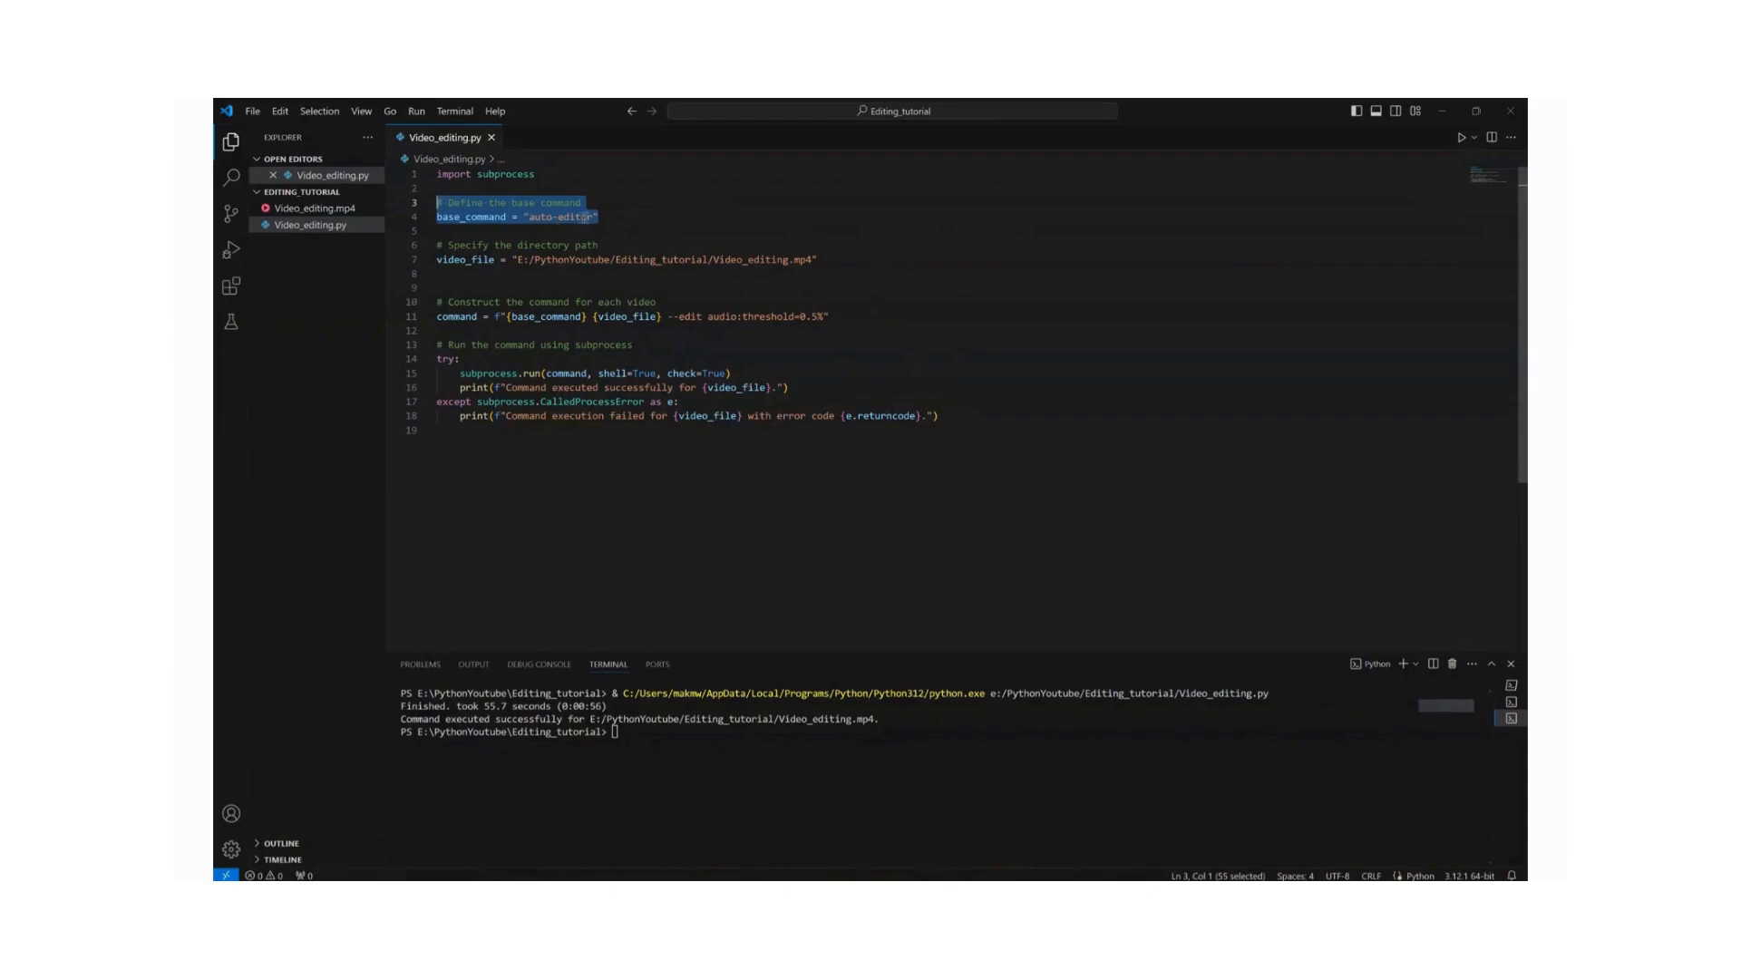
double_click(555, 216)
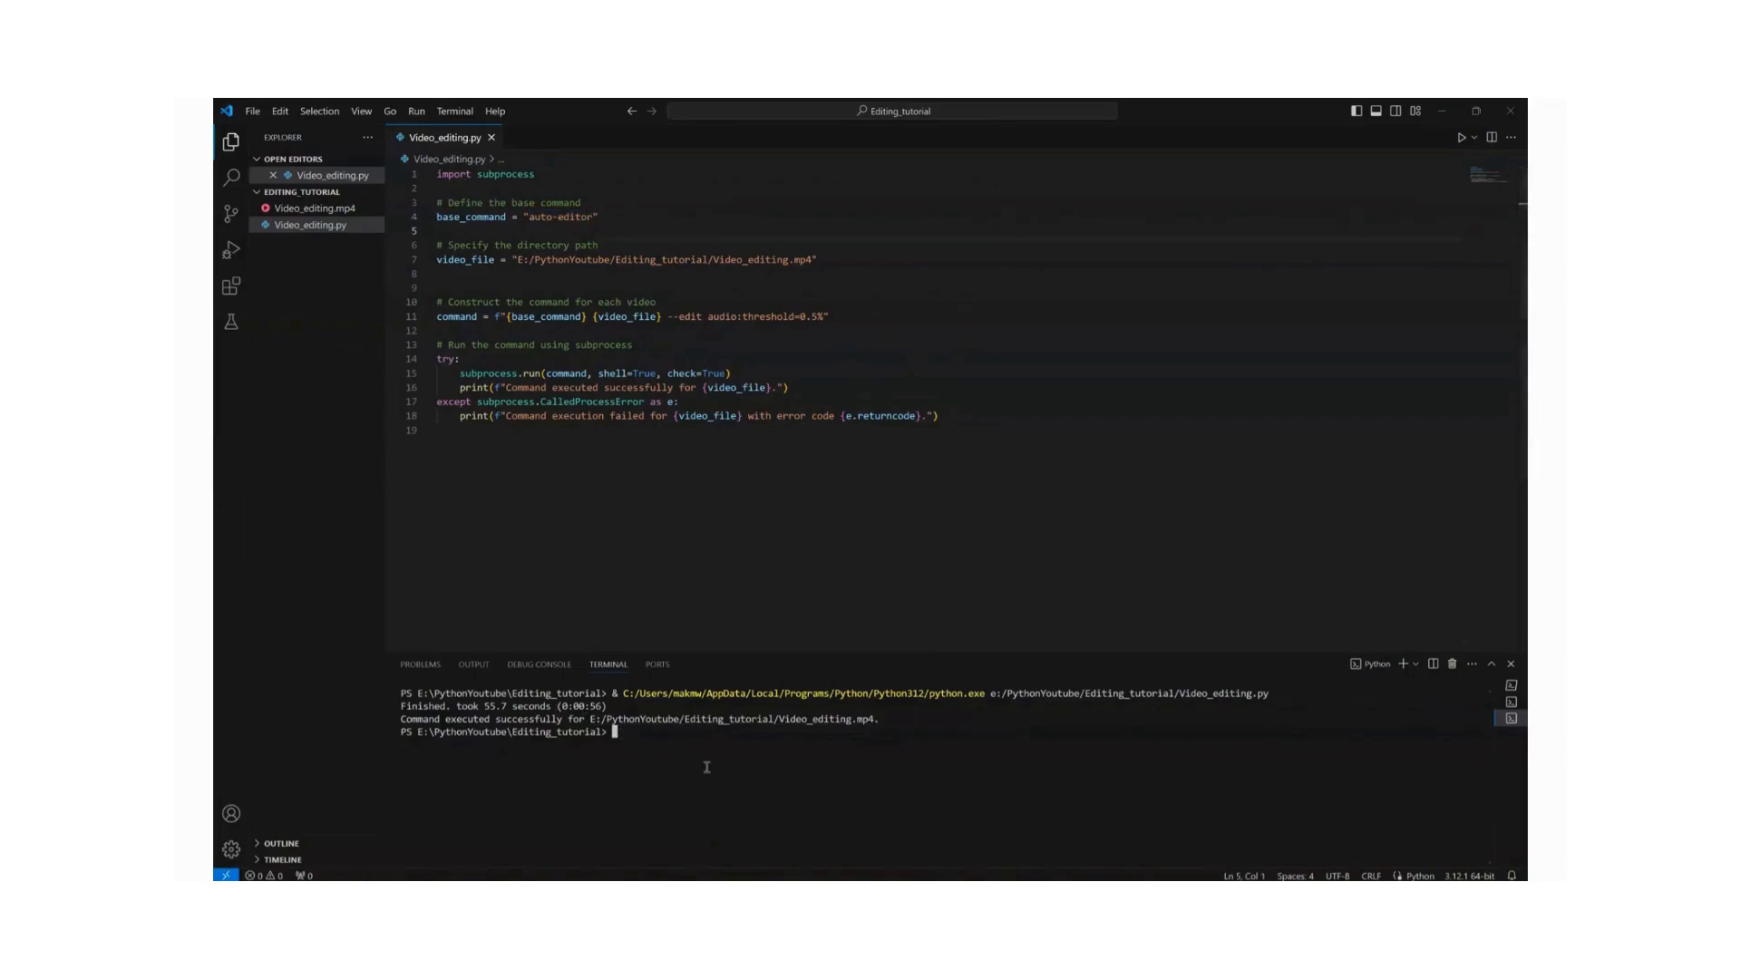
Run pip install auto-editor in the terminal, confirming it is already installed
type("p")
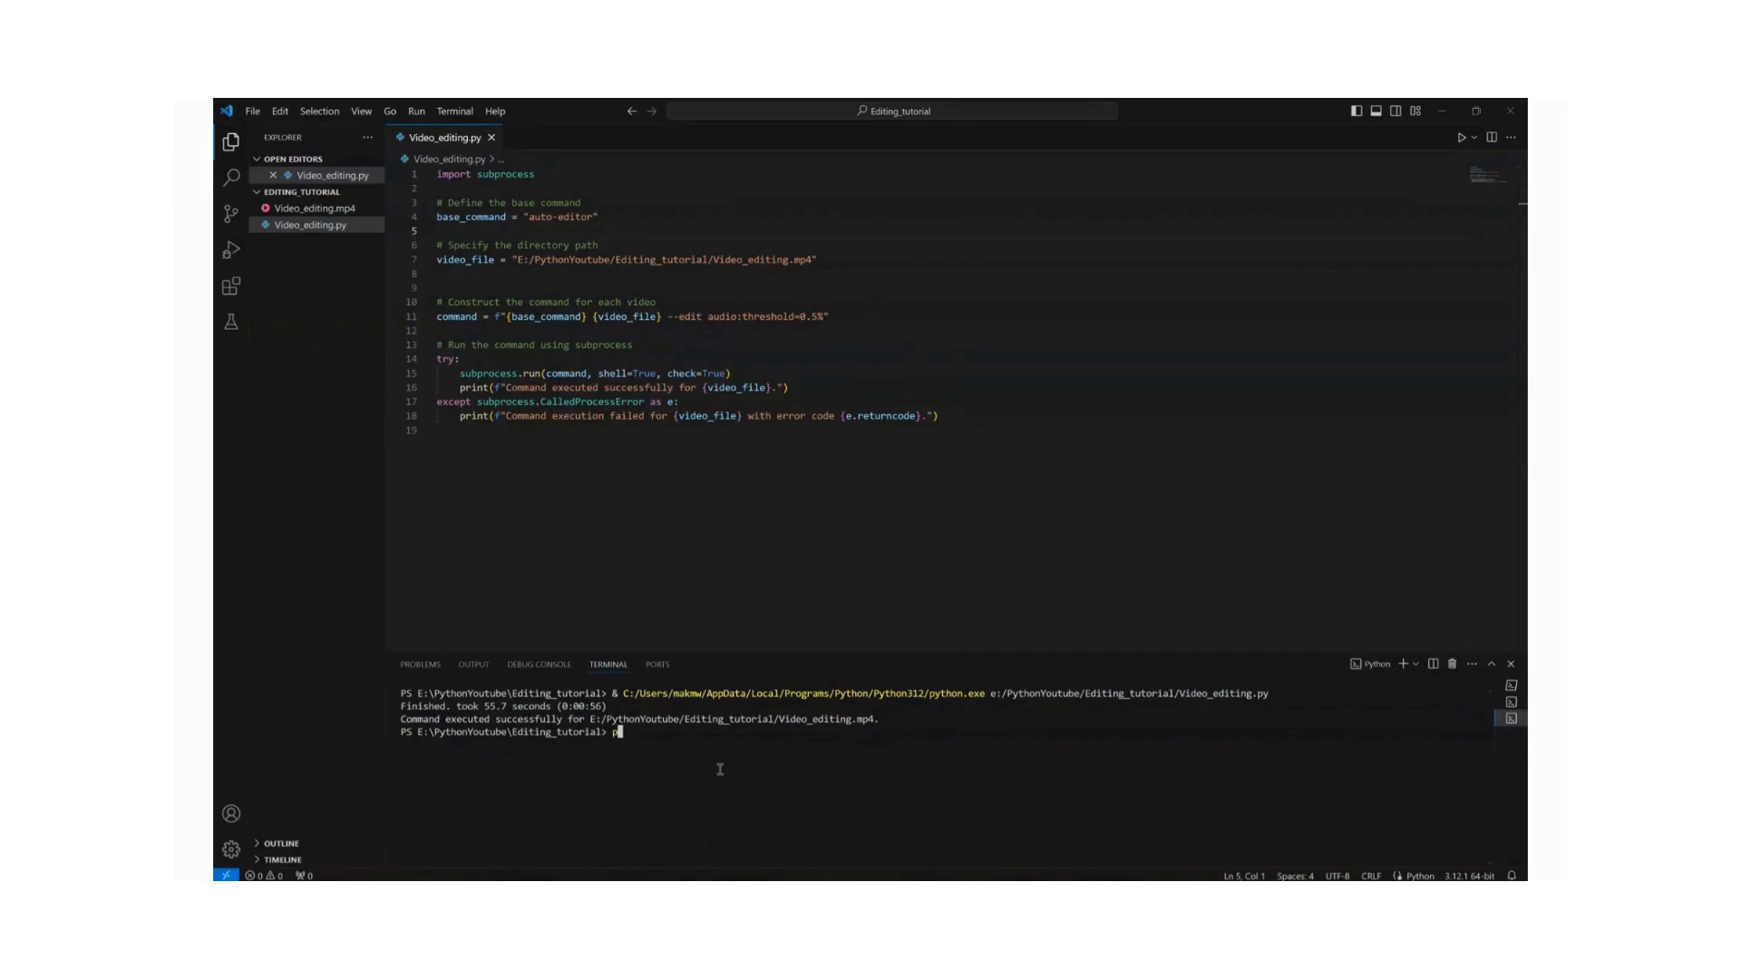
type("ip install auto-editor")
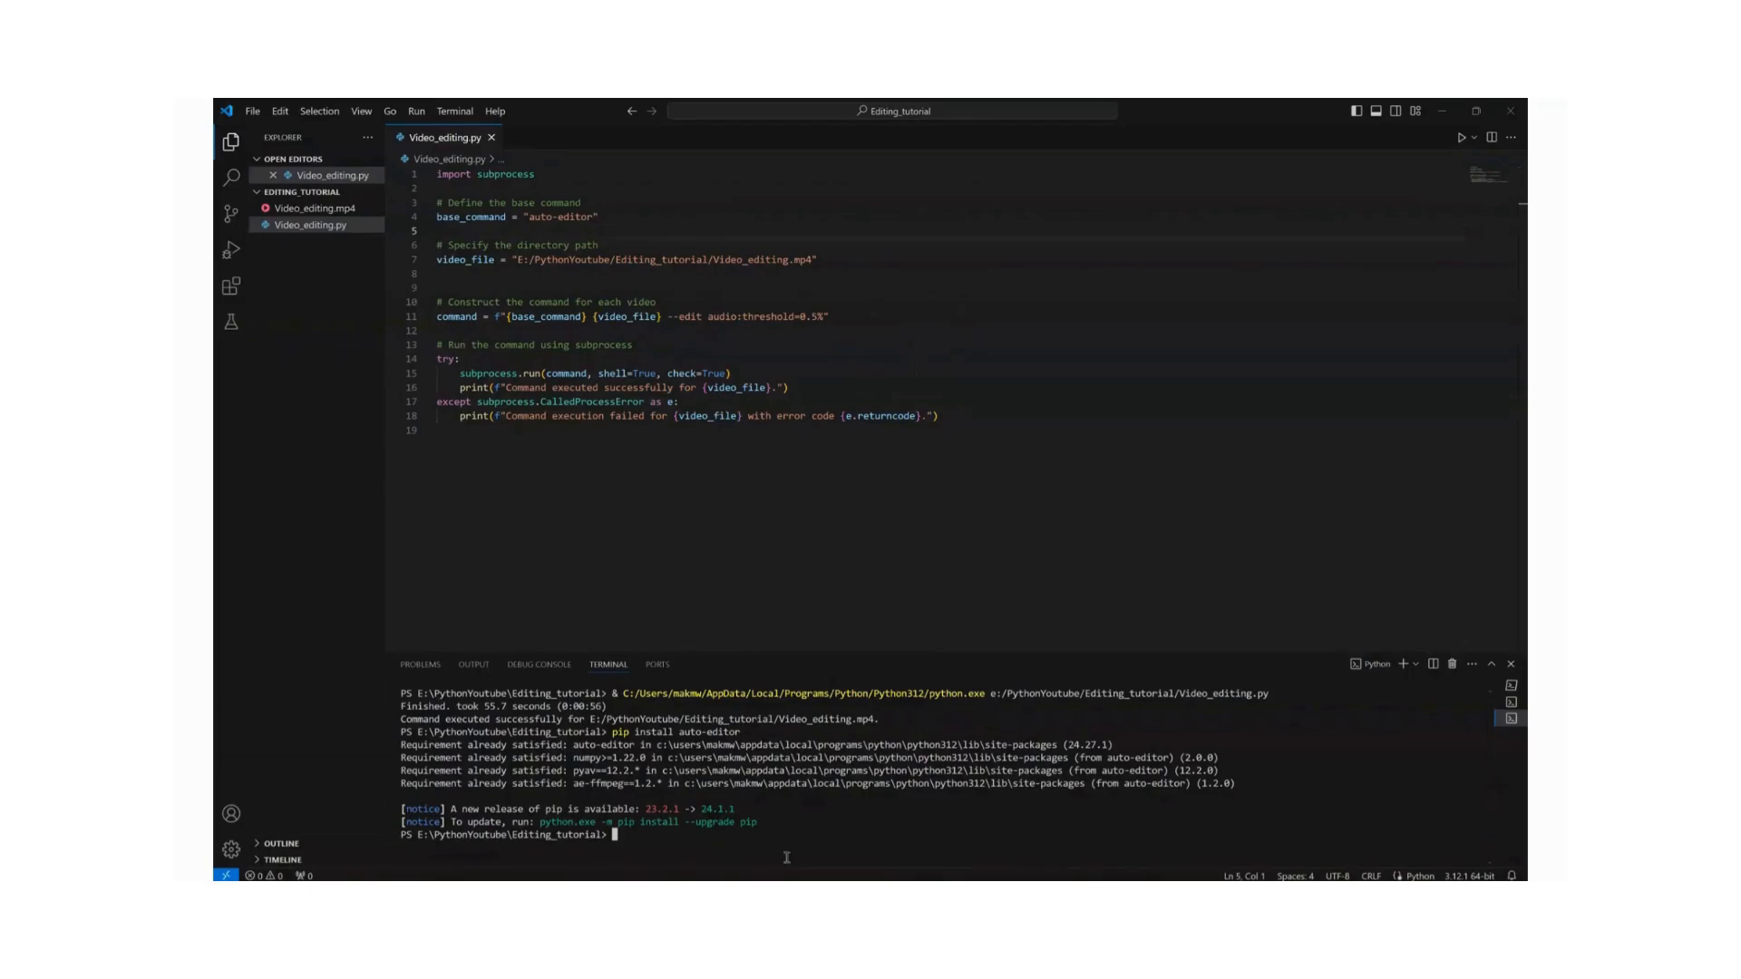
mouse_move(654, 607)
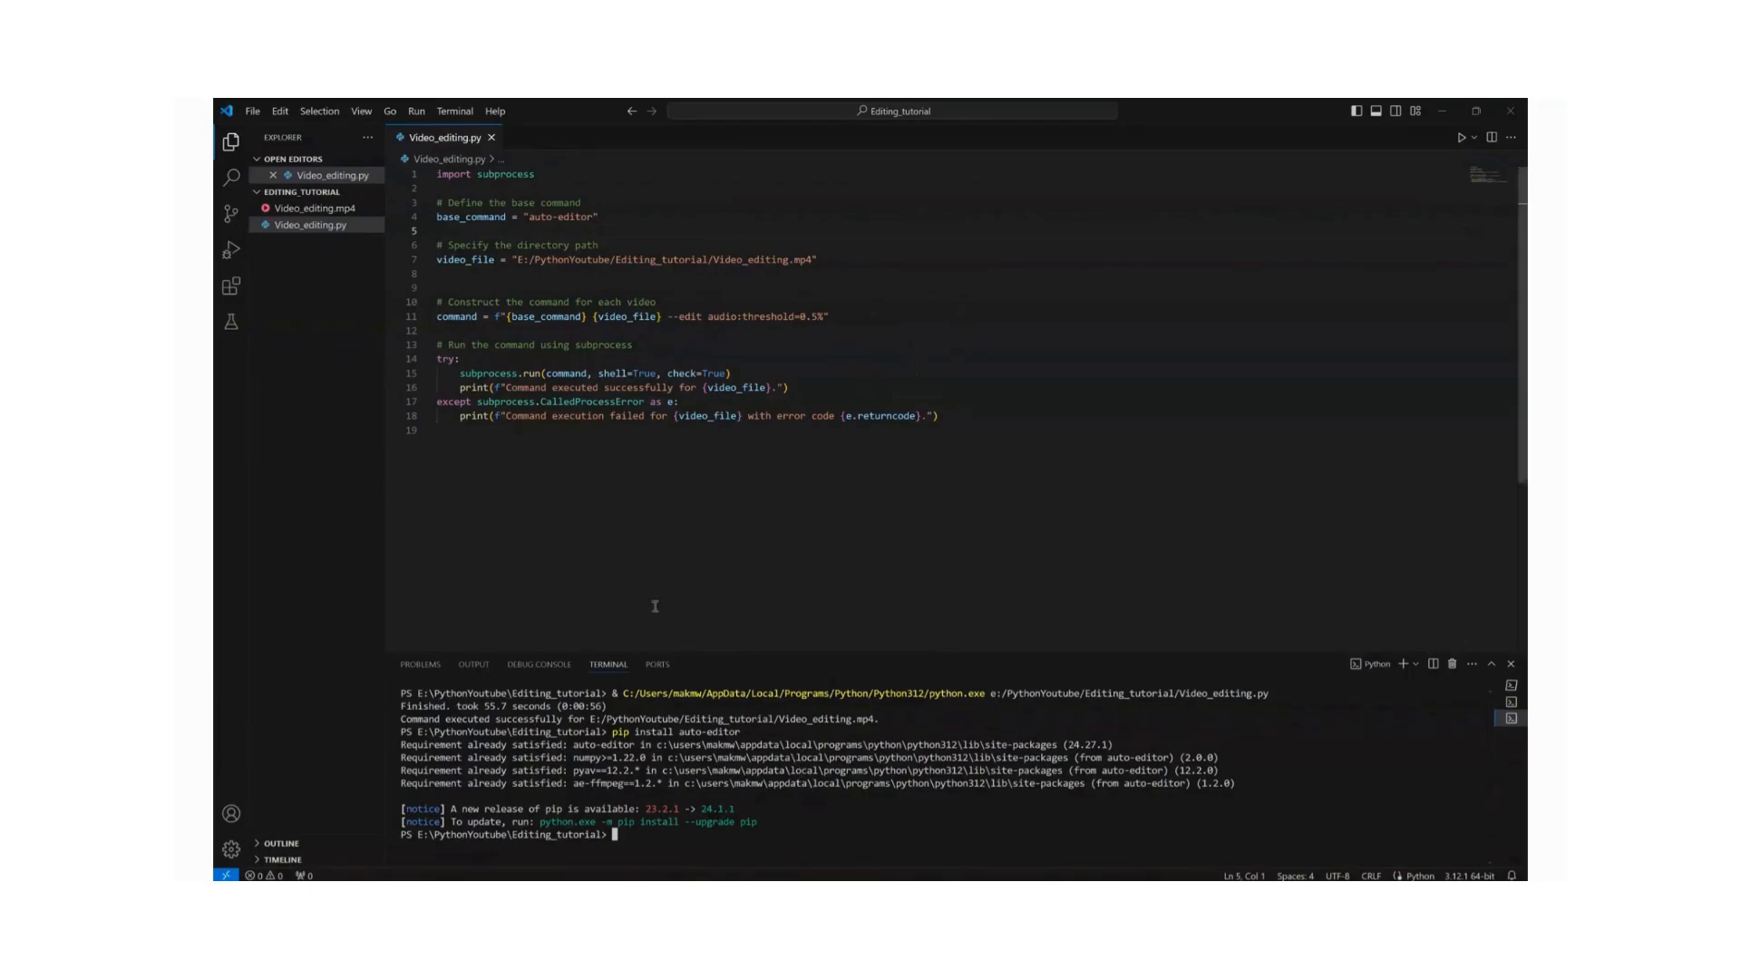
mouse_move(666, 259)
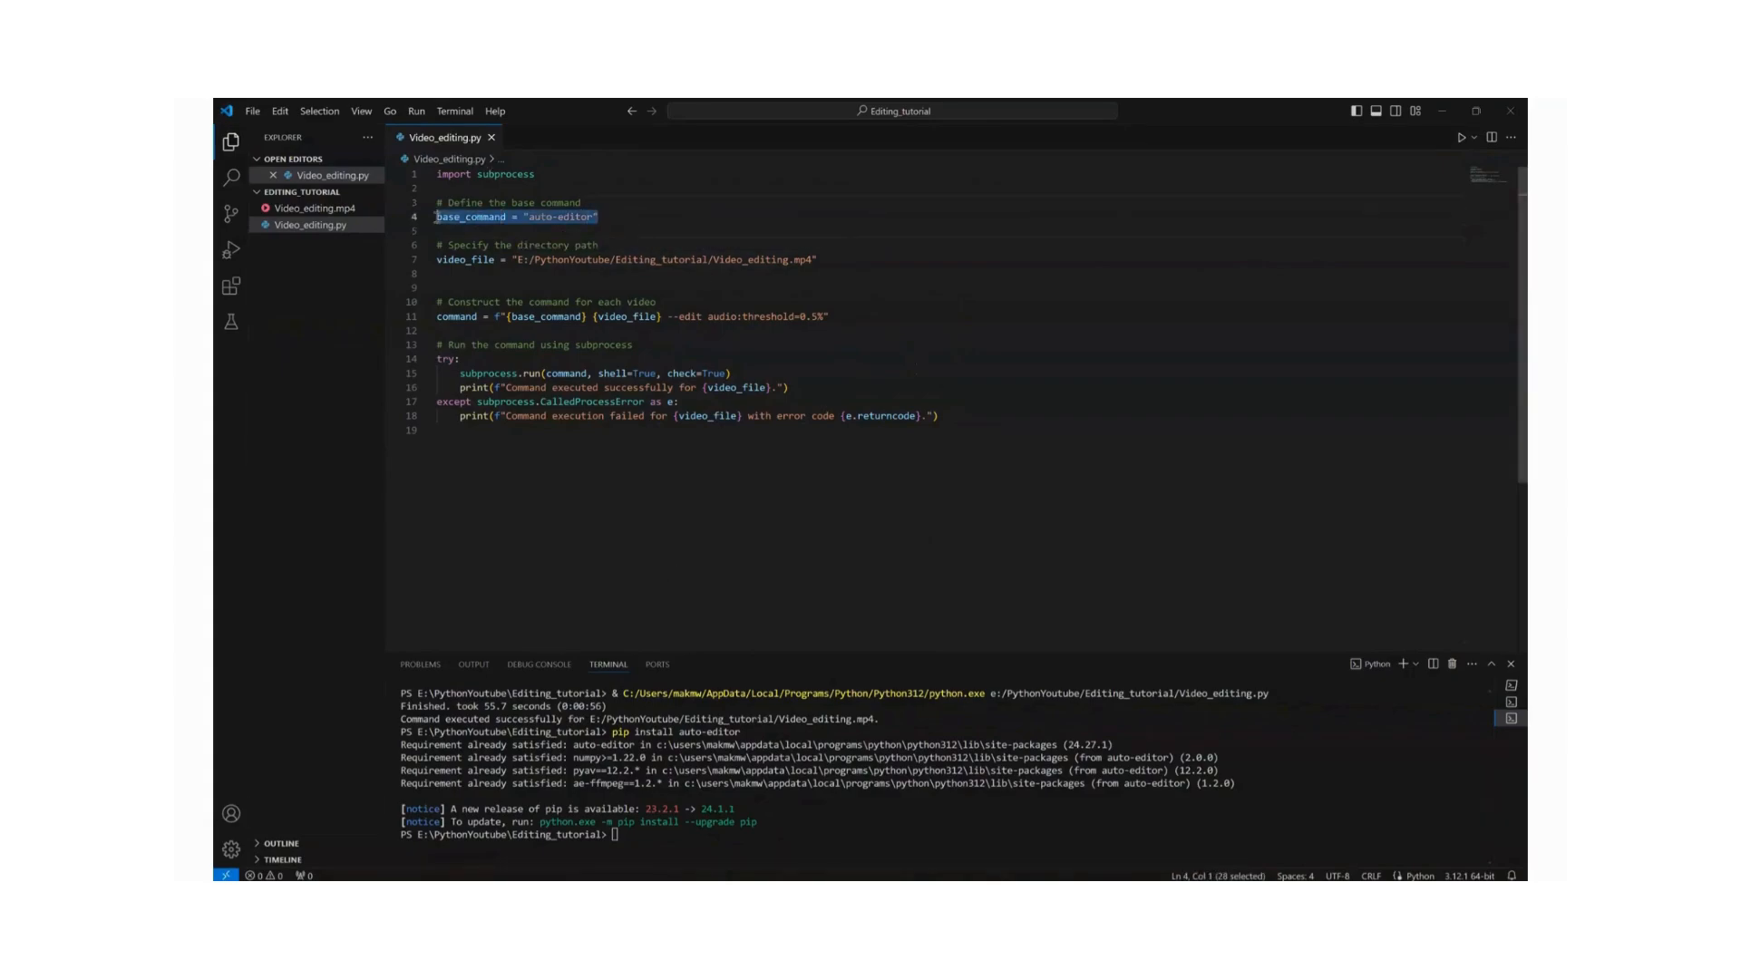
double_click(466, 260)
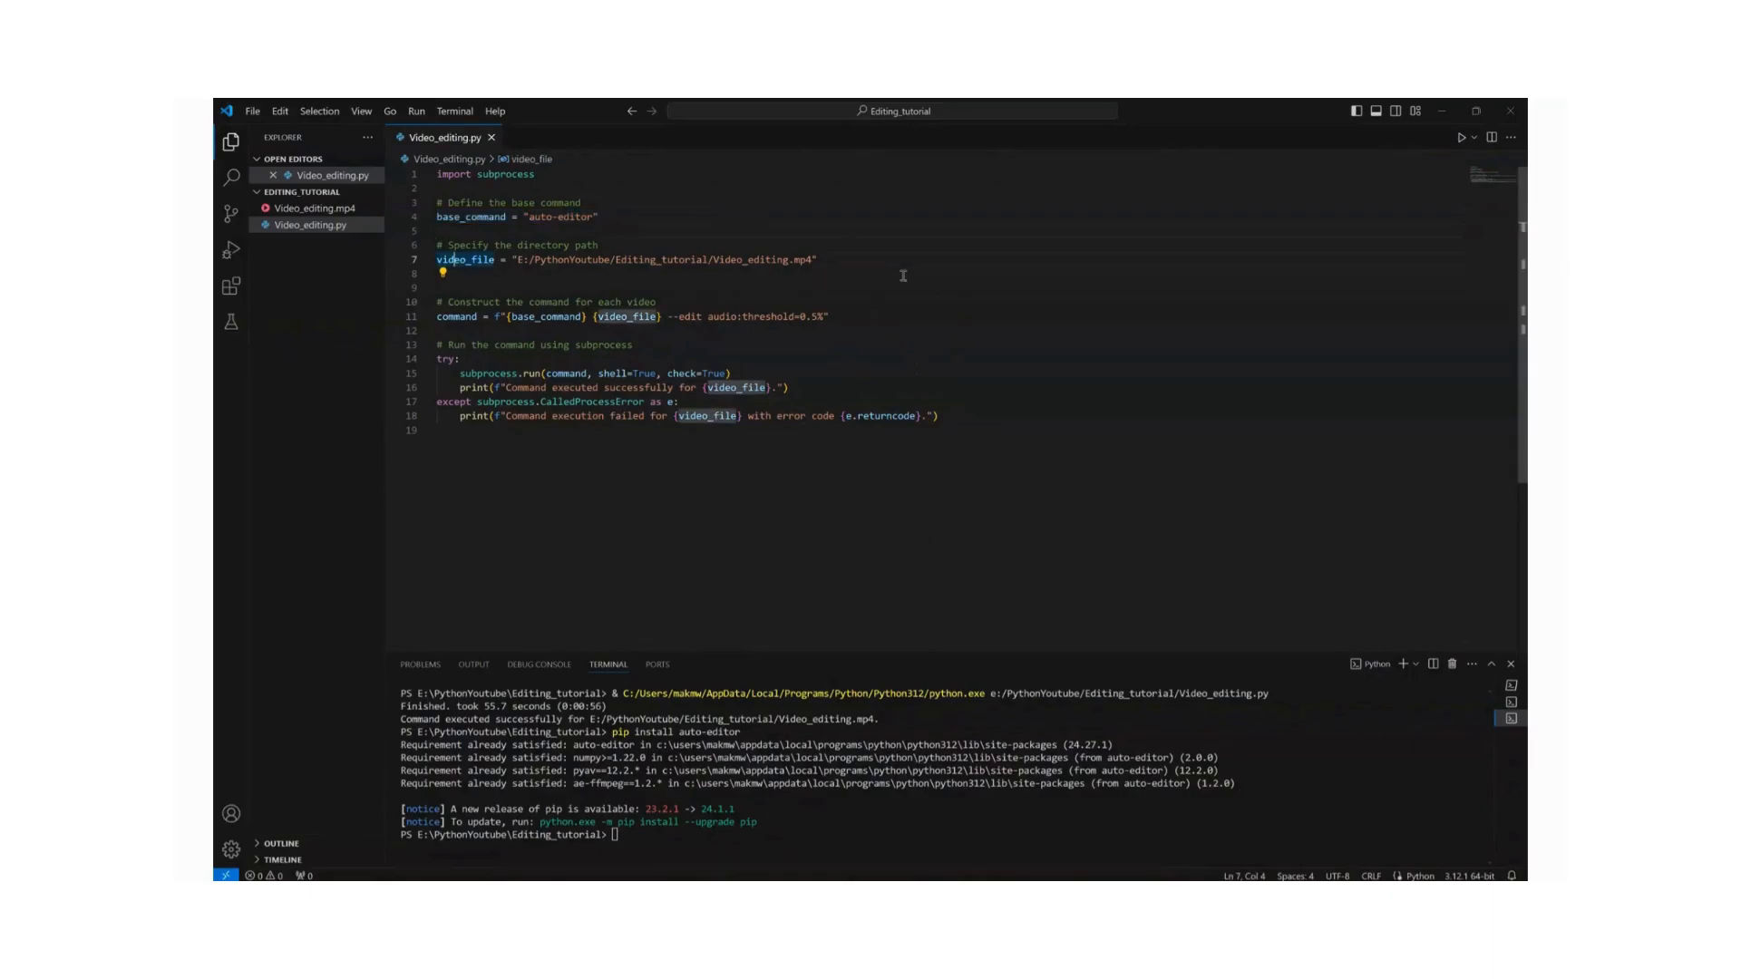
mouse_move(680, 285)
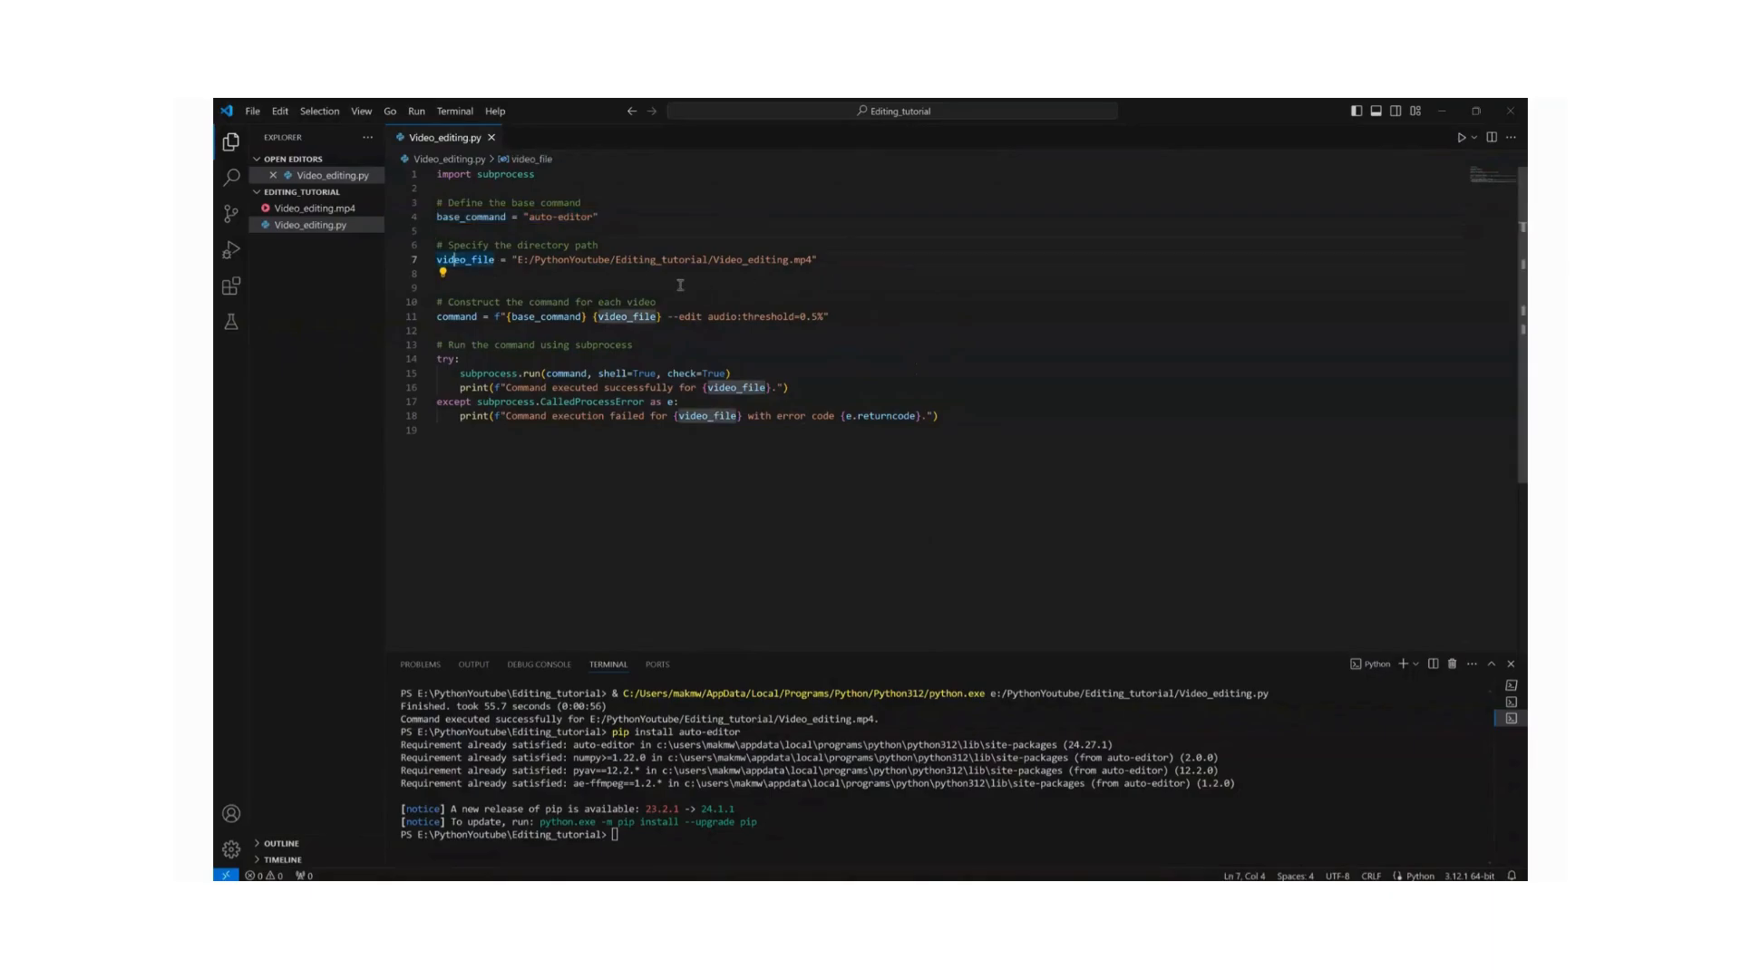
triple_click(622, 259)
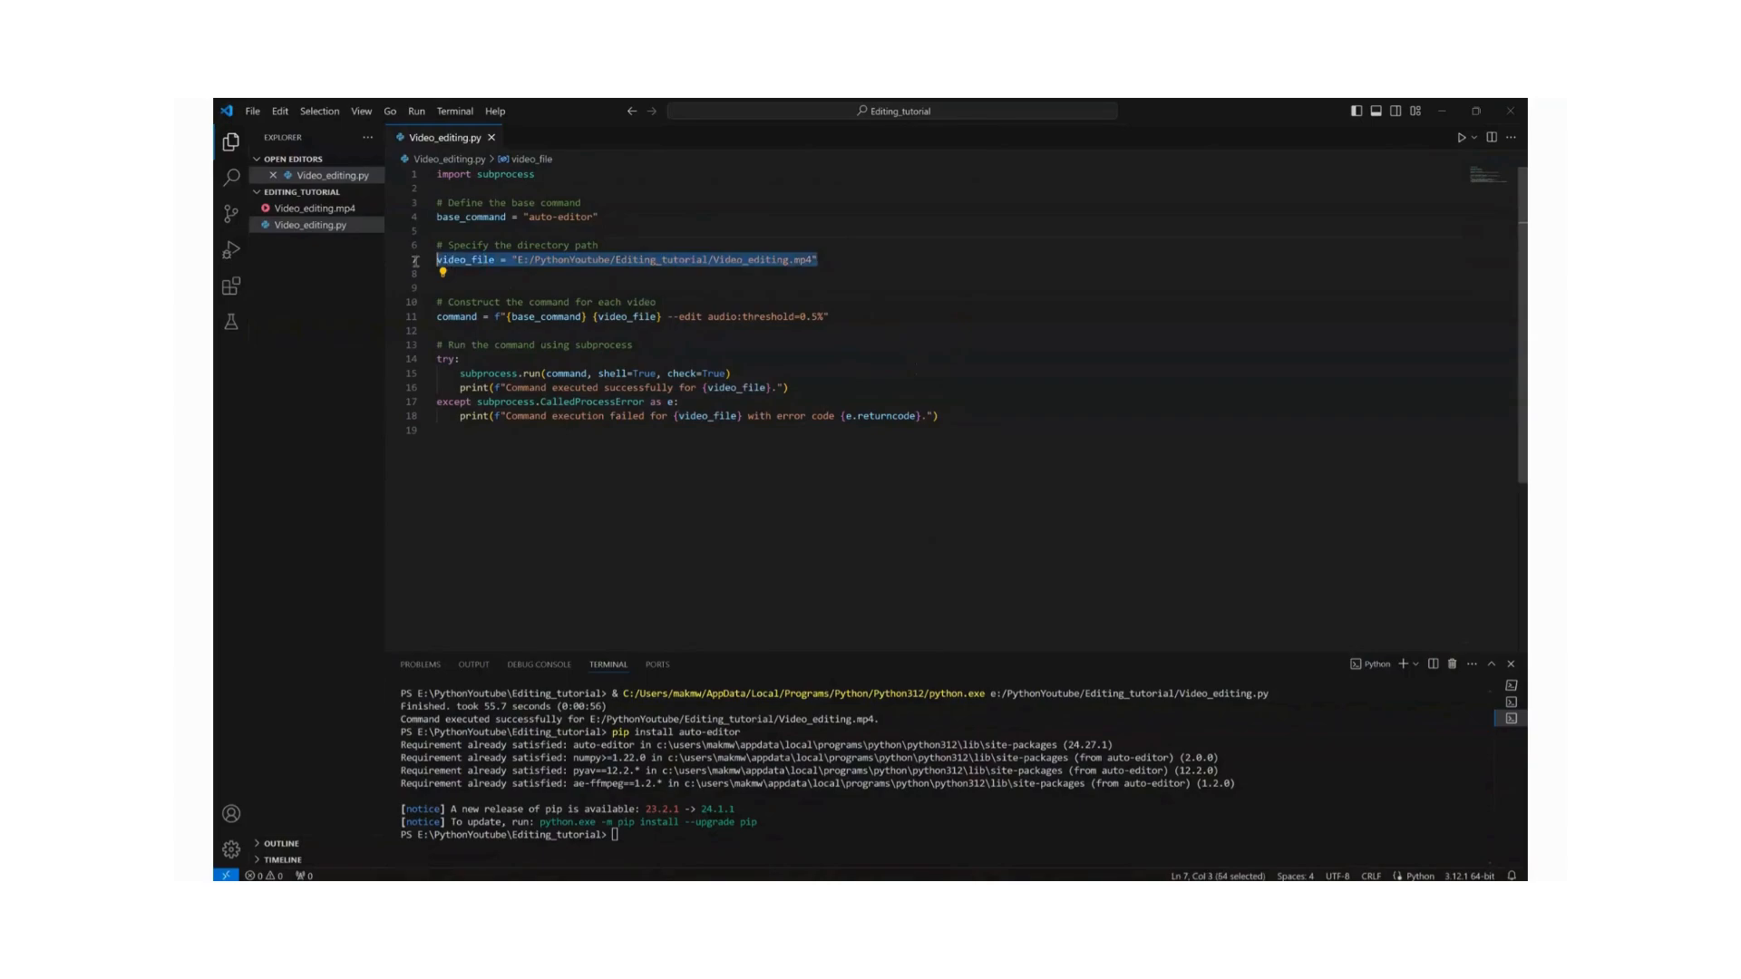
left_click(428, 260)
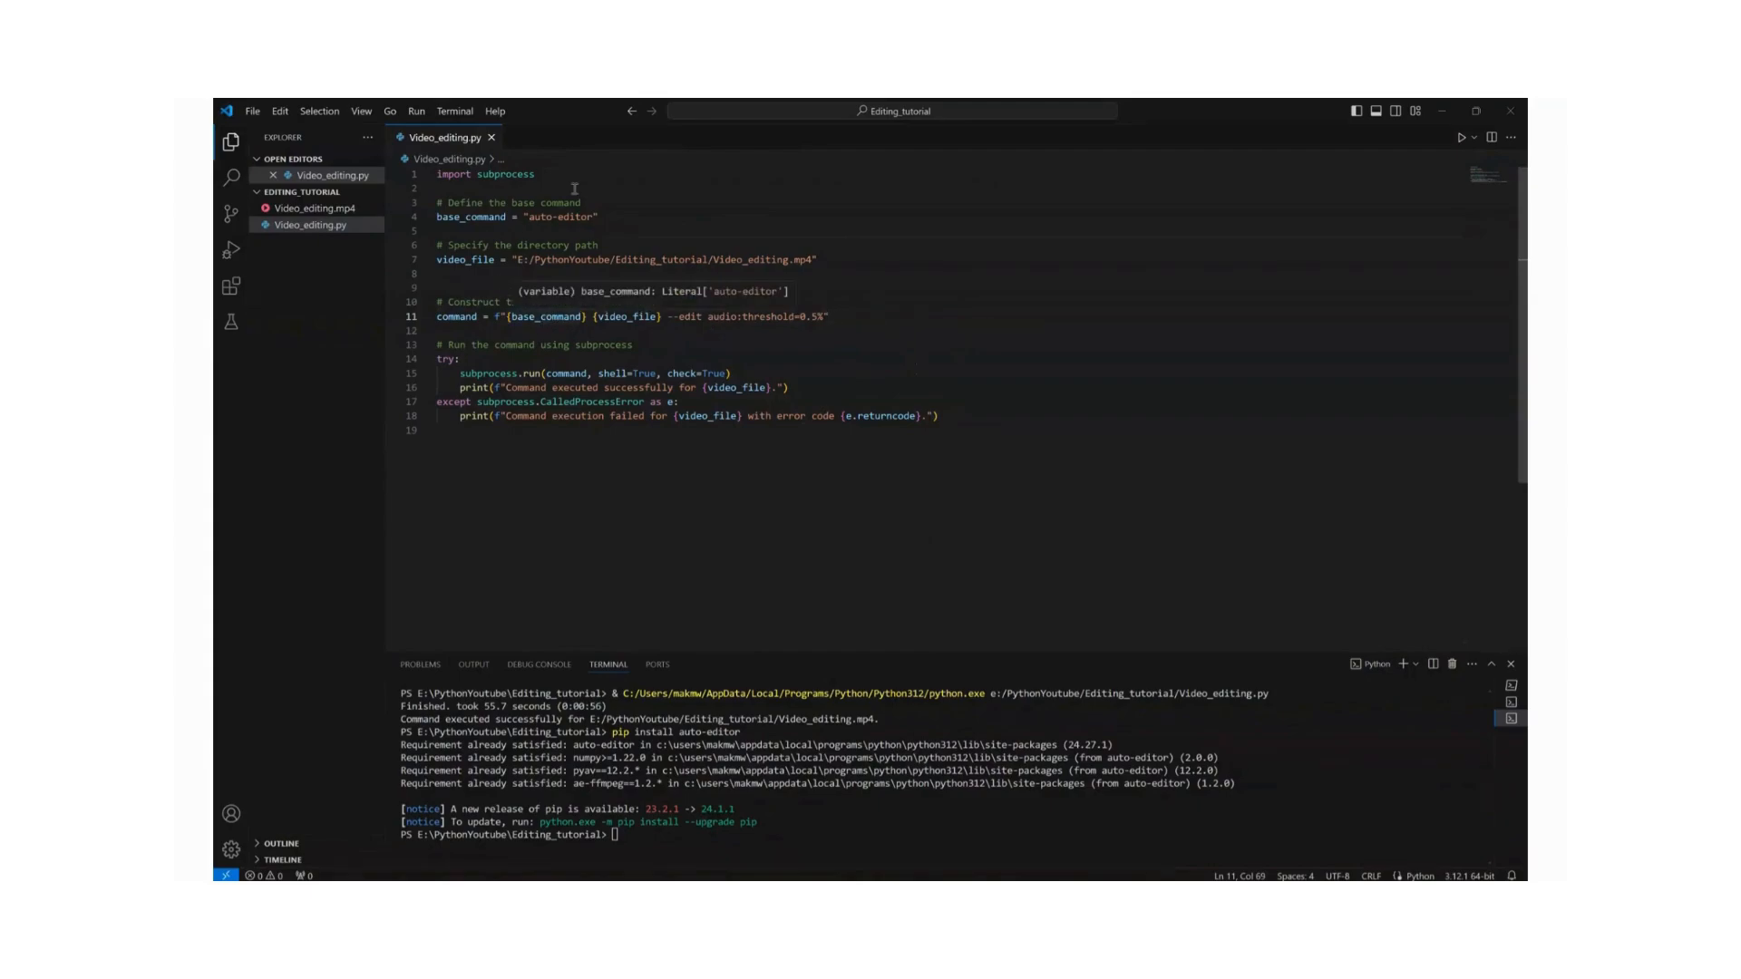
mouse_move(635, 316)
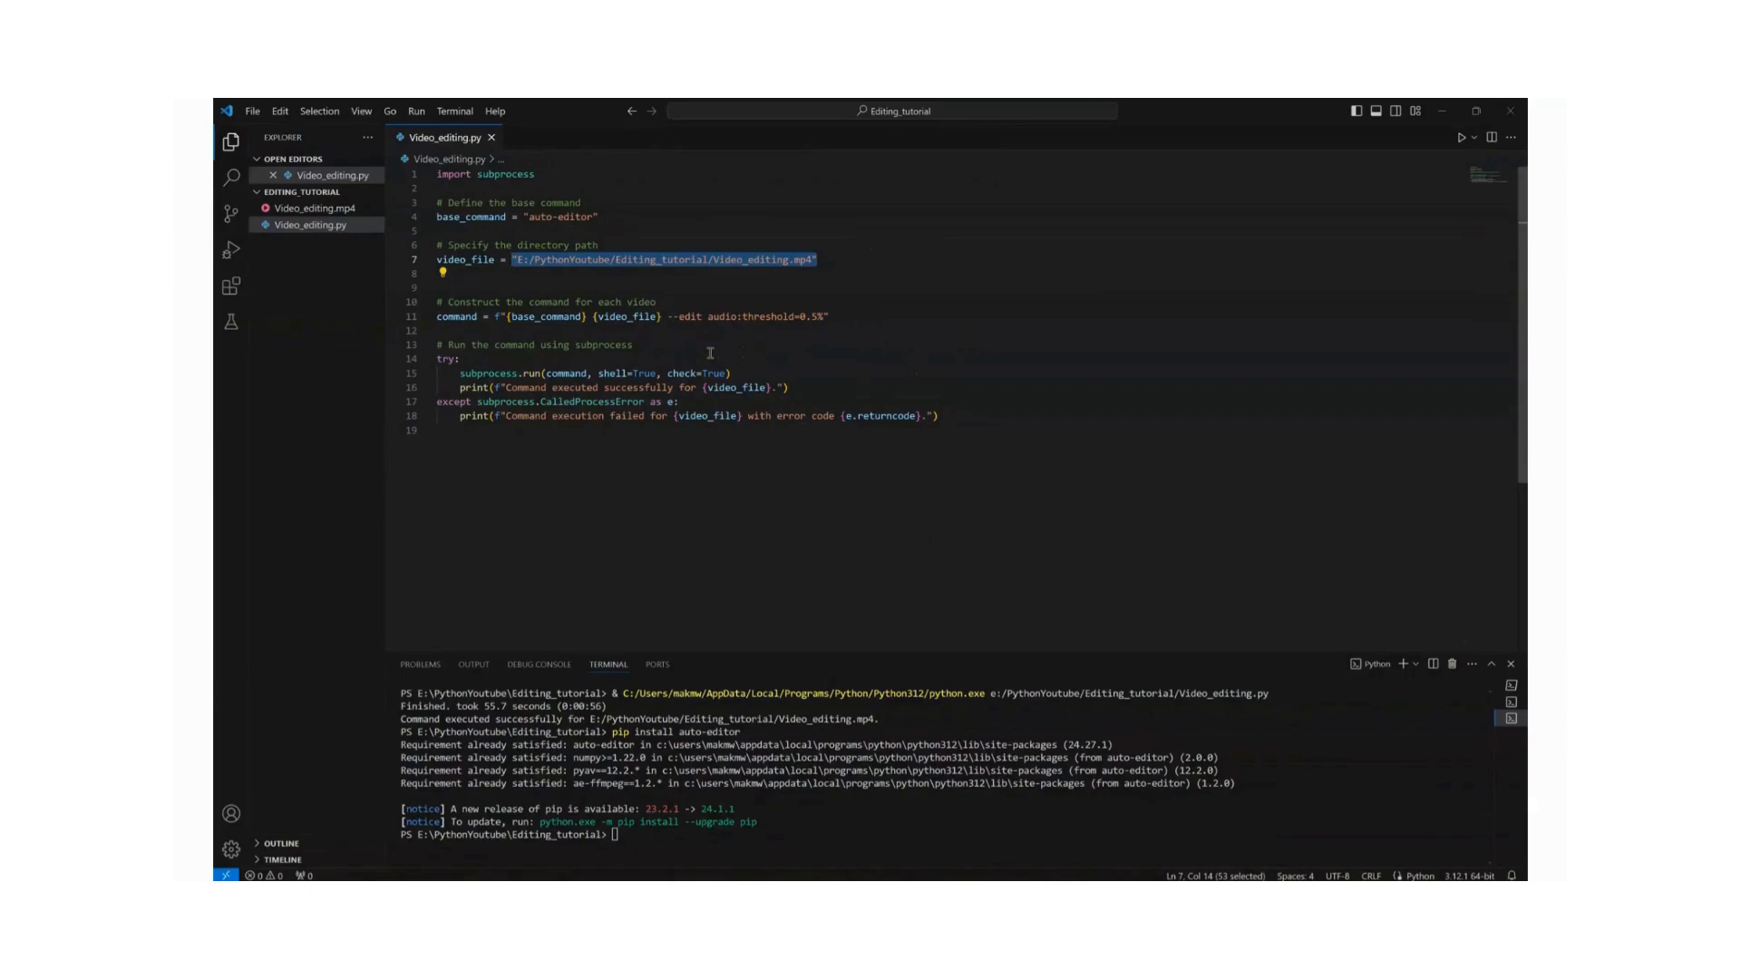
left_click(456, 359)
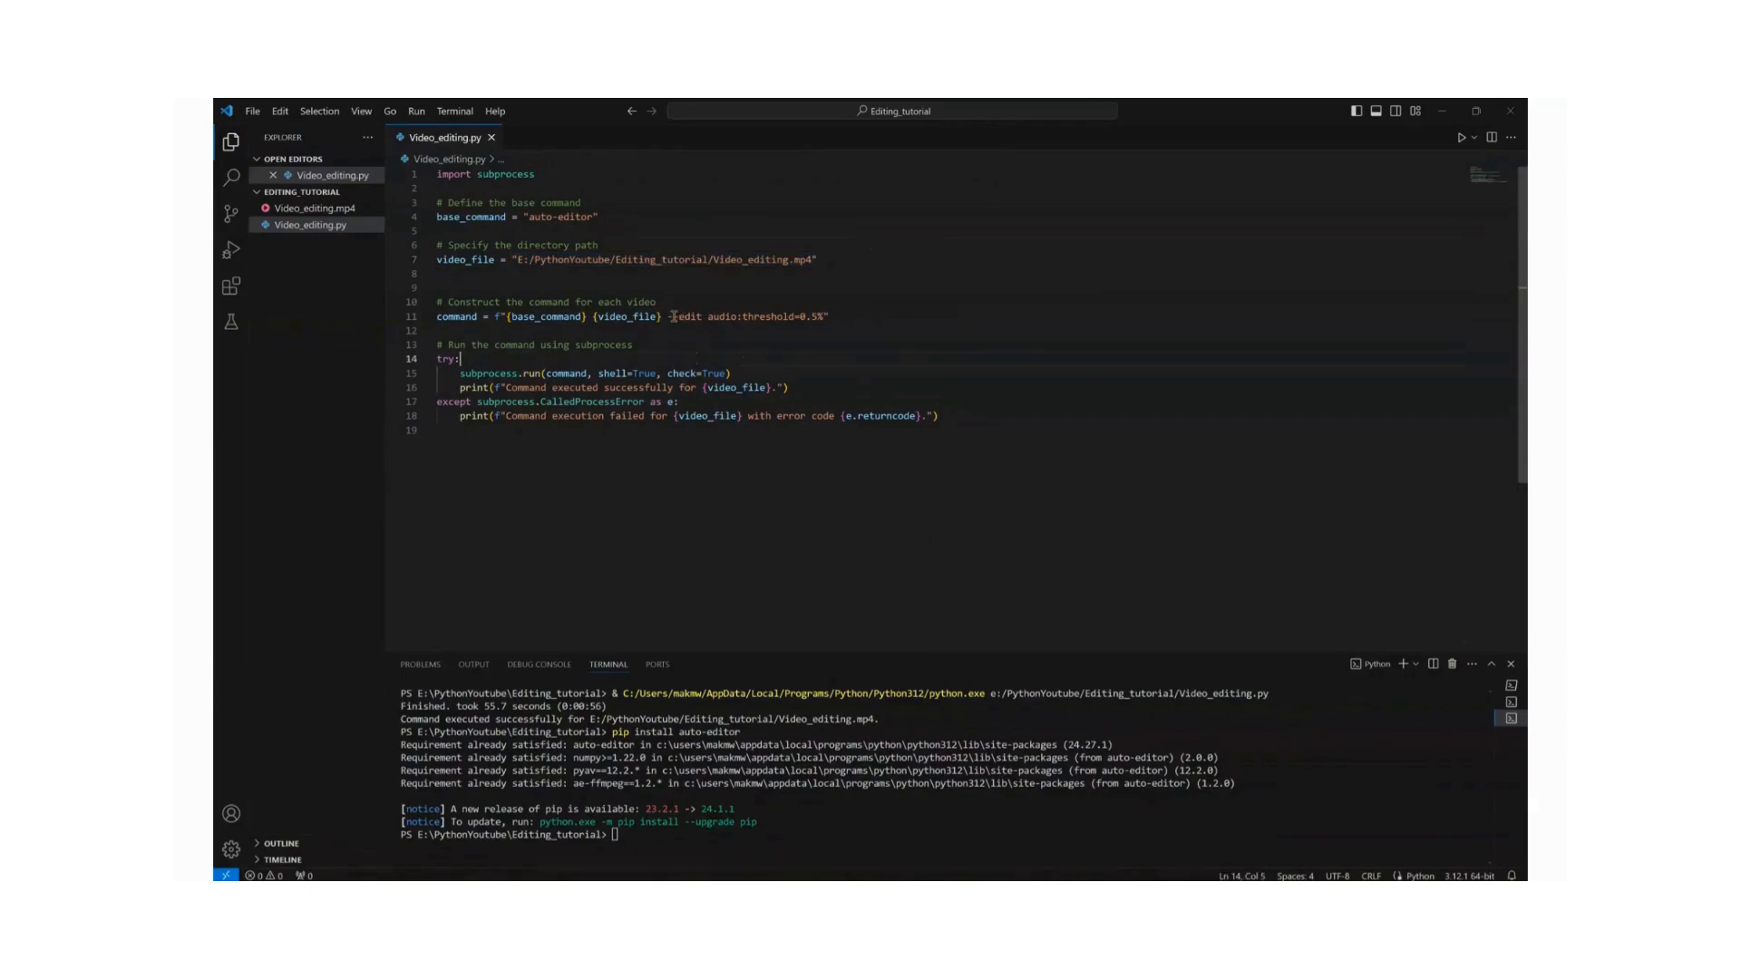
double_click(675, 315)
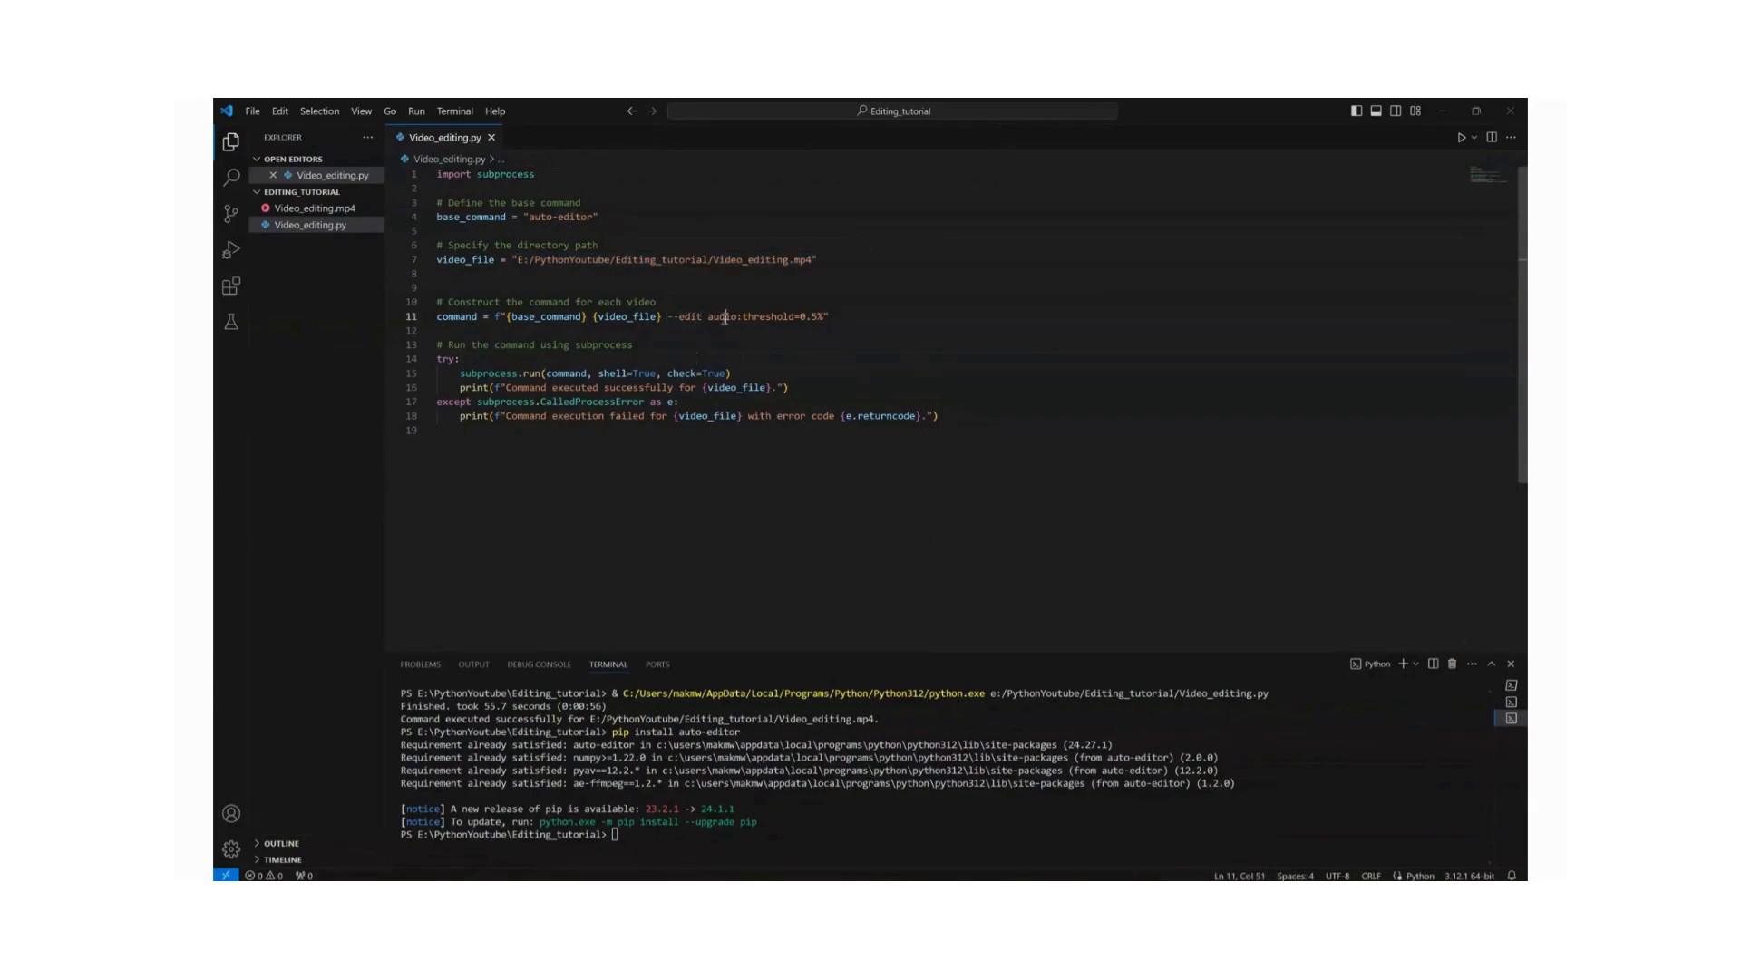
double_click(753, 315)
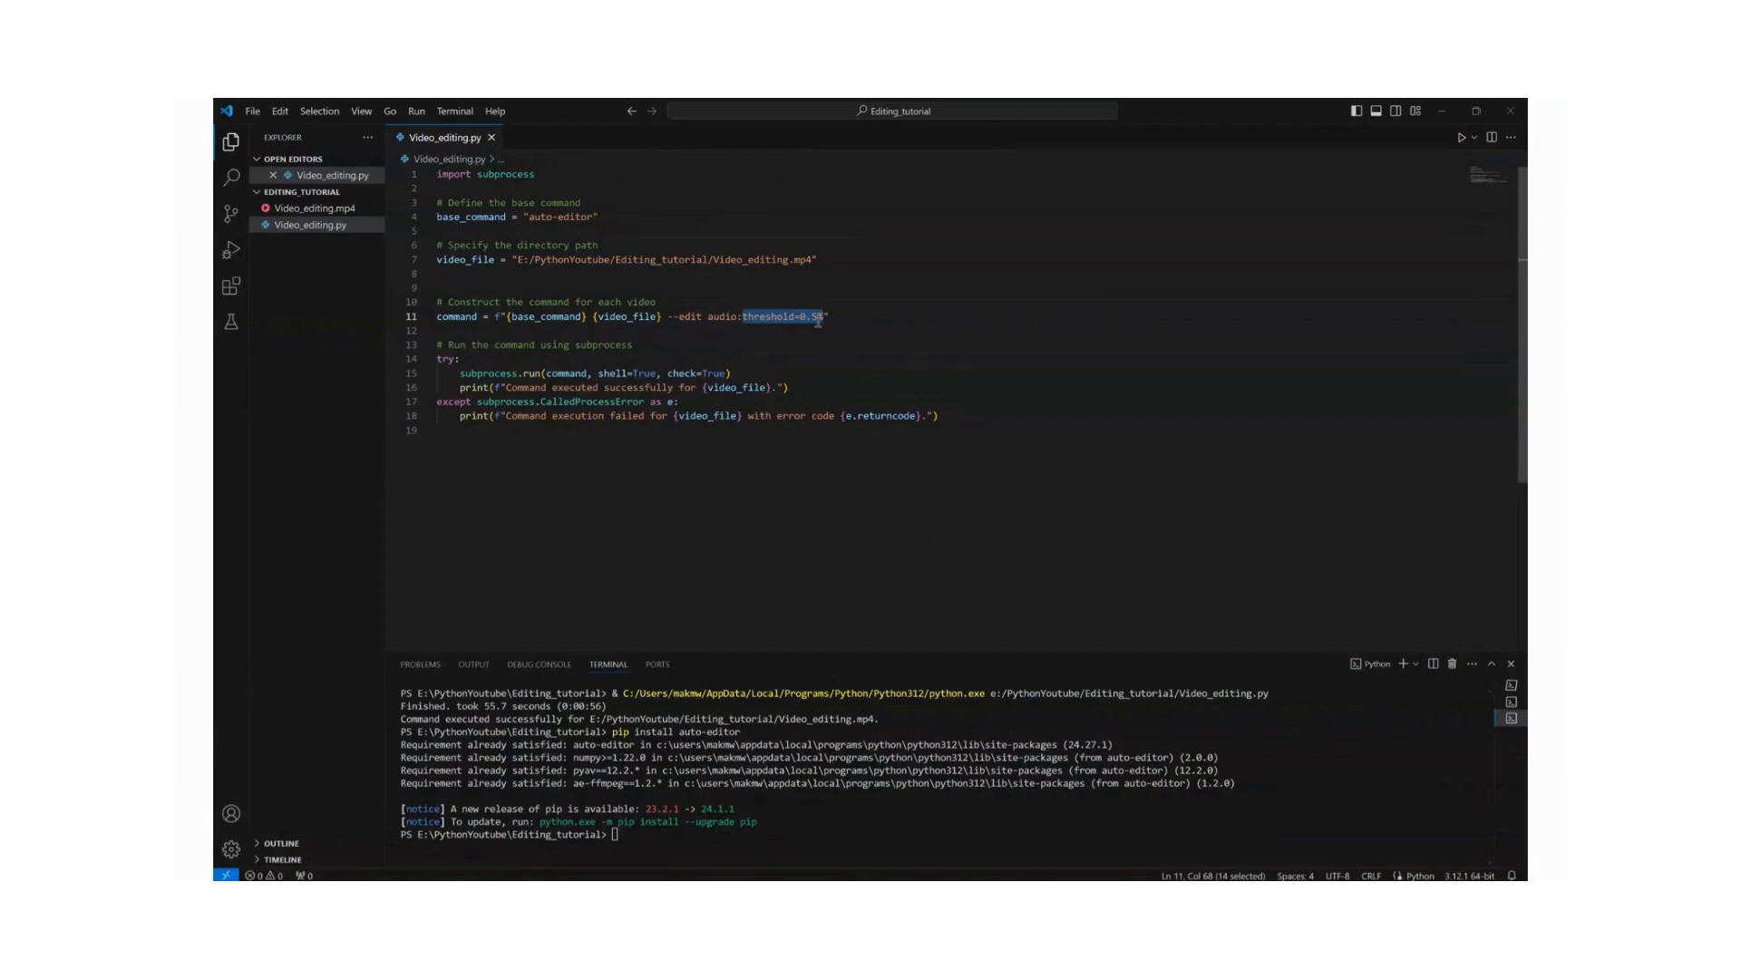
left_click(905, 344)
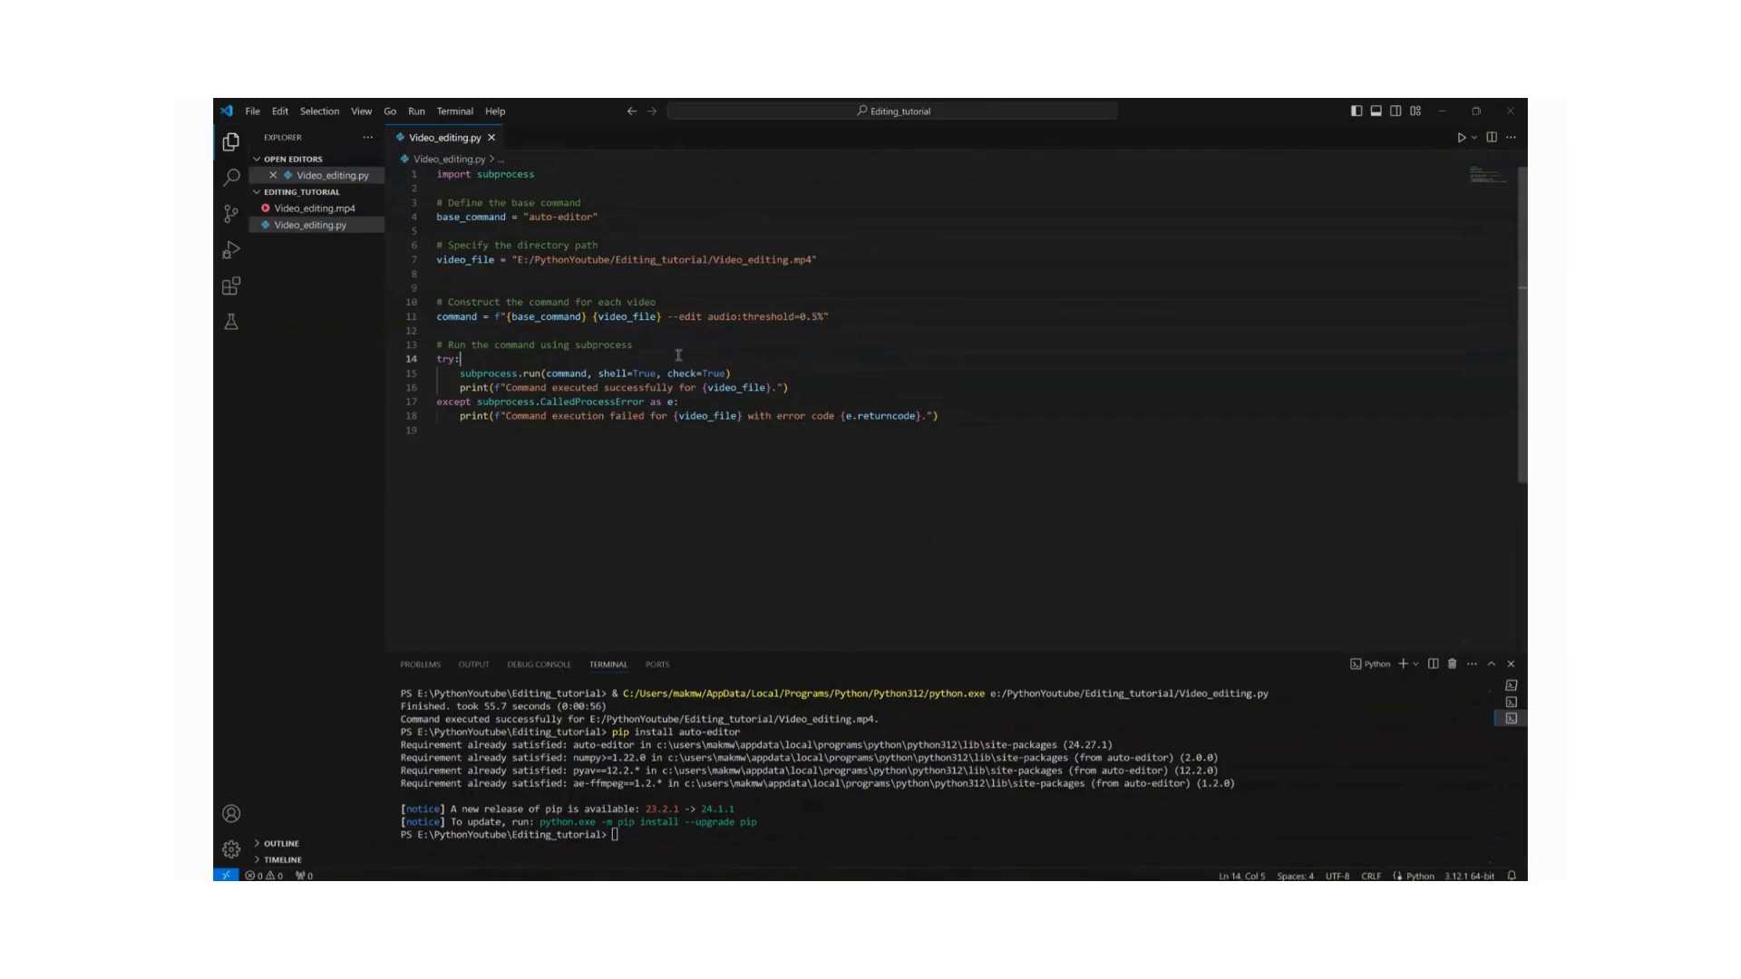
left_click(823, 315)
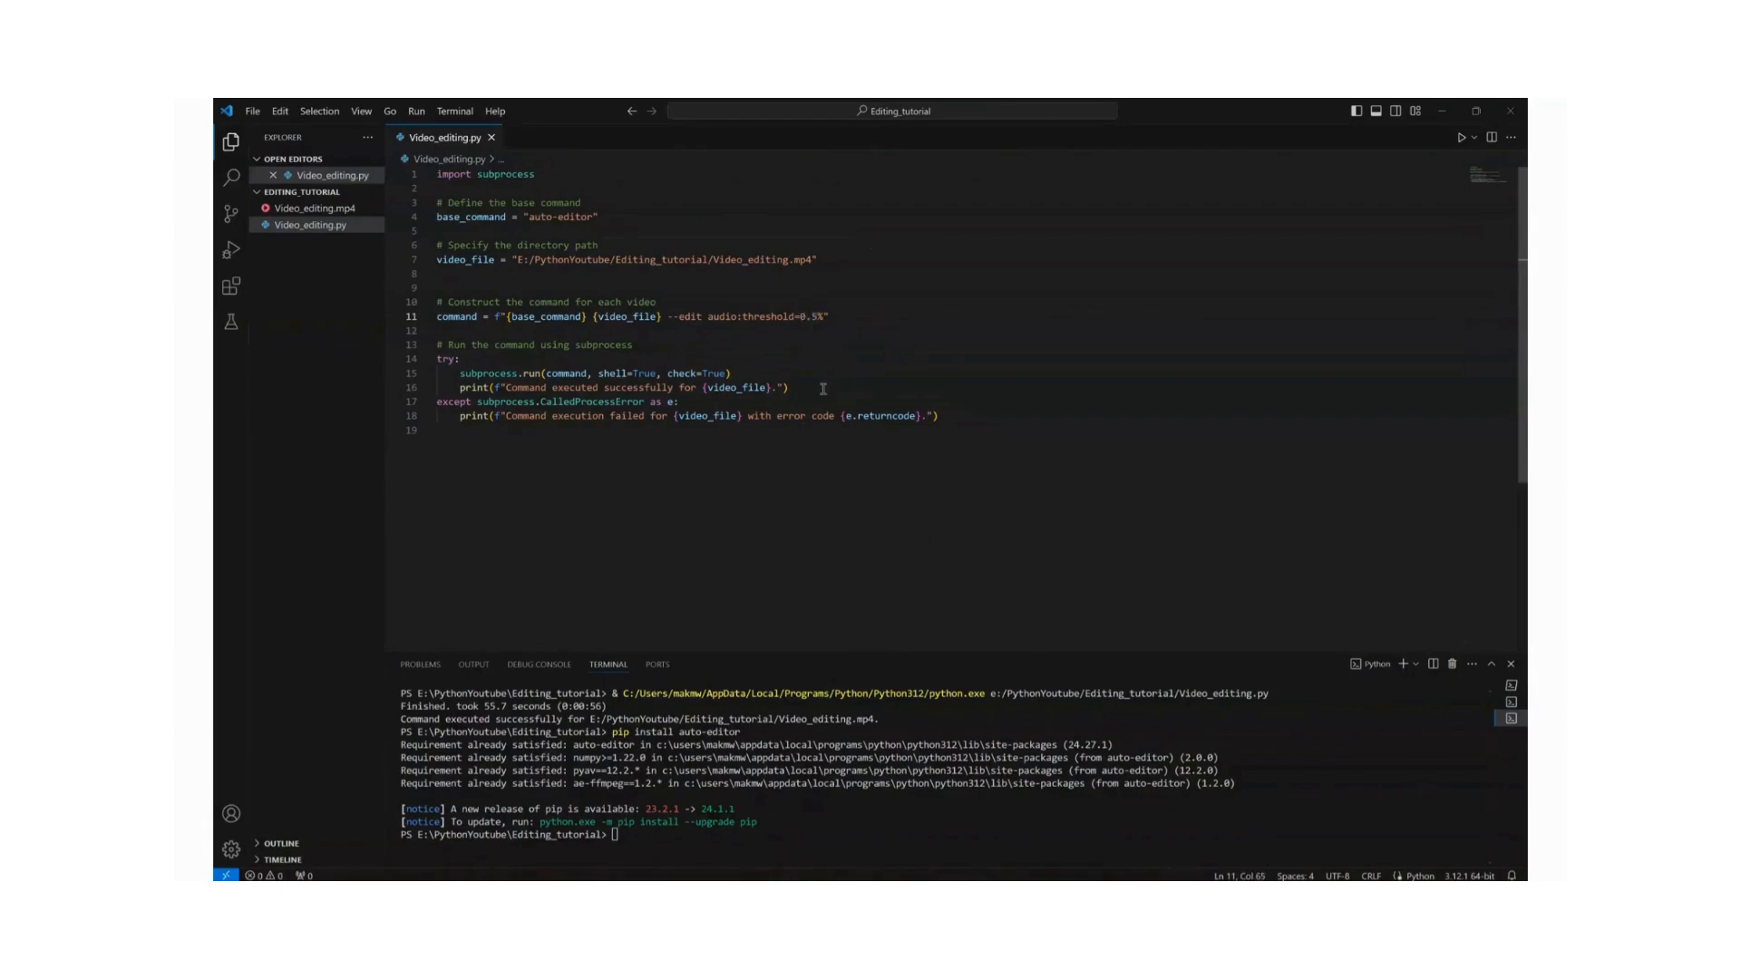
double_click(486, 373)
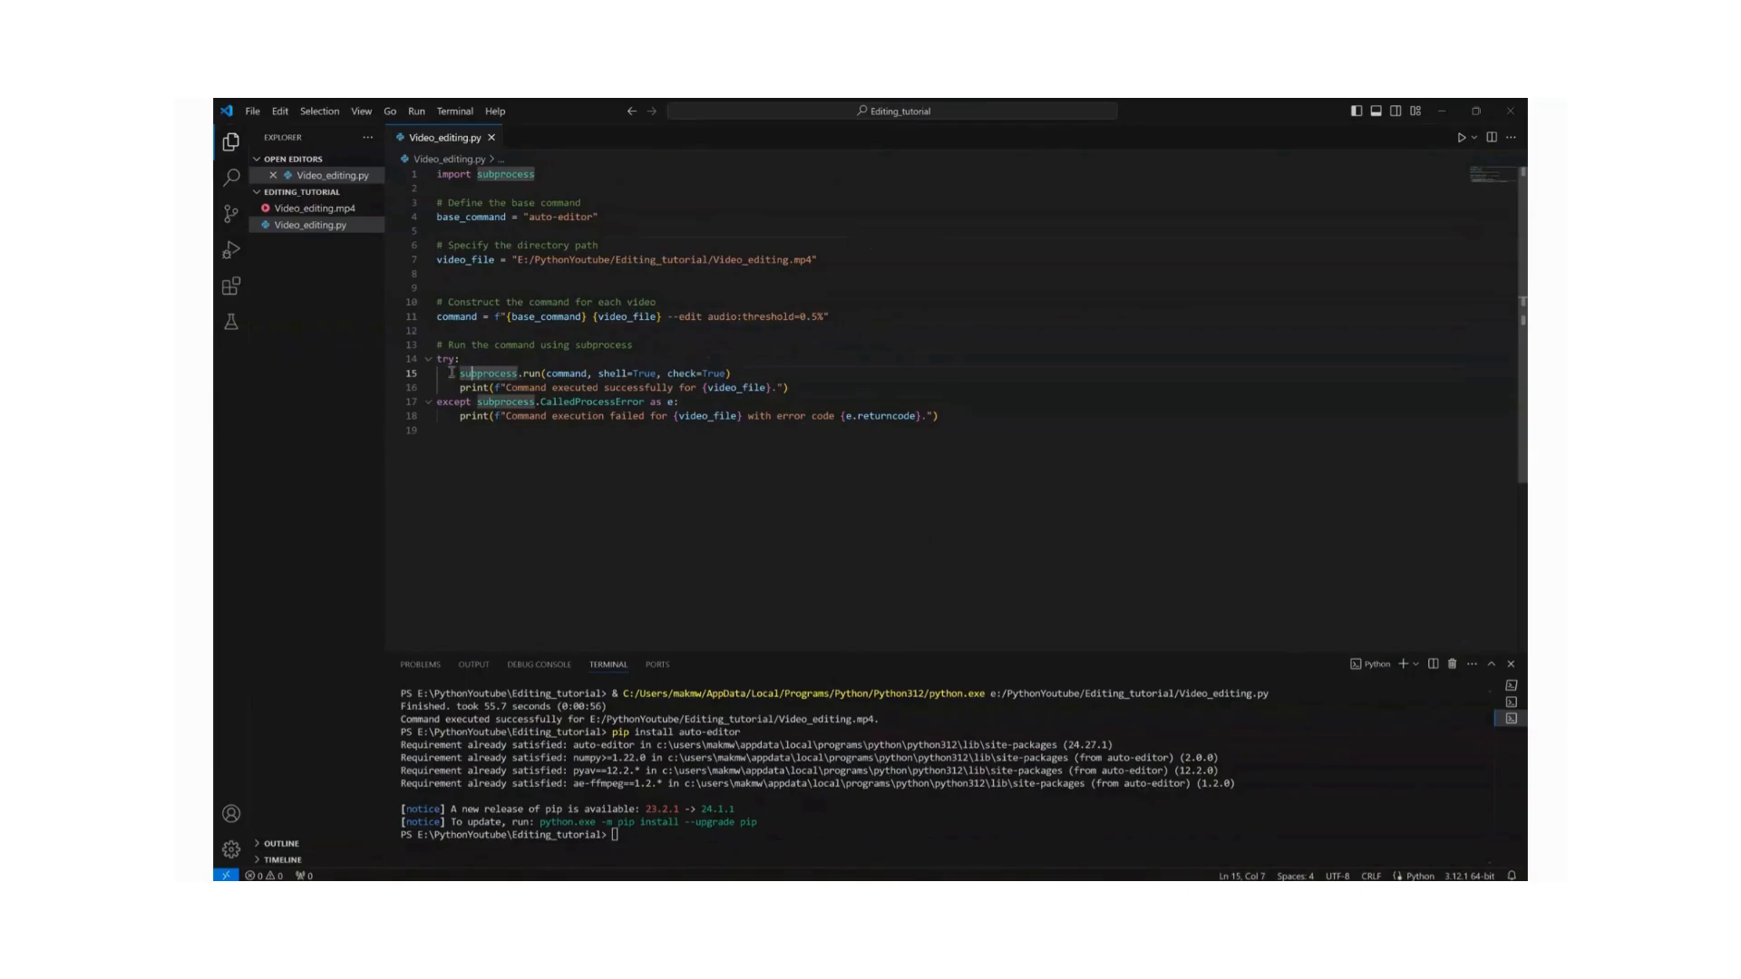
double_click(490, 371)
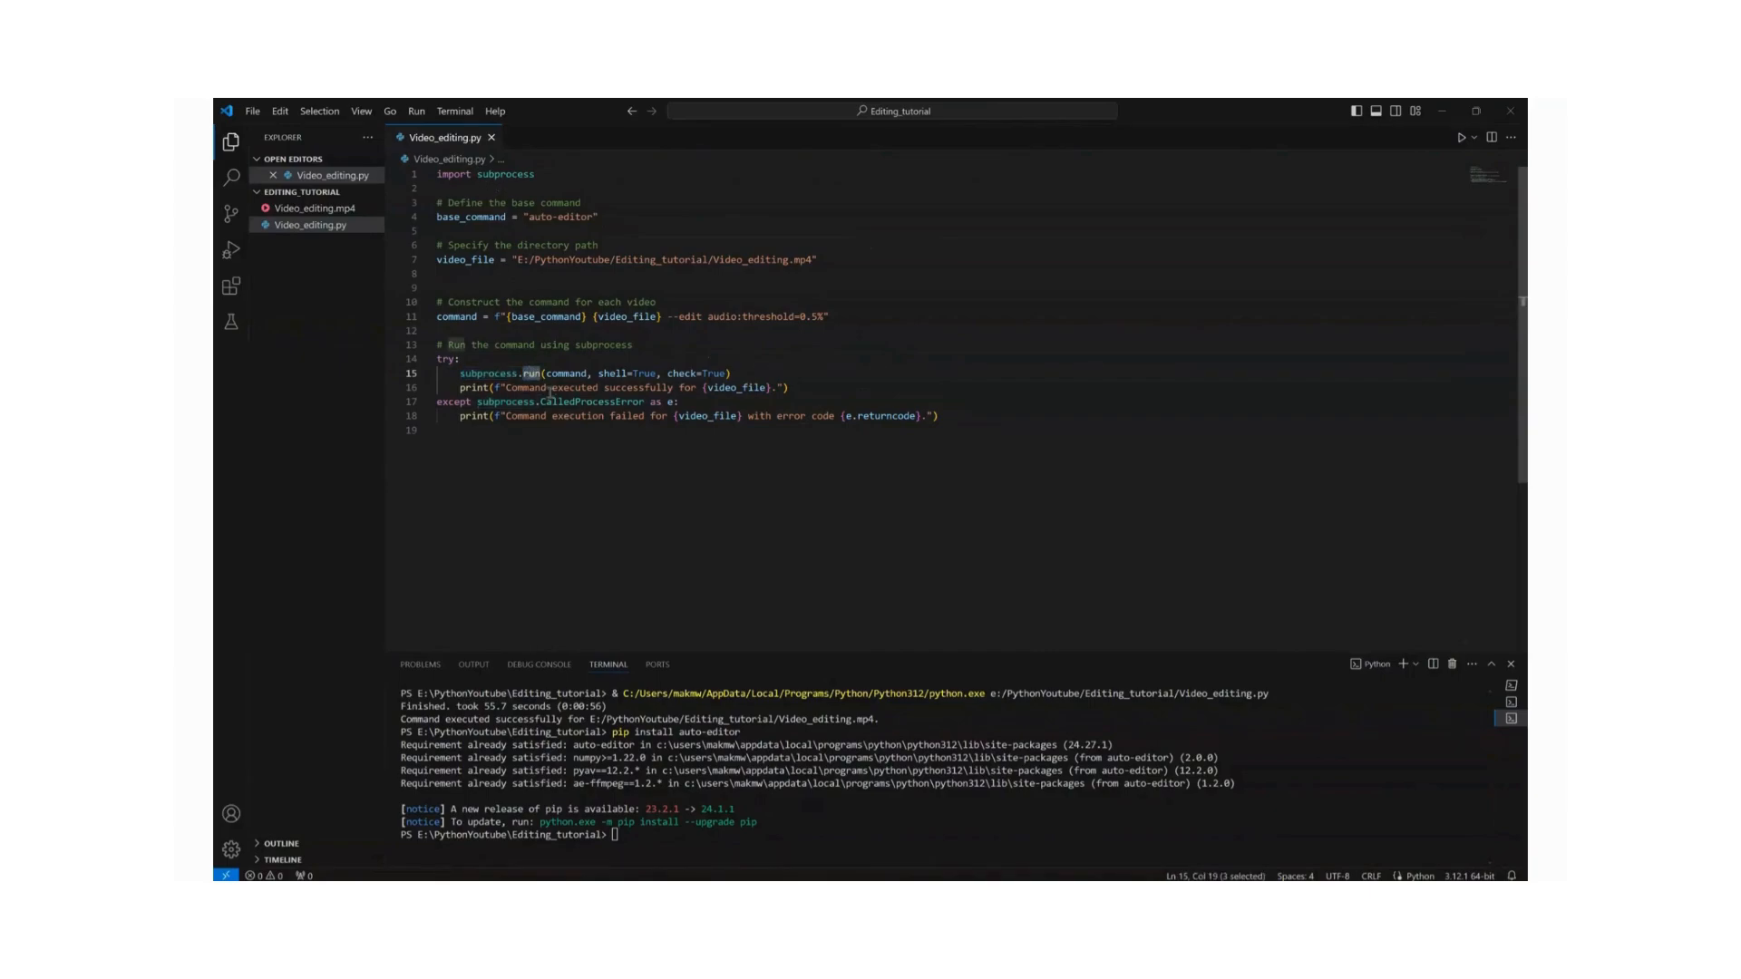
double_click(566, 373)
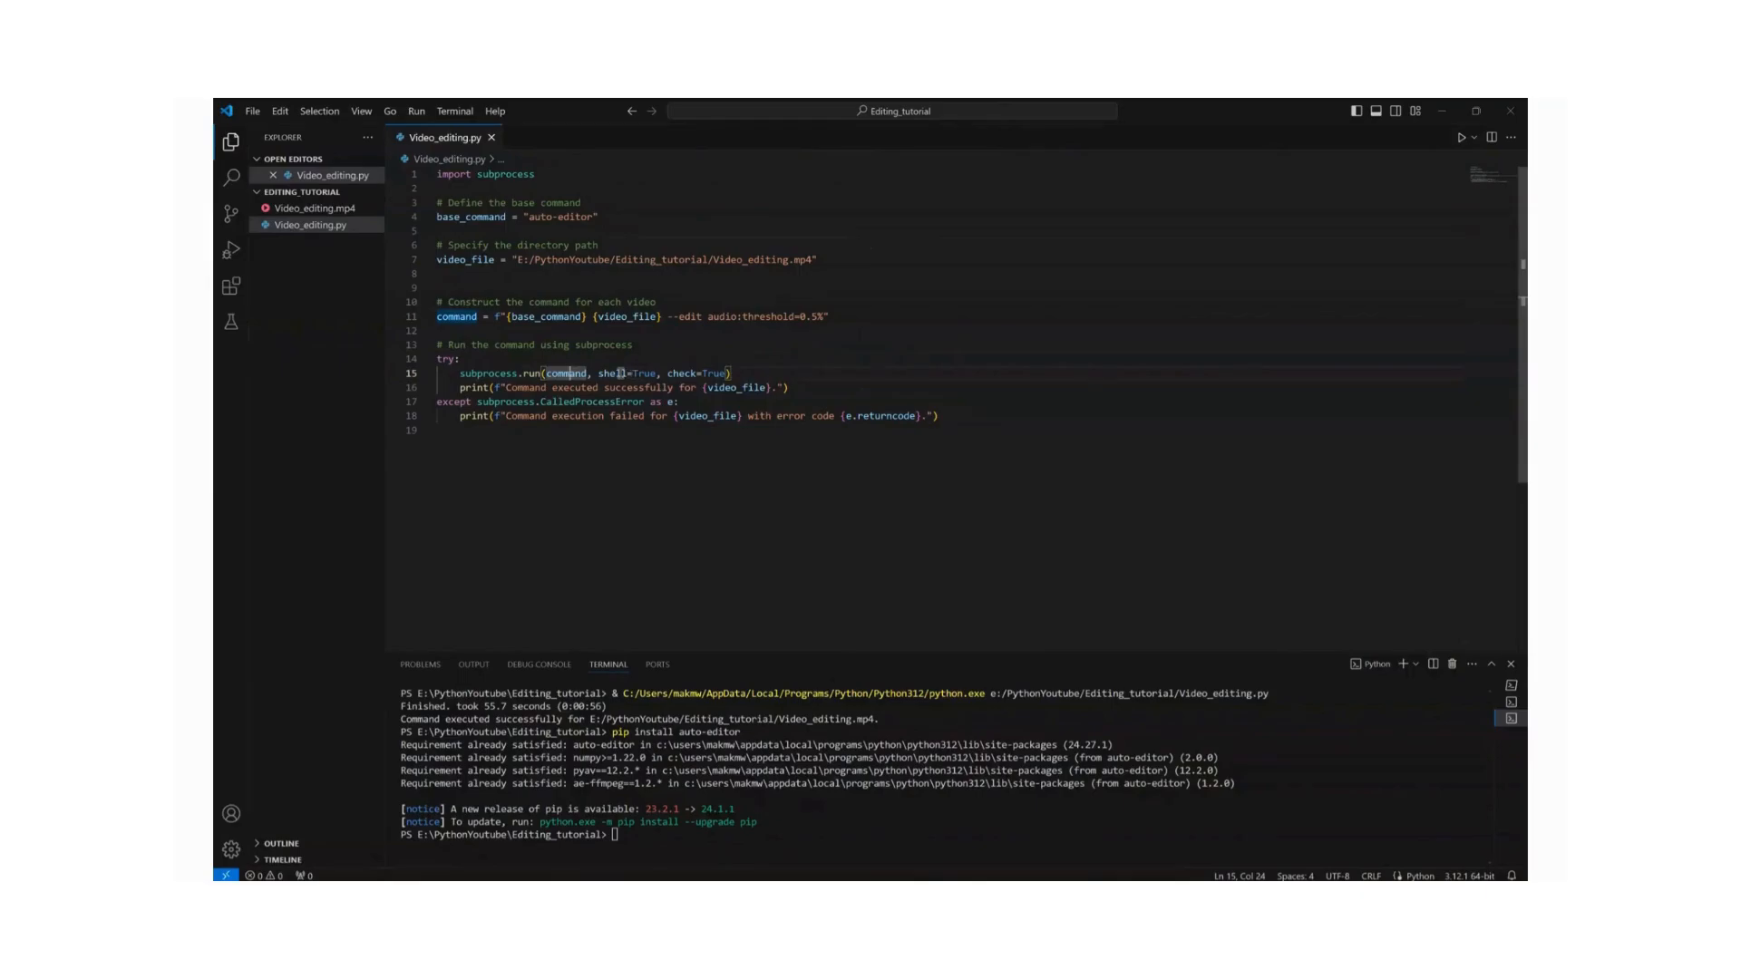
double_click(627, 372)
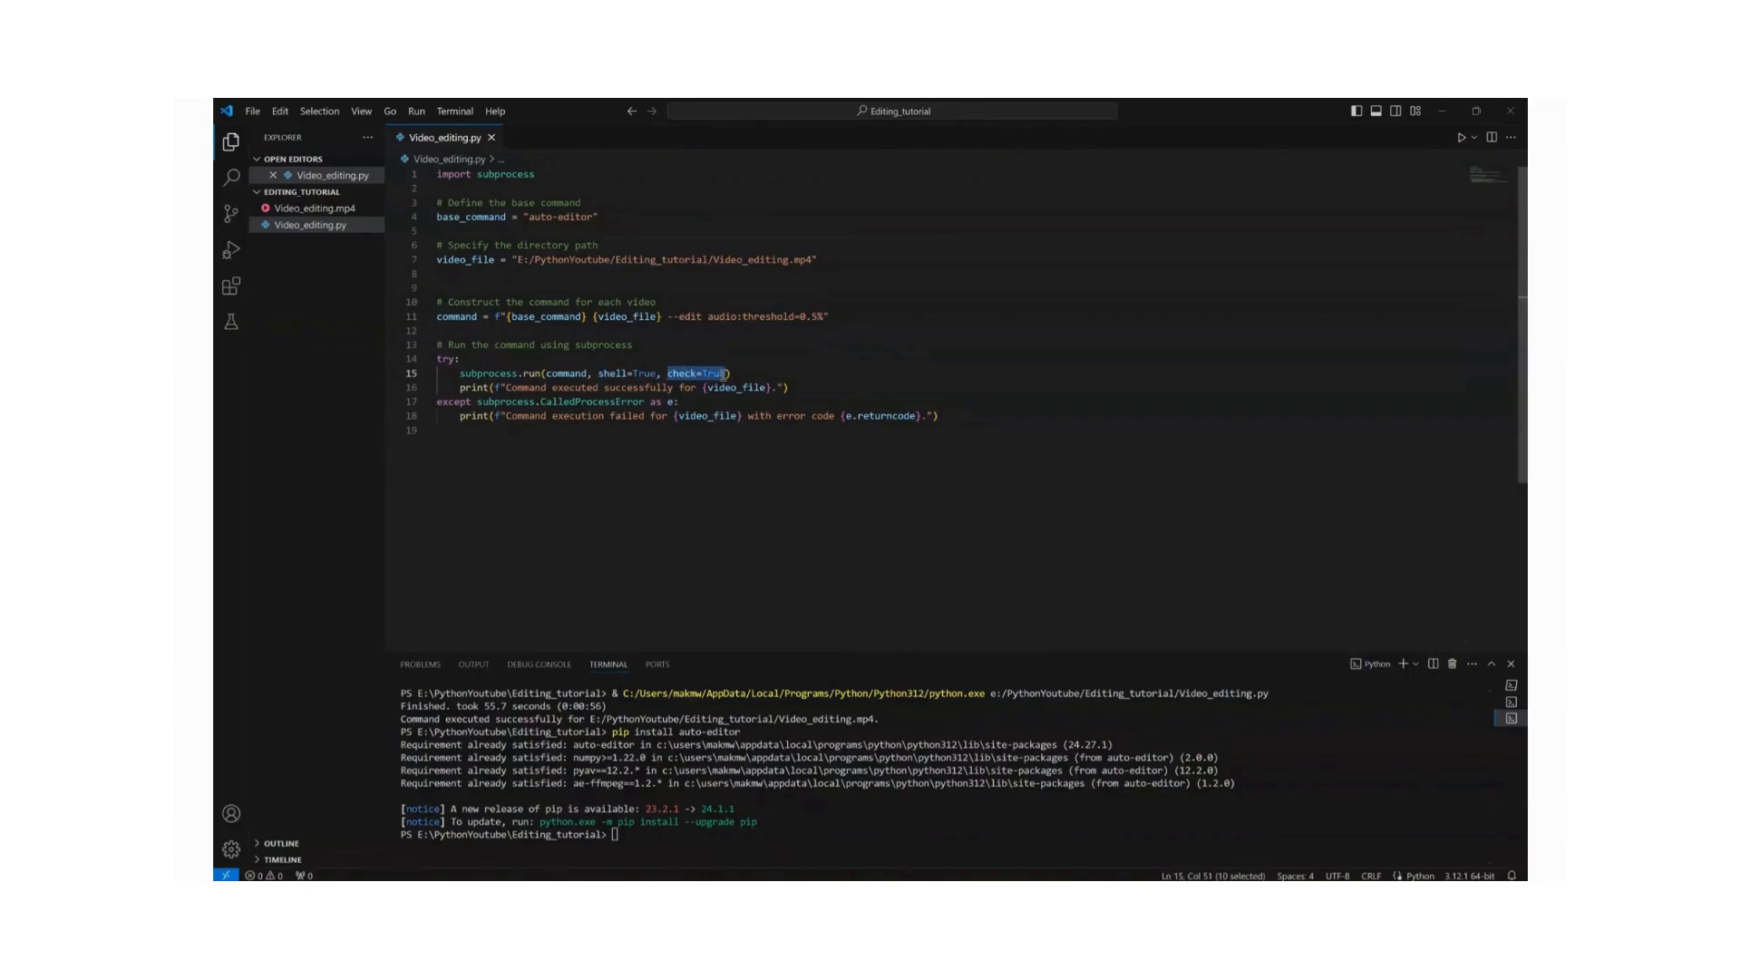
left_click(792, 386)
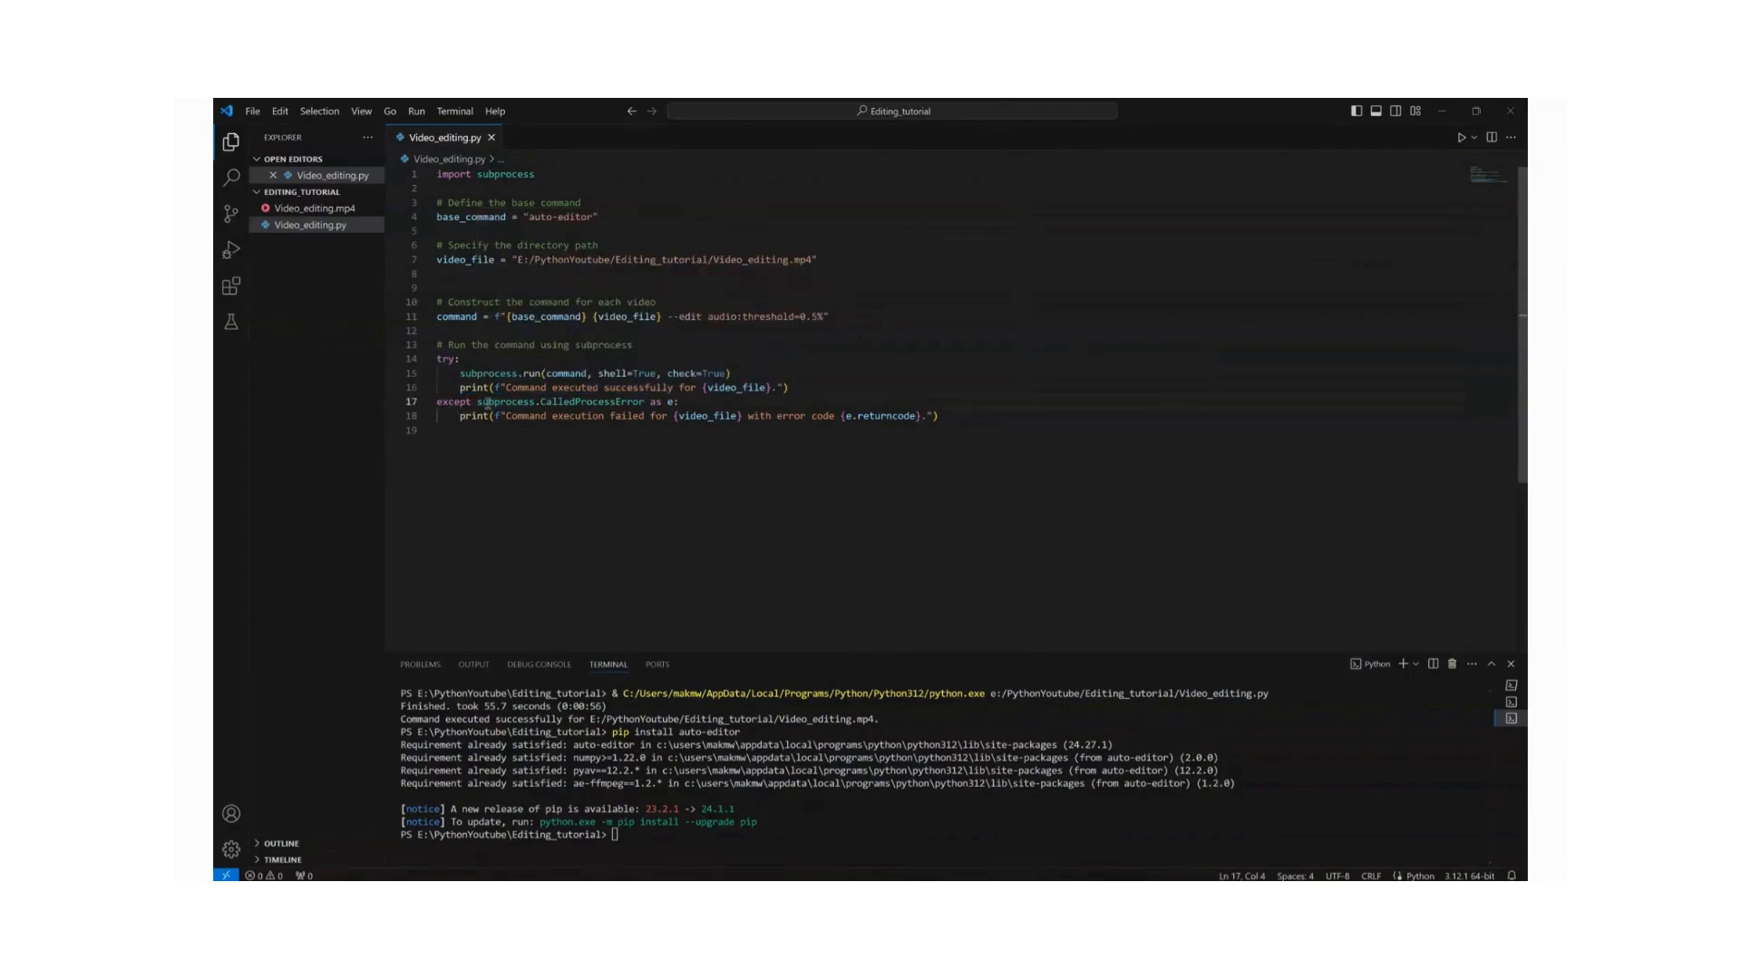
left_click(930, 416)
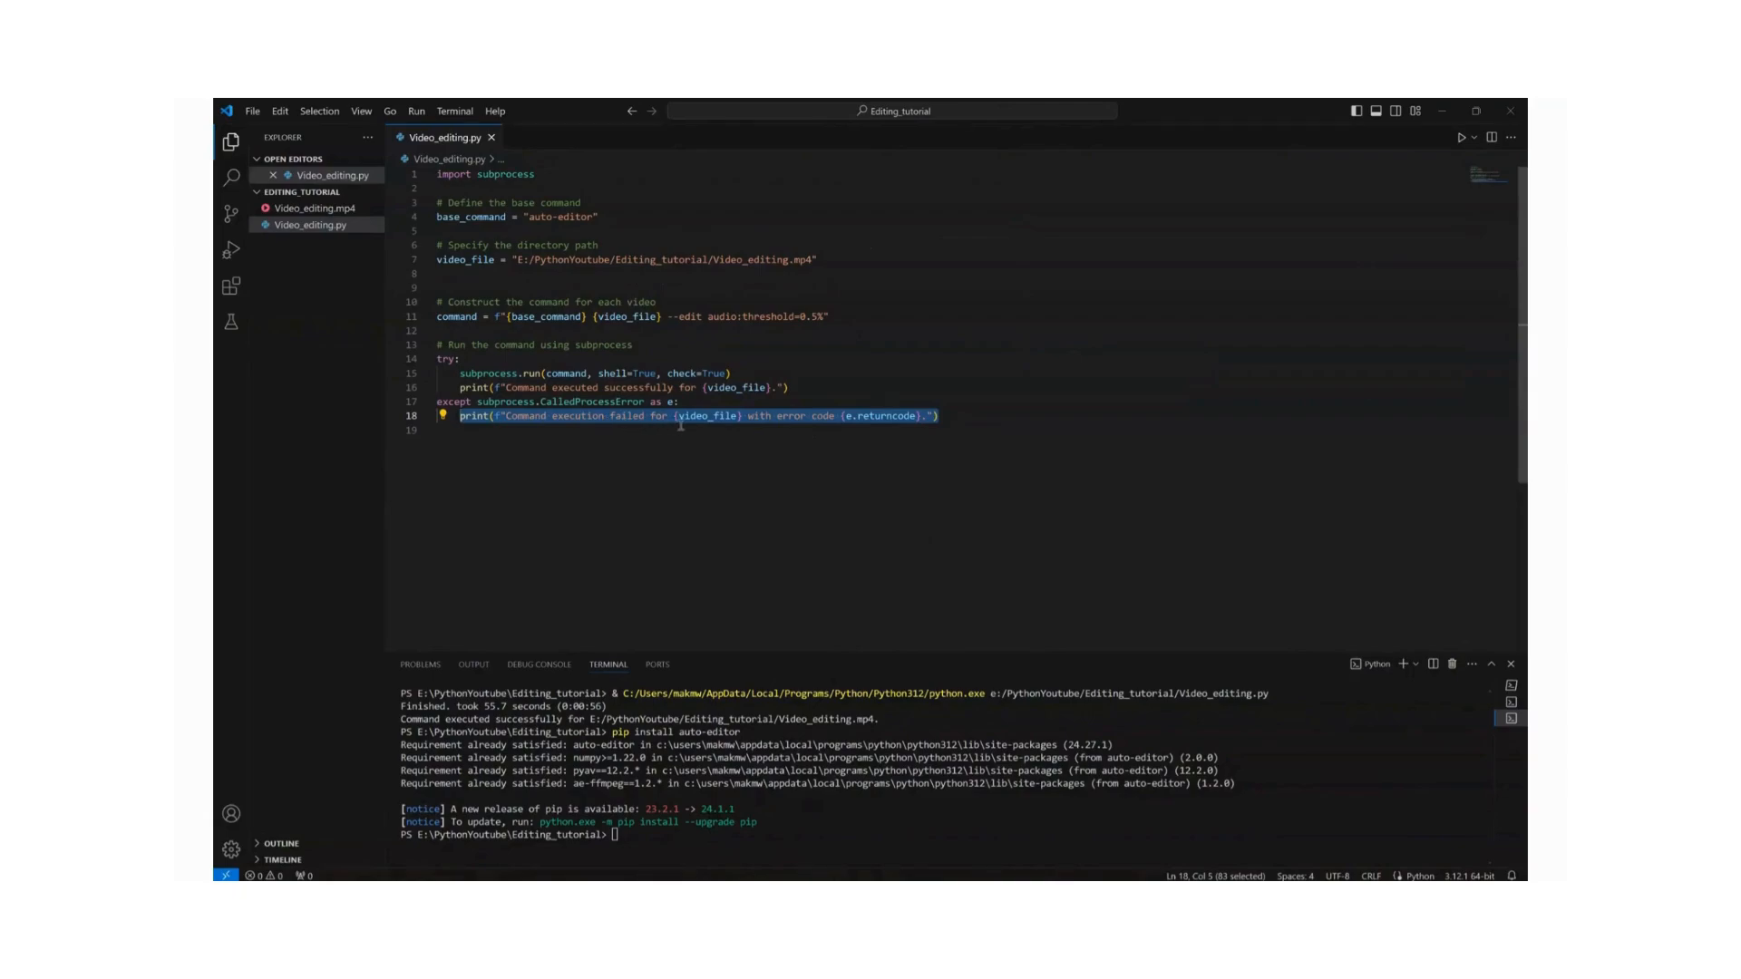
mouse_move(733, 417)
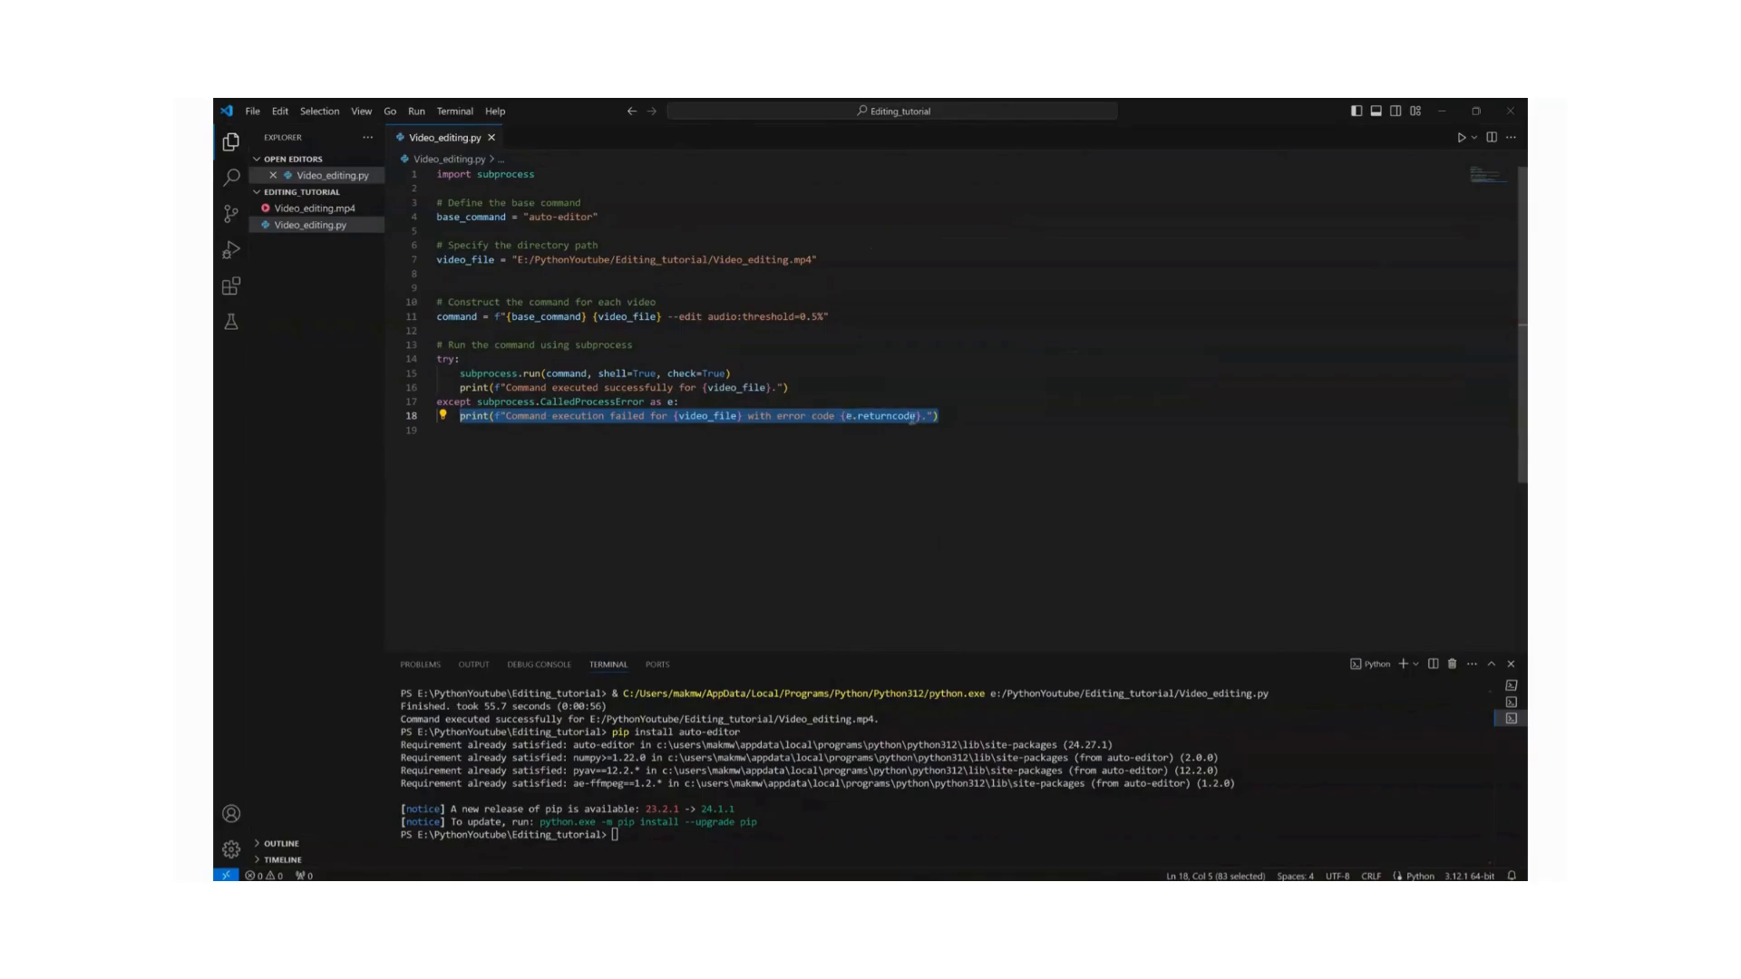
mouse_move(853, 417)
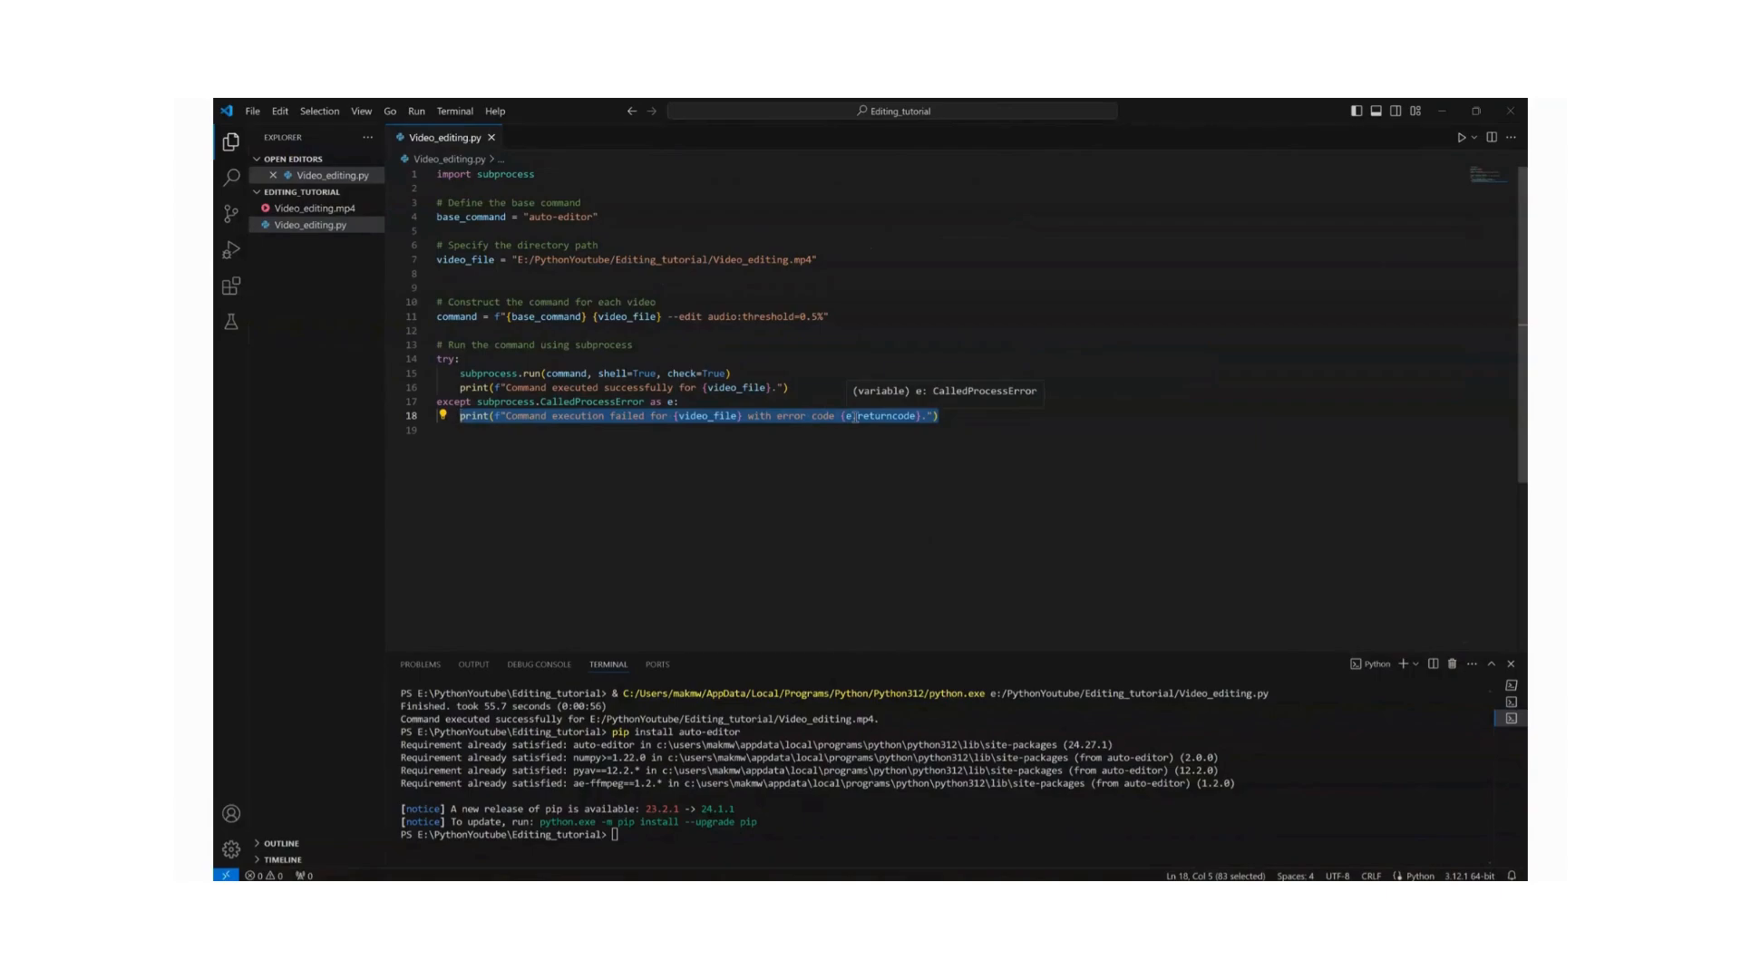
mouse_move(979, 437)
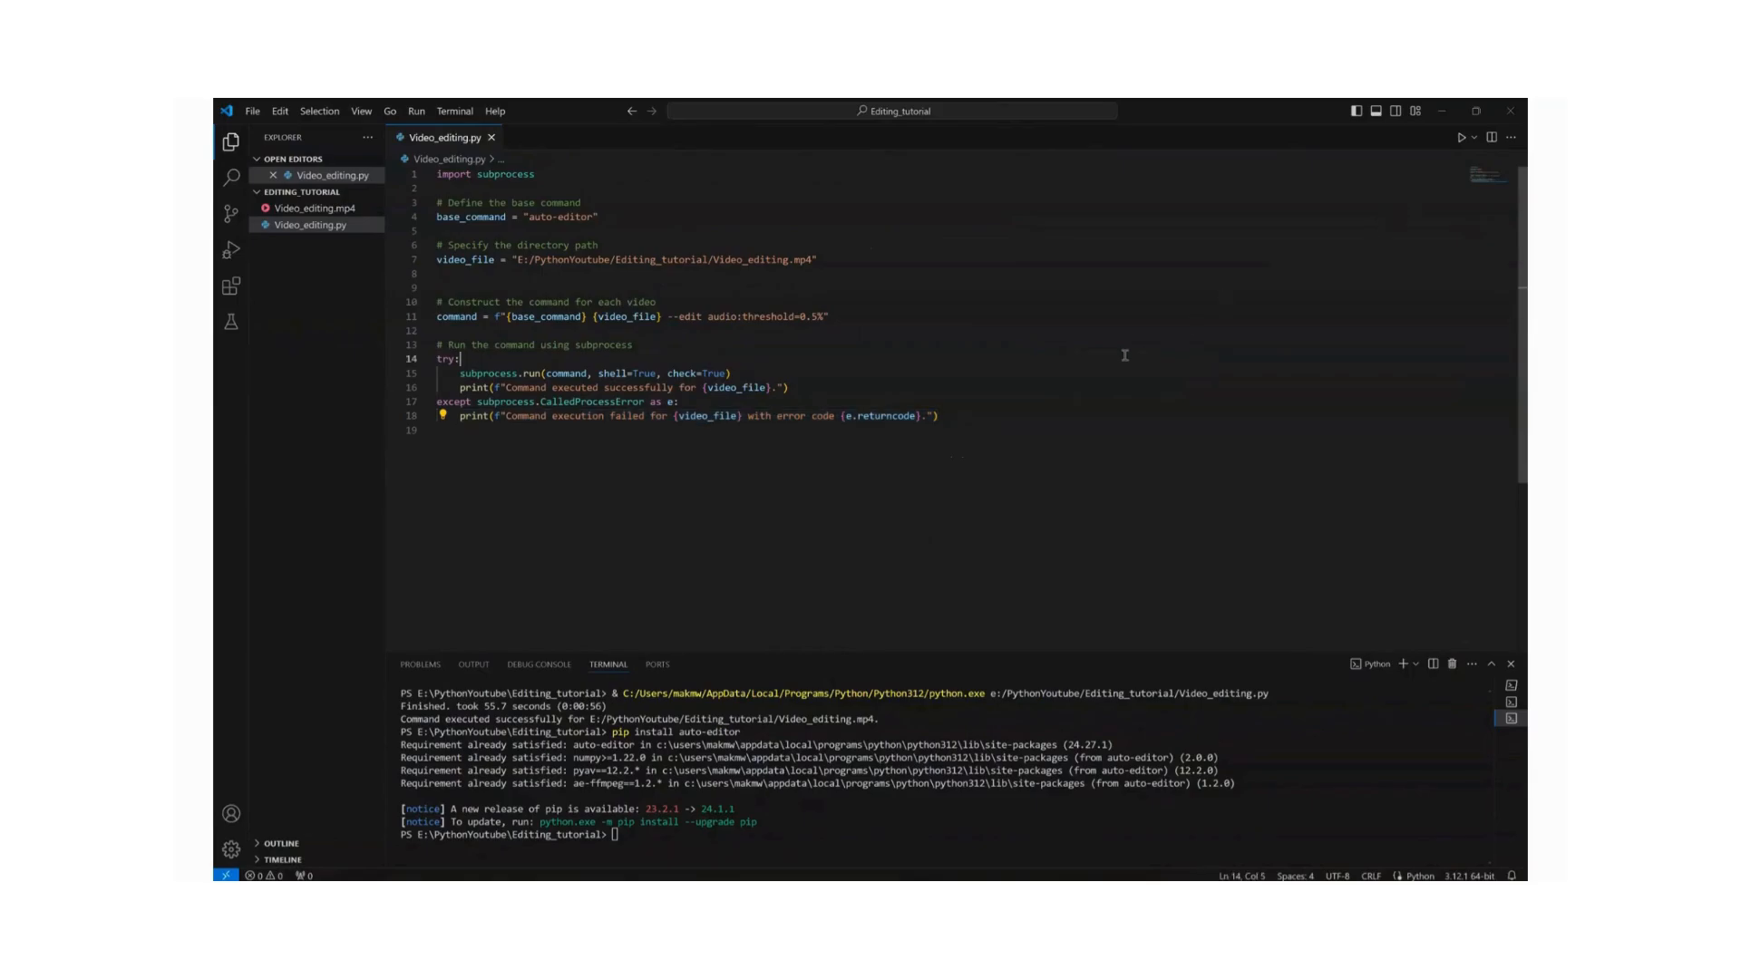
mouse_move(1426, 165)
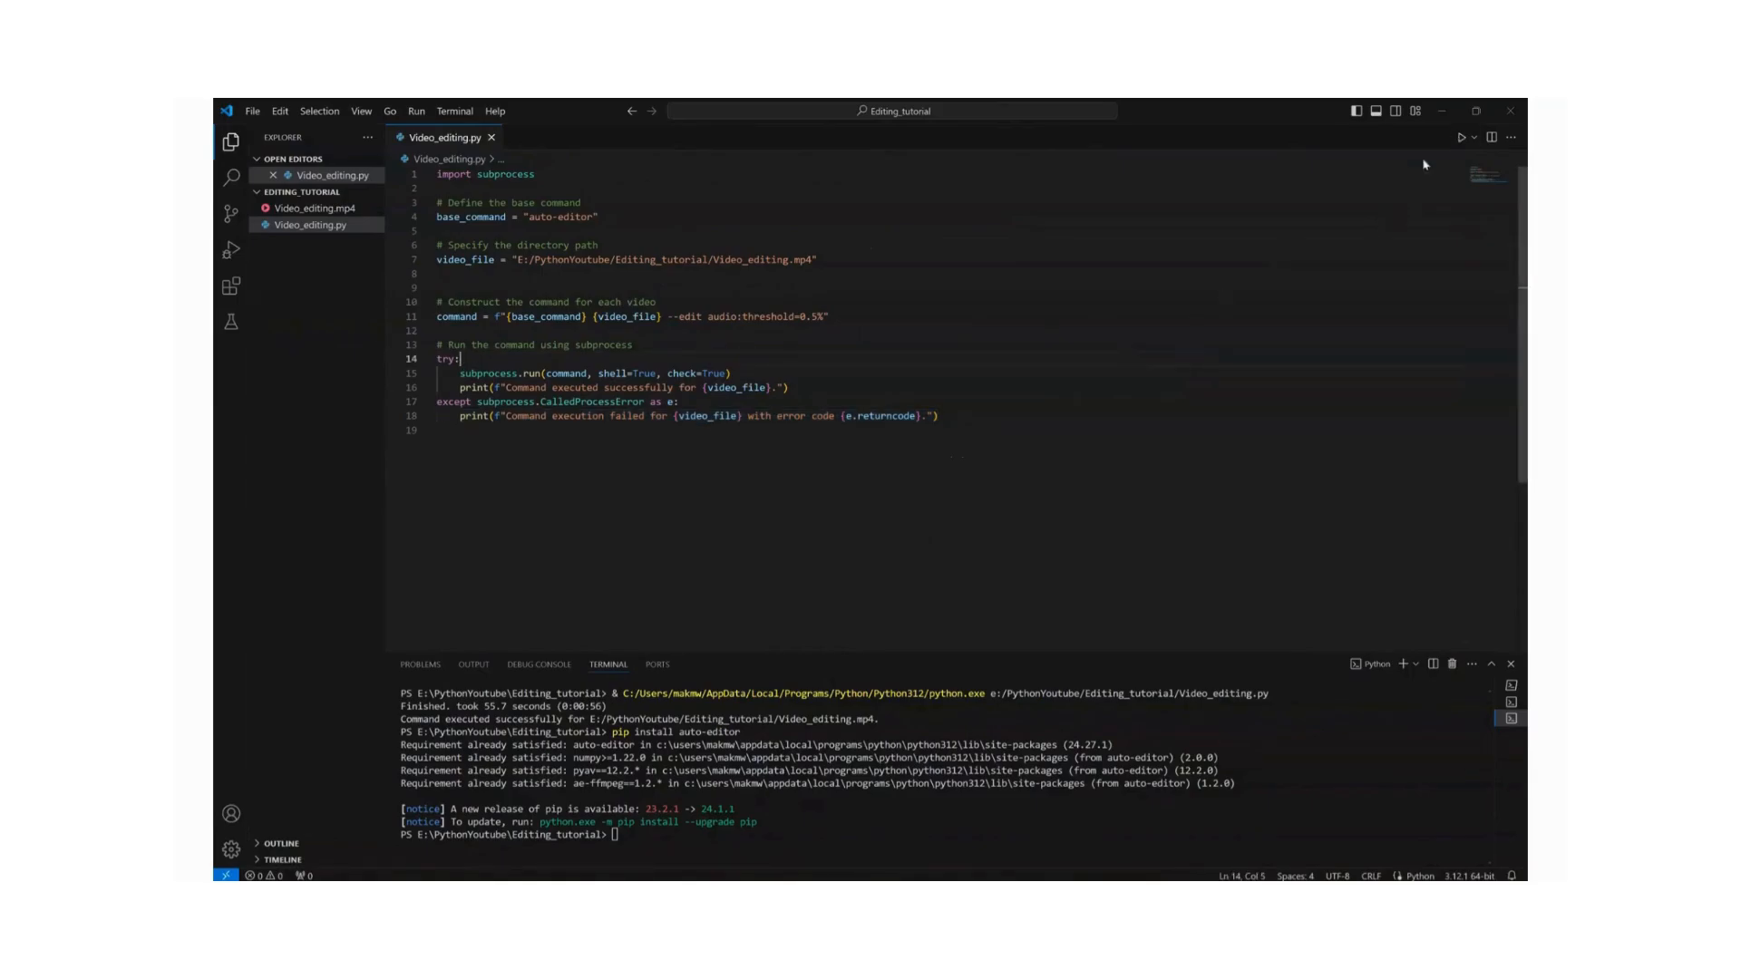
mouse_move(1466, 138)
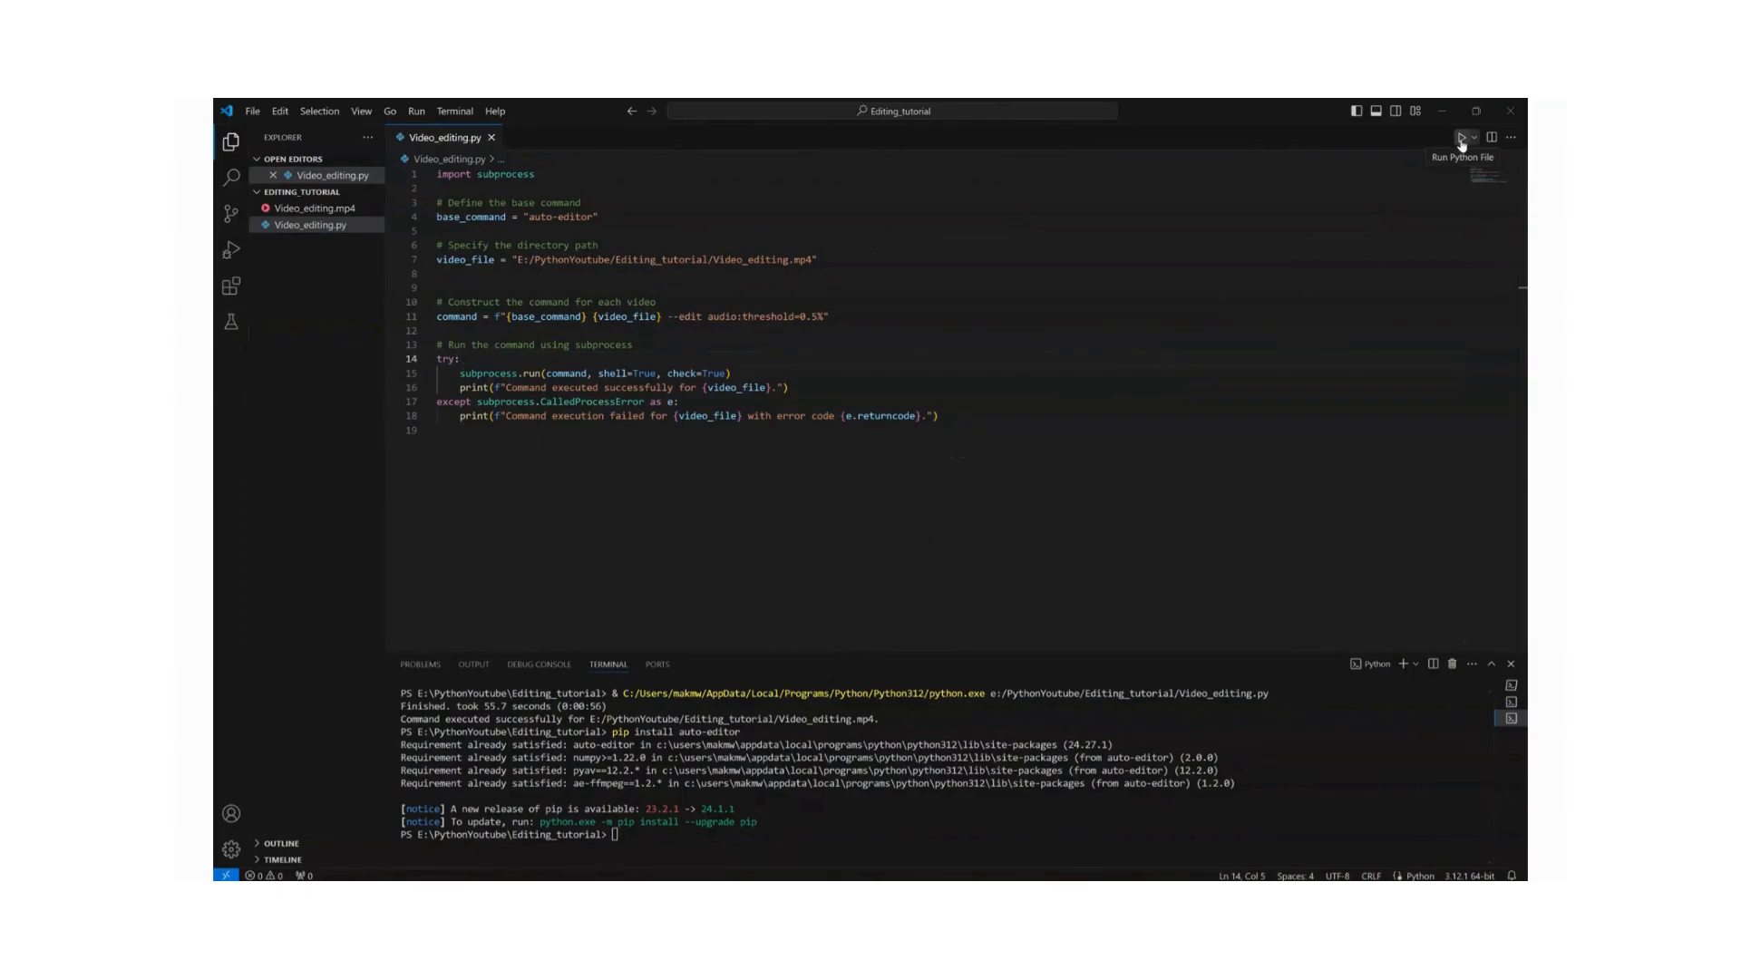
Run Video_editing.py so auto-editor creates Video_editing_ALTERED.mp4 beside the original
left_click(1462, 137)
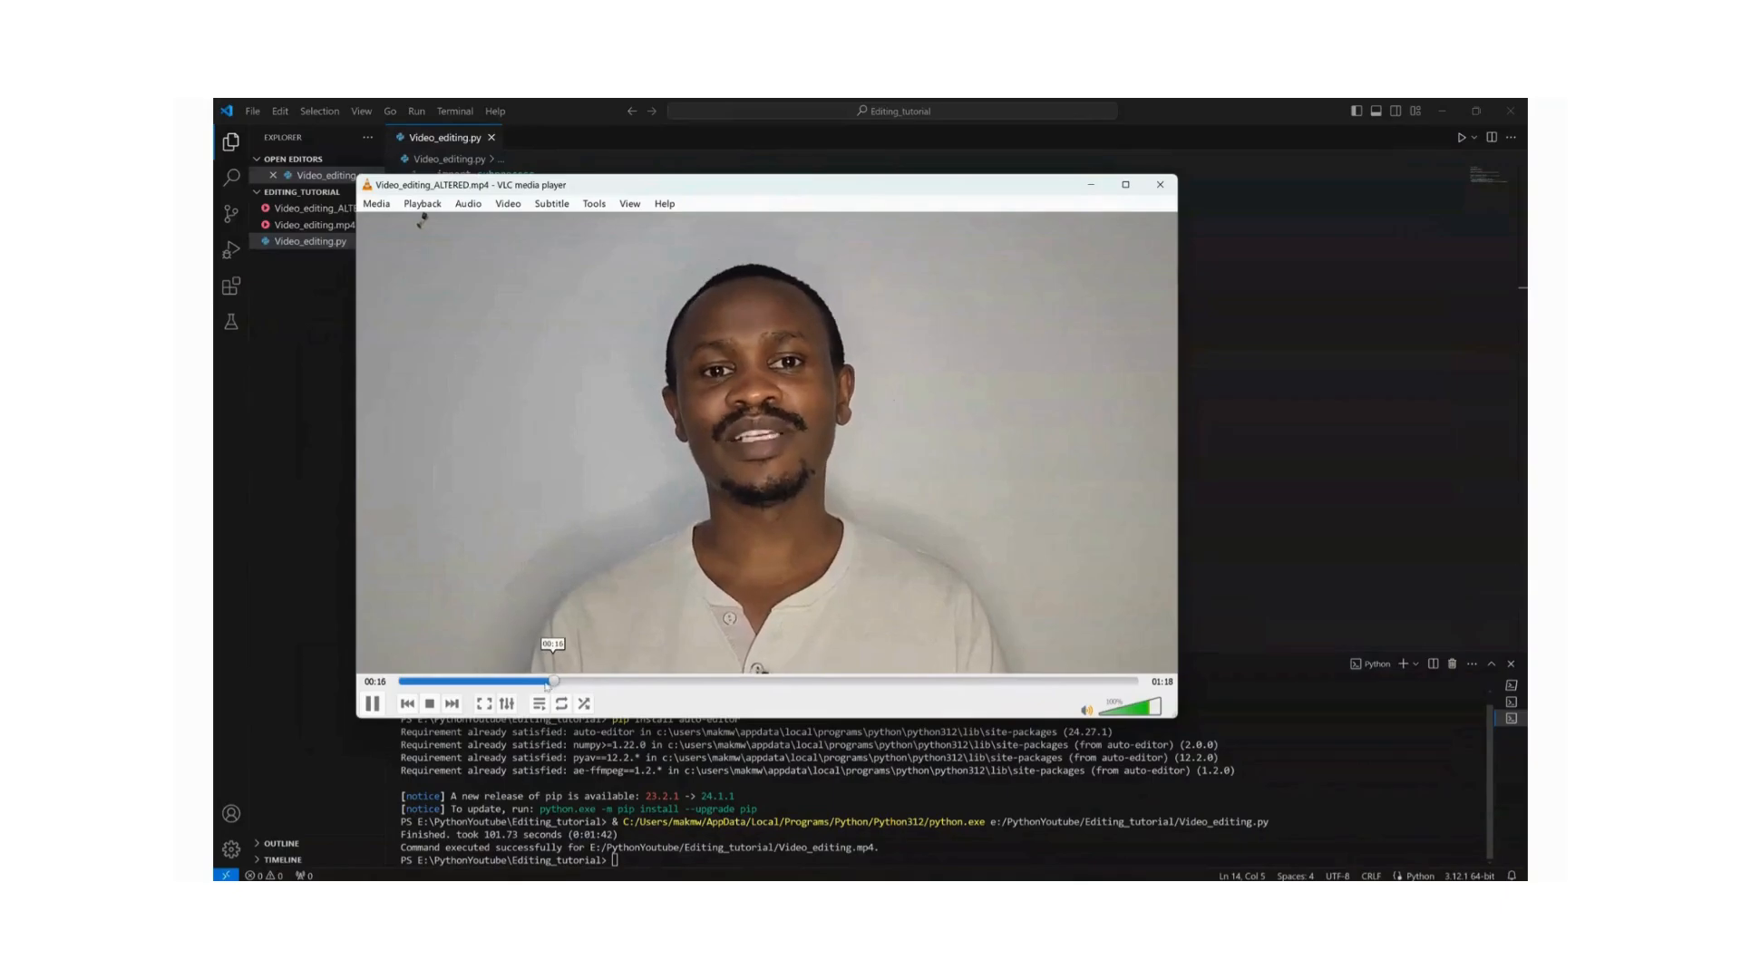
Jump back near the start of Video_editing_ALTERED.mp4, 01:18 long, in VLC
left_click(417, 680)
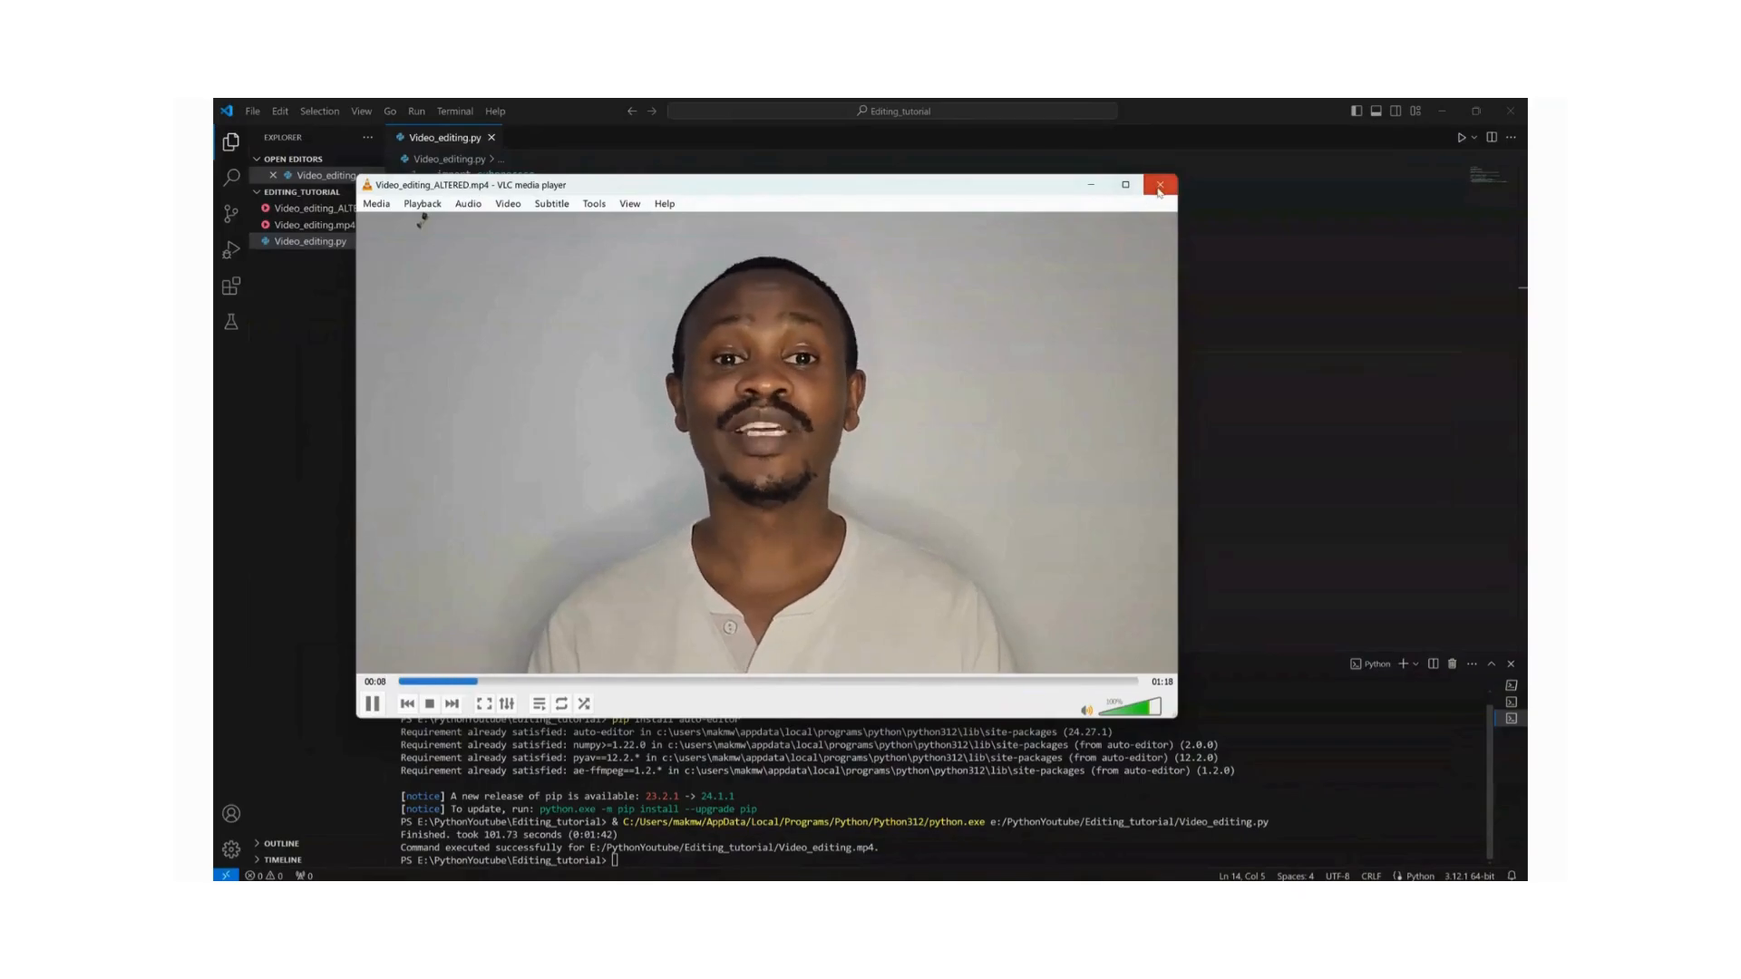
Close VLC and show Video_editing_ALTERED's details: 89.3 MB, 00:01:18
left_click(1159, 185)
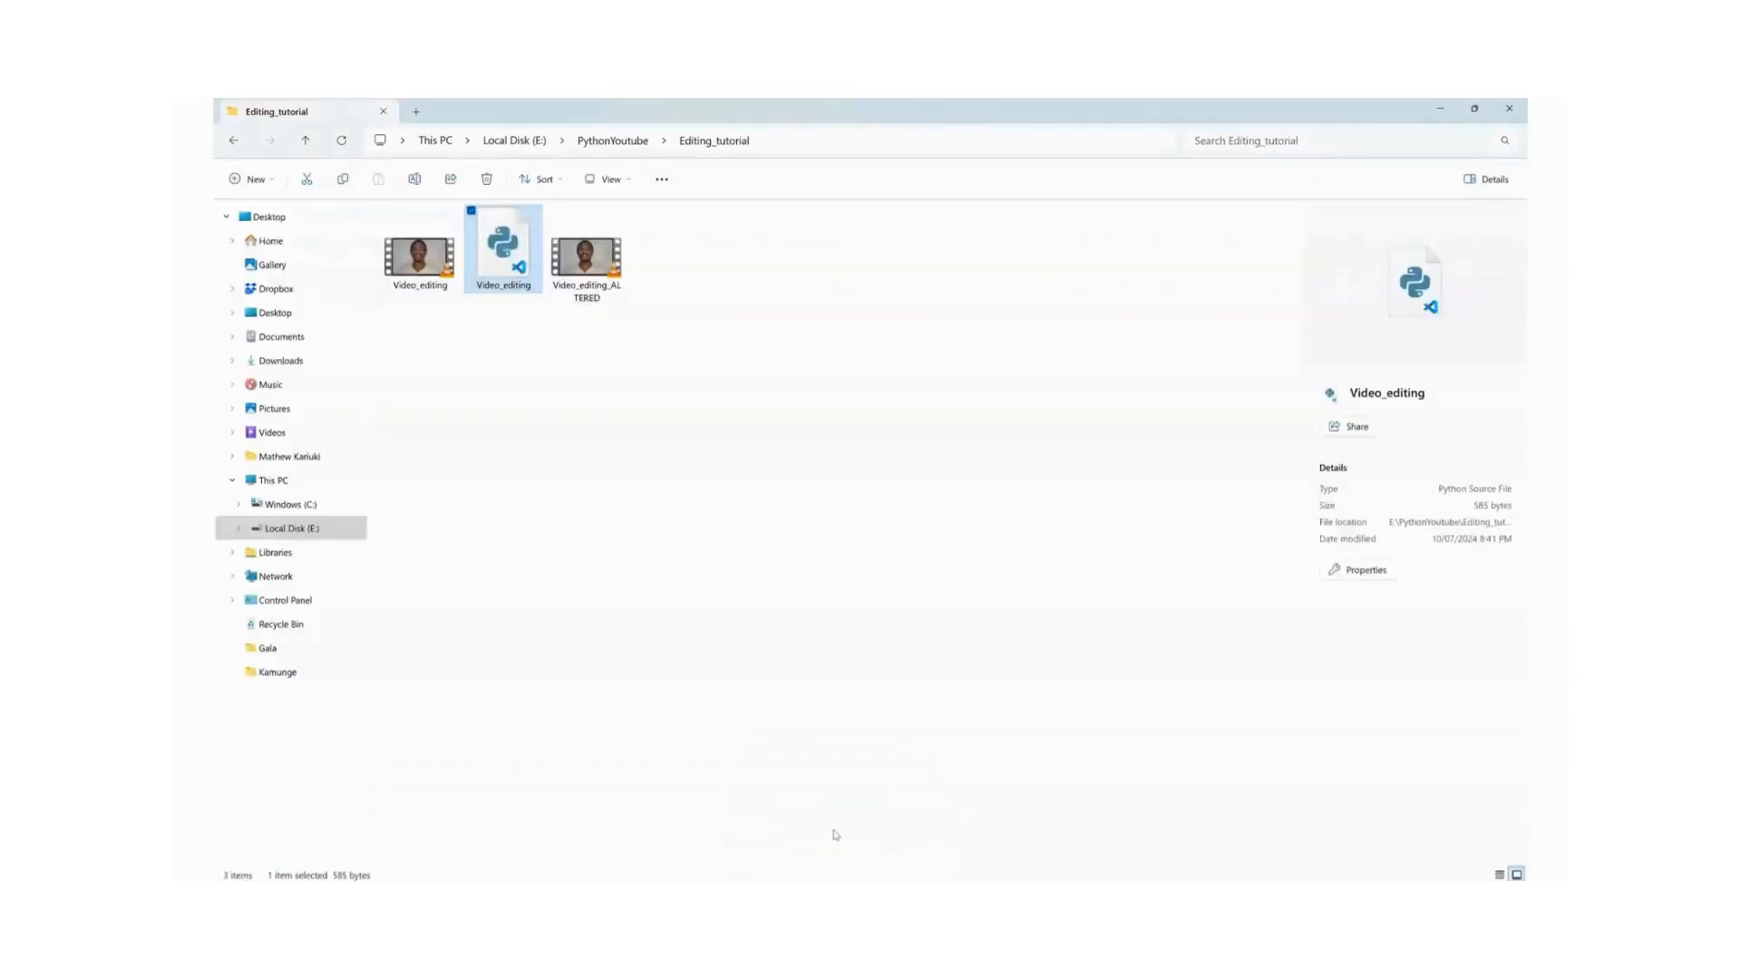
mouse_move(637, 283)
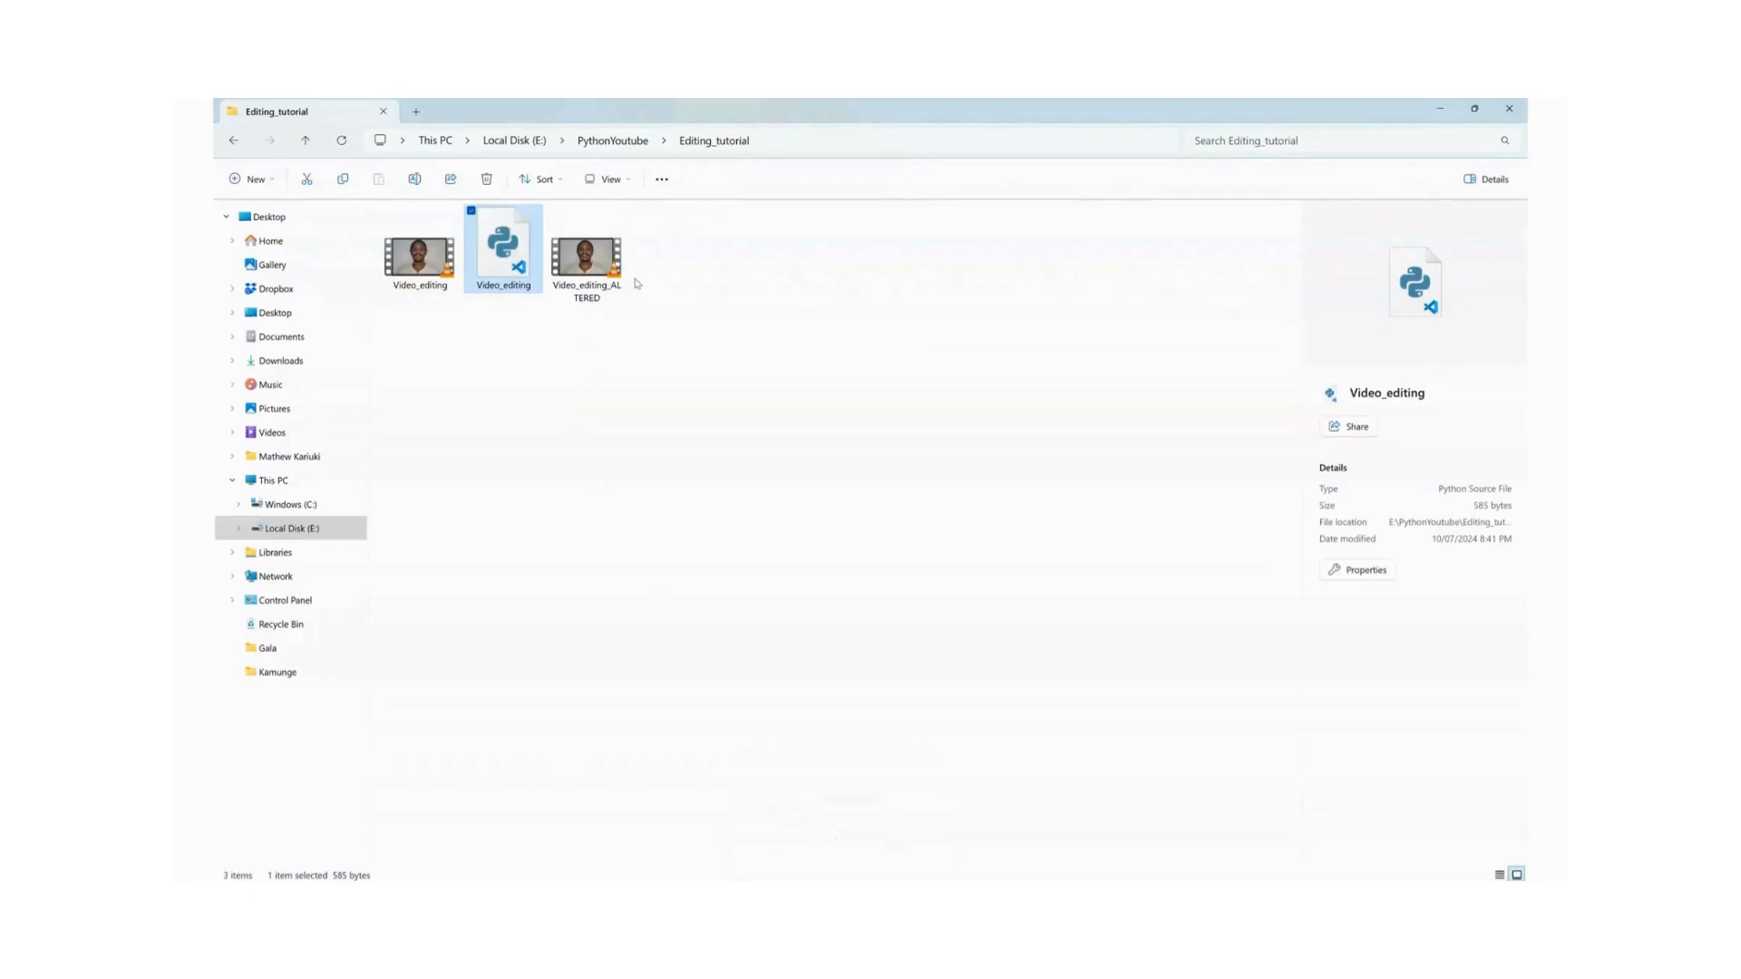
mouse_move(586, 250)
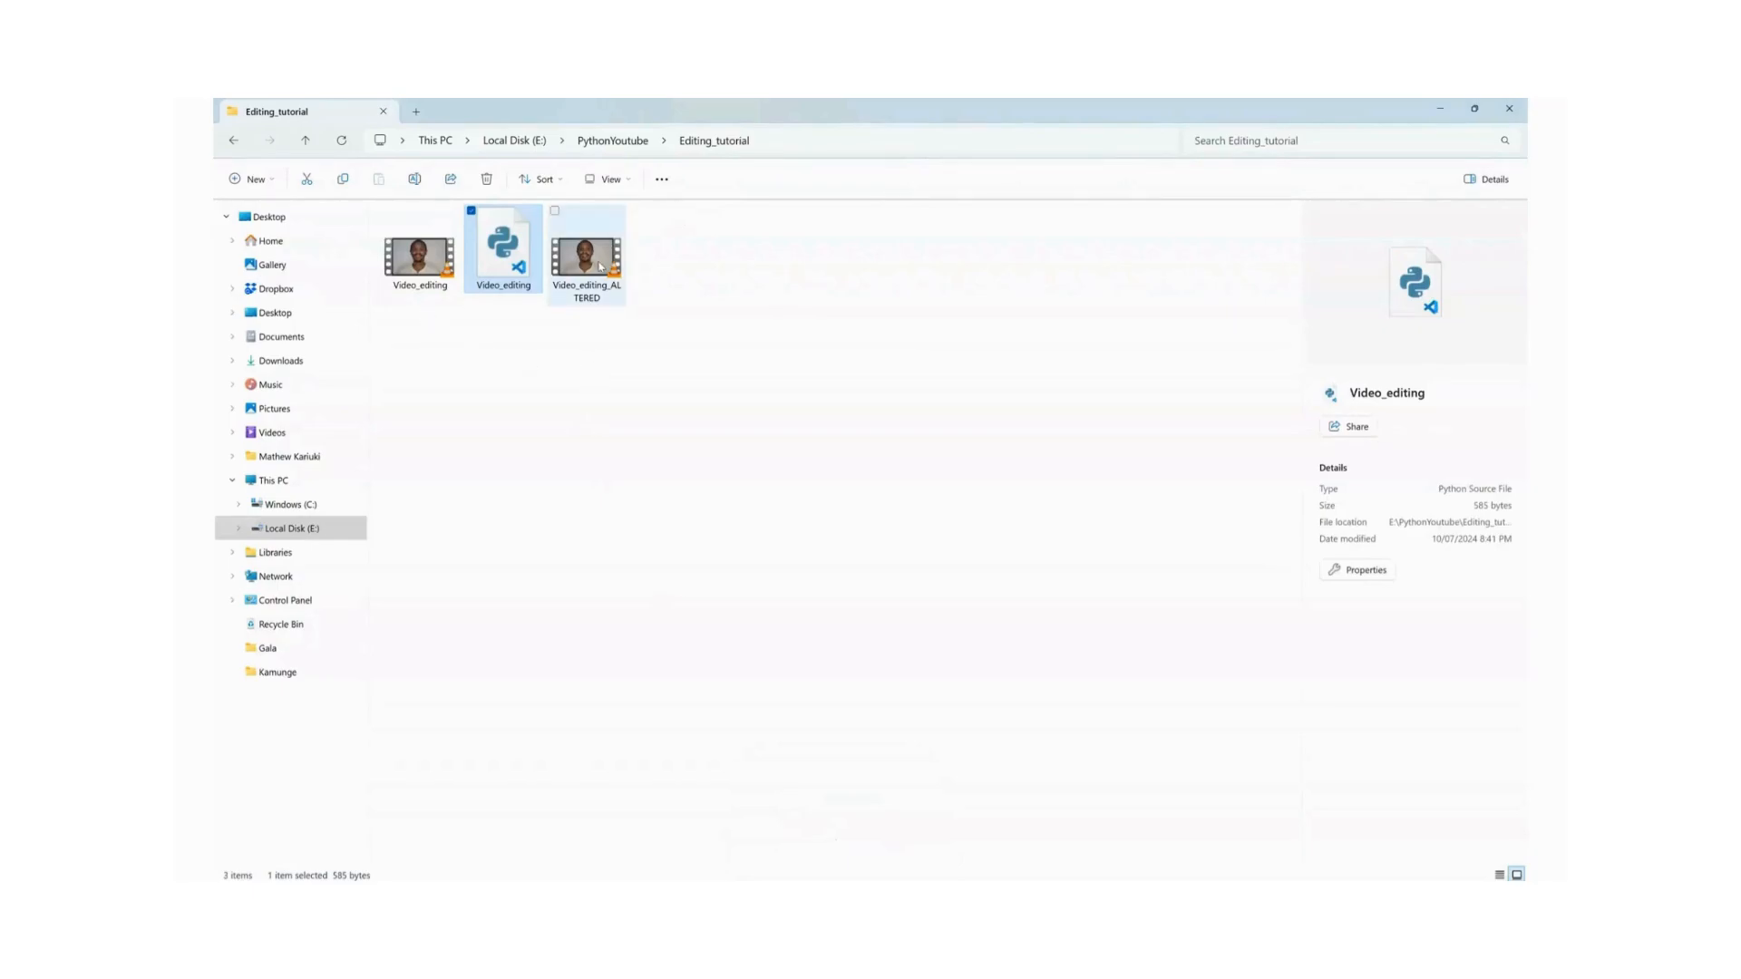
mouse_move(585, 241)
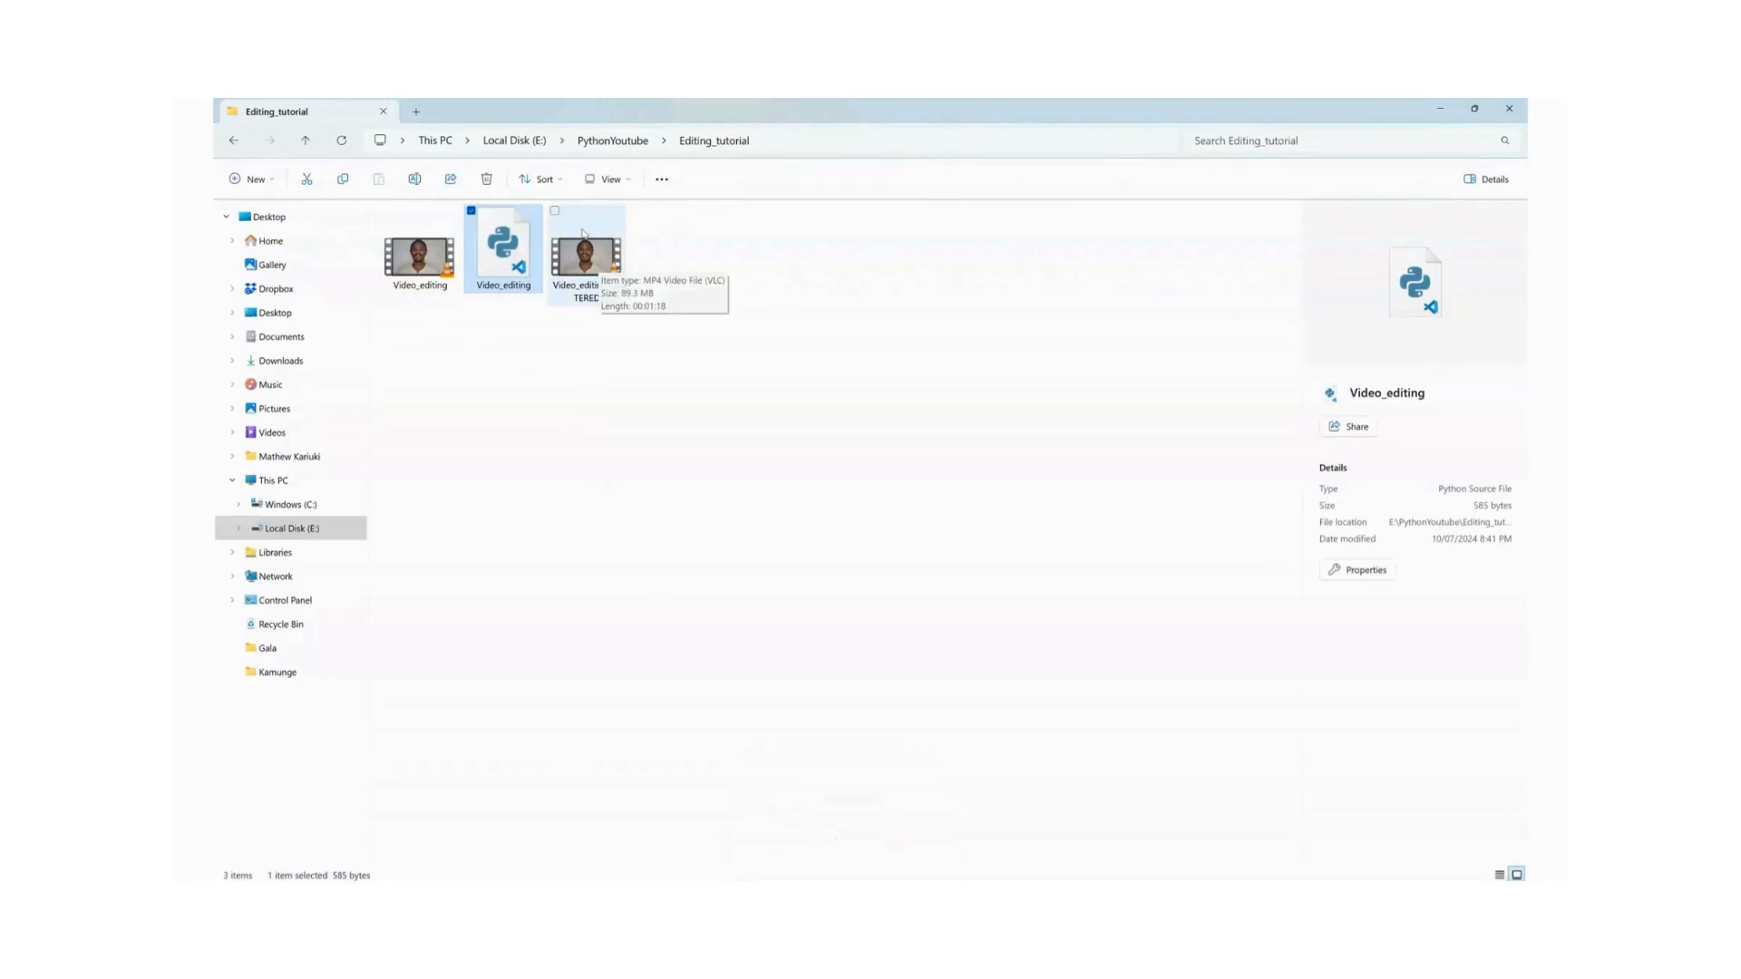
mouse_move(720, 482)
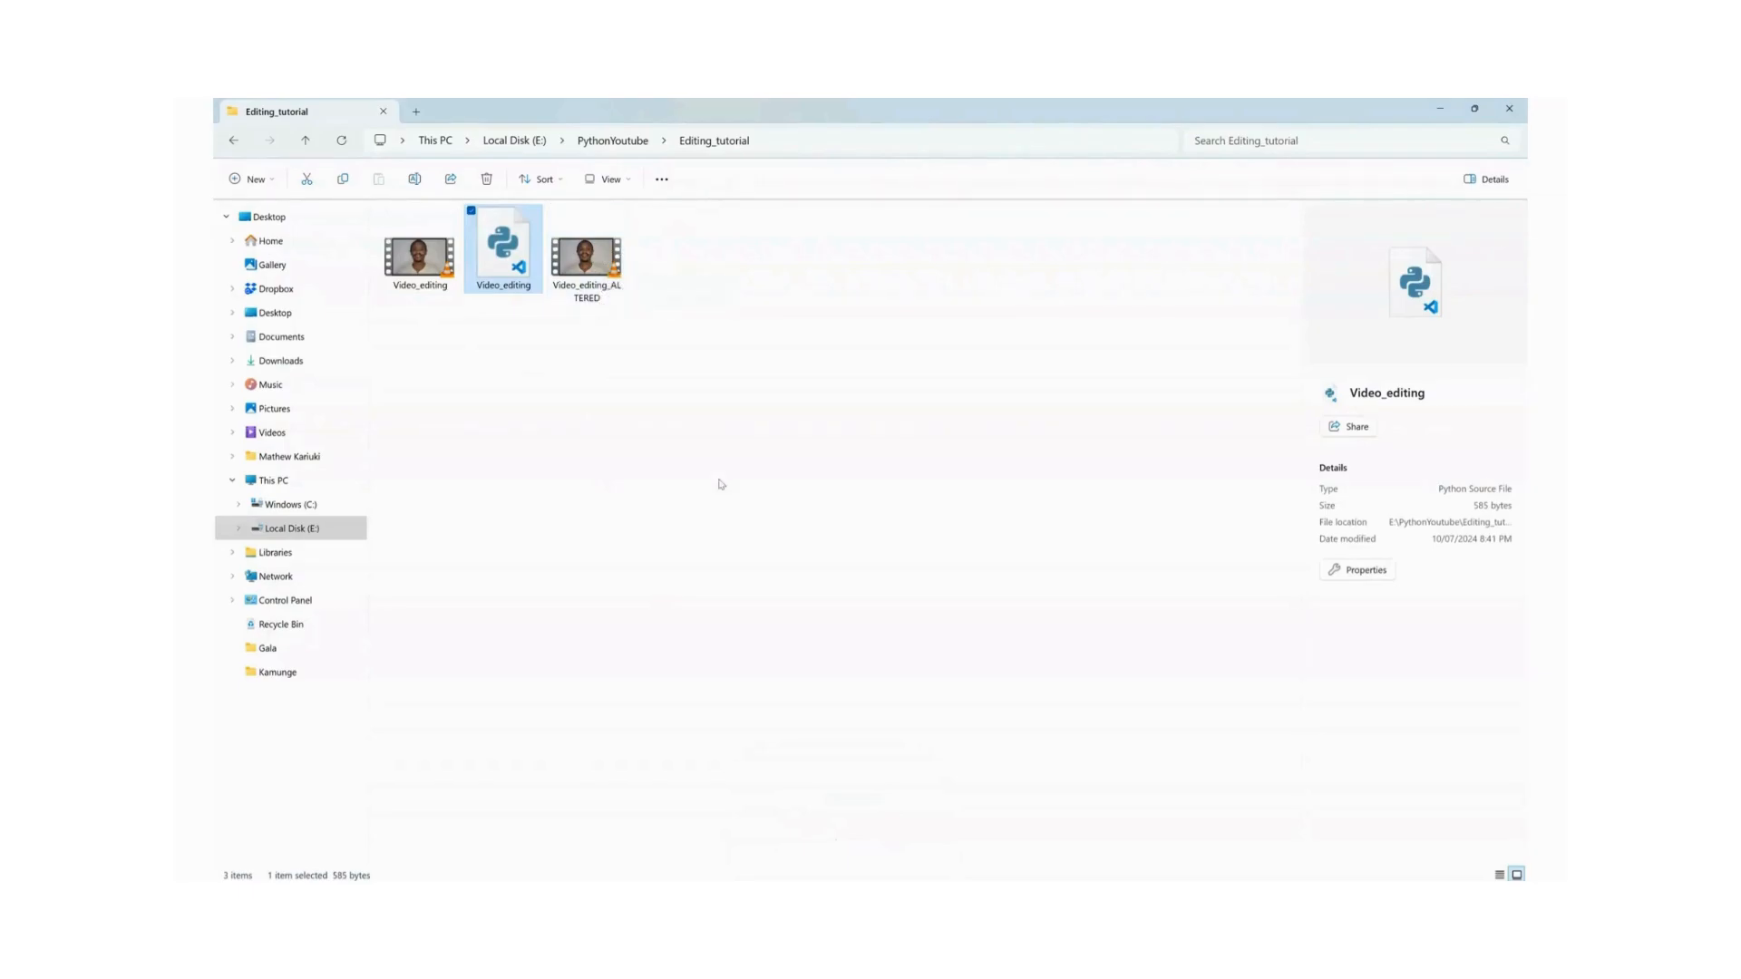
mouse_move(456, 265)
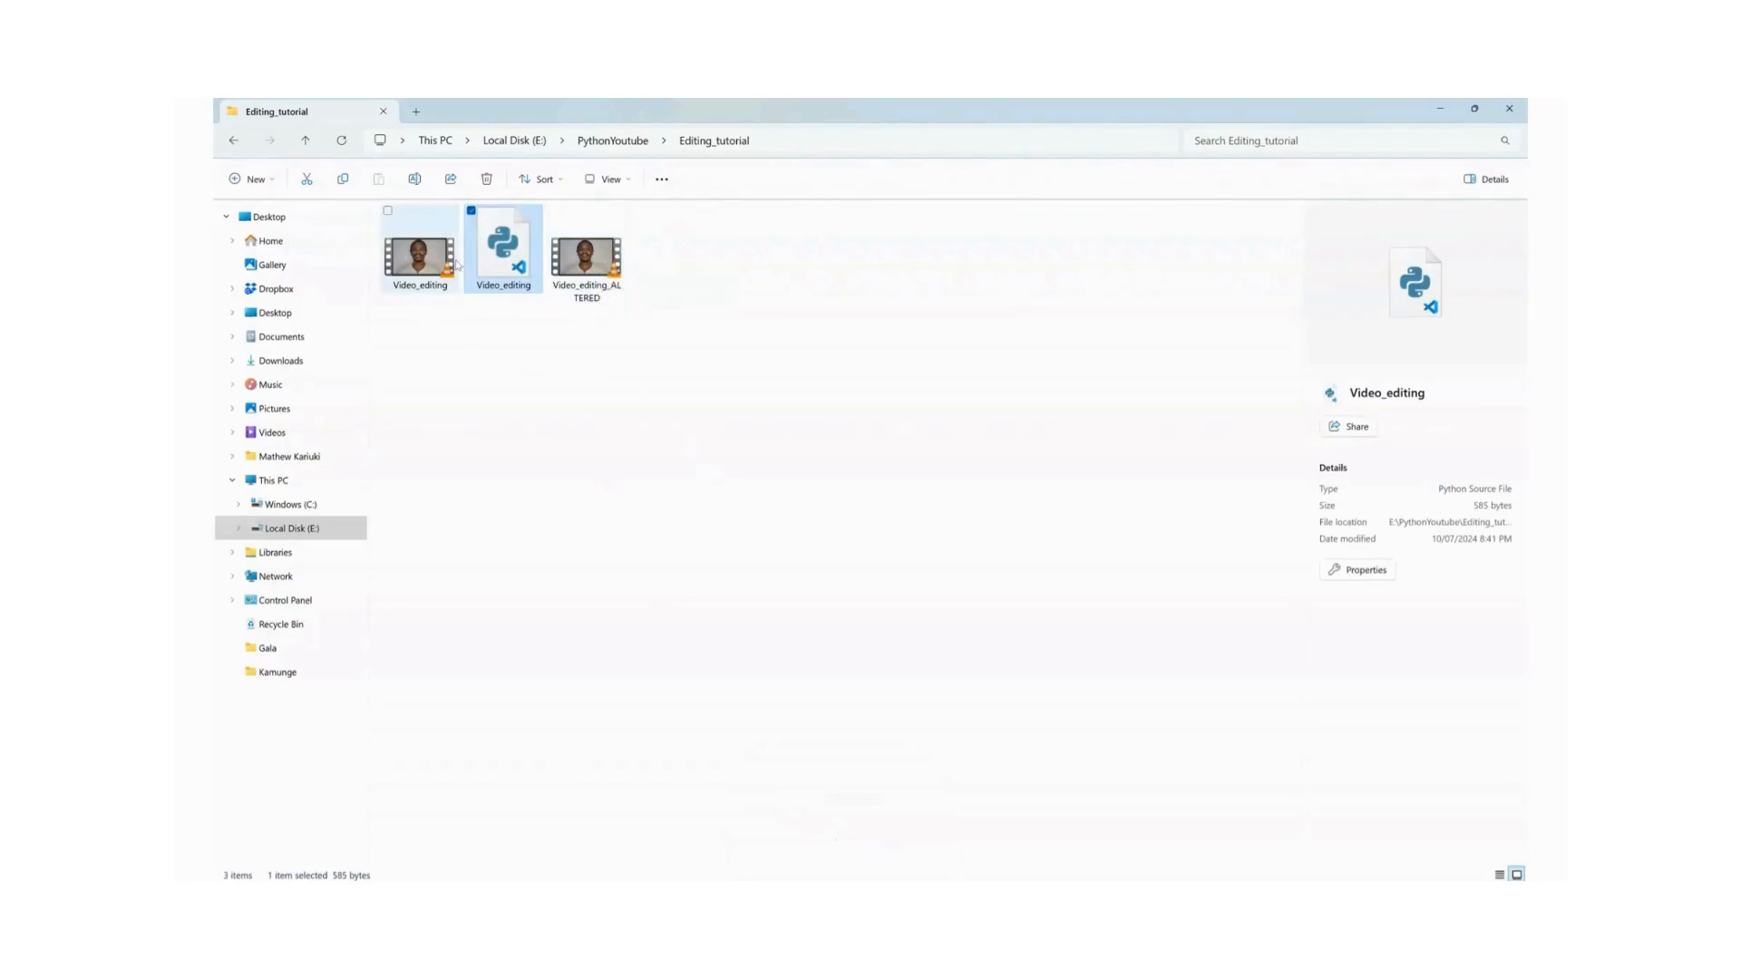
left_click(586, 249)
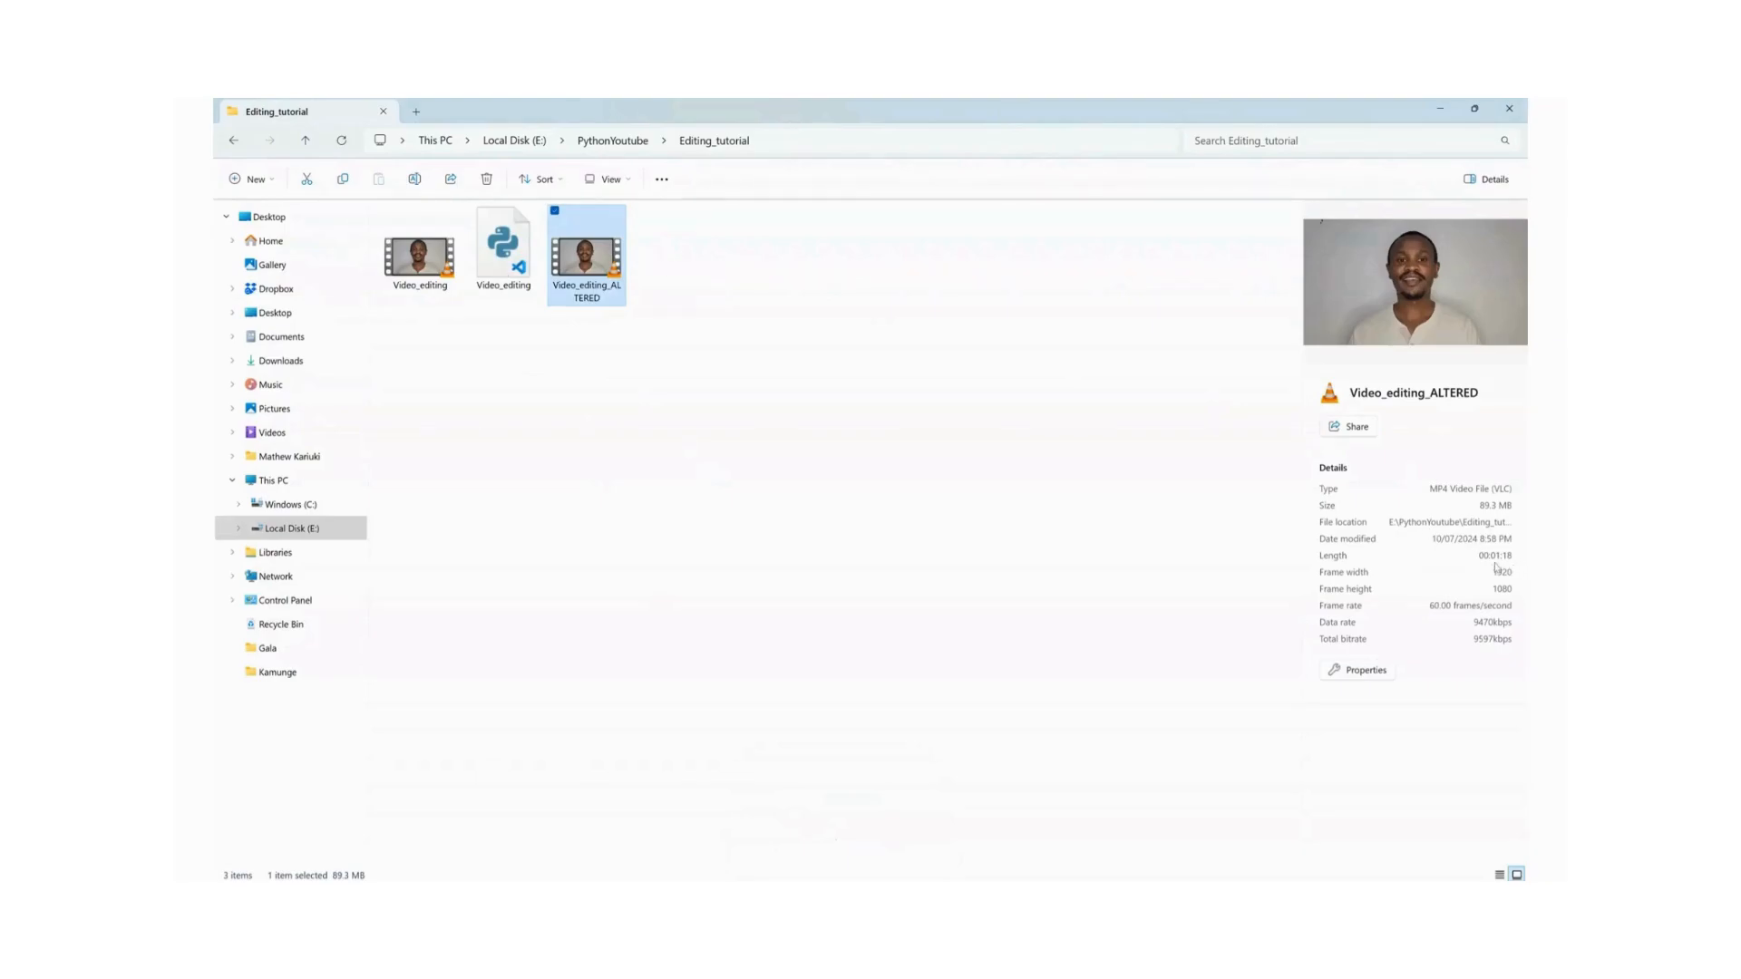
mouse_move(1500, 561)
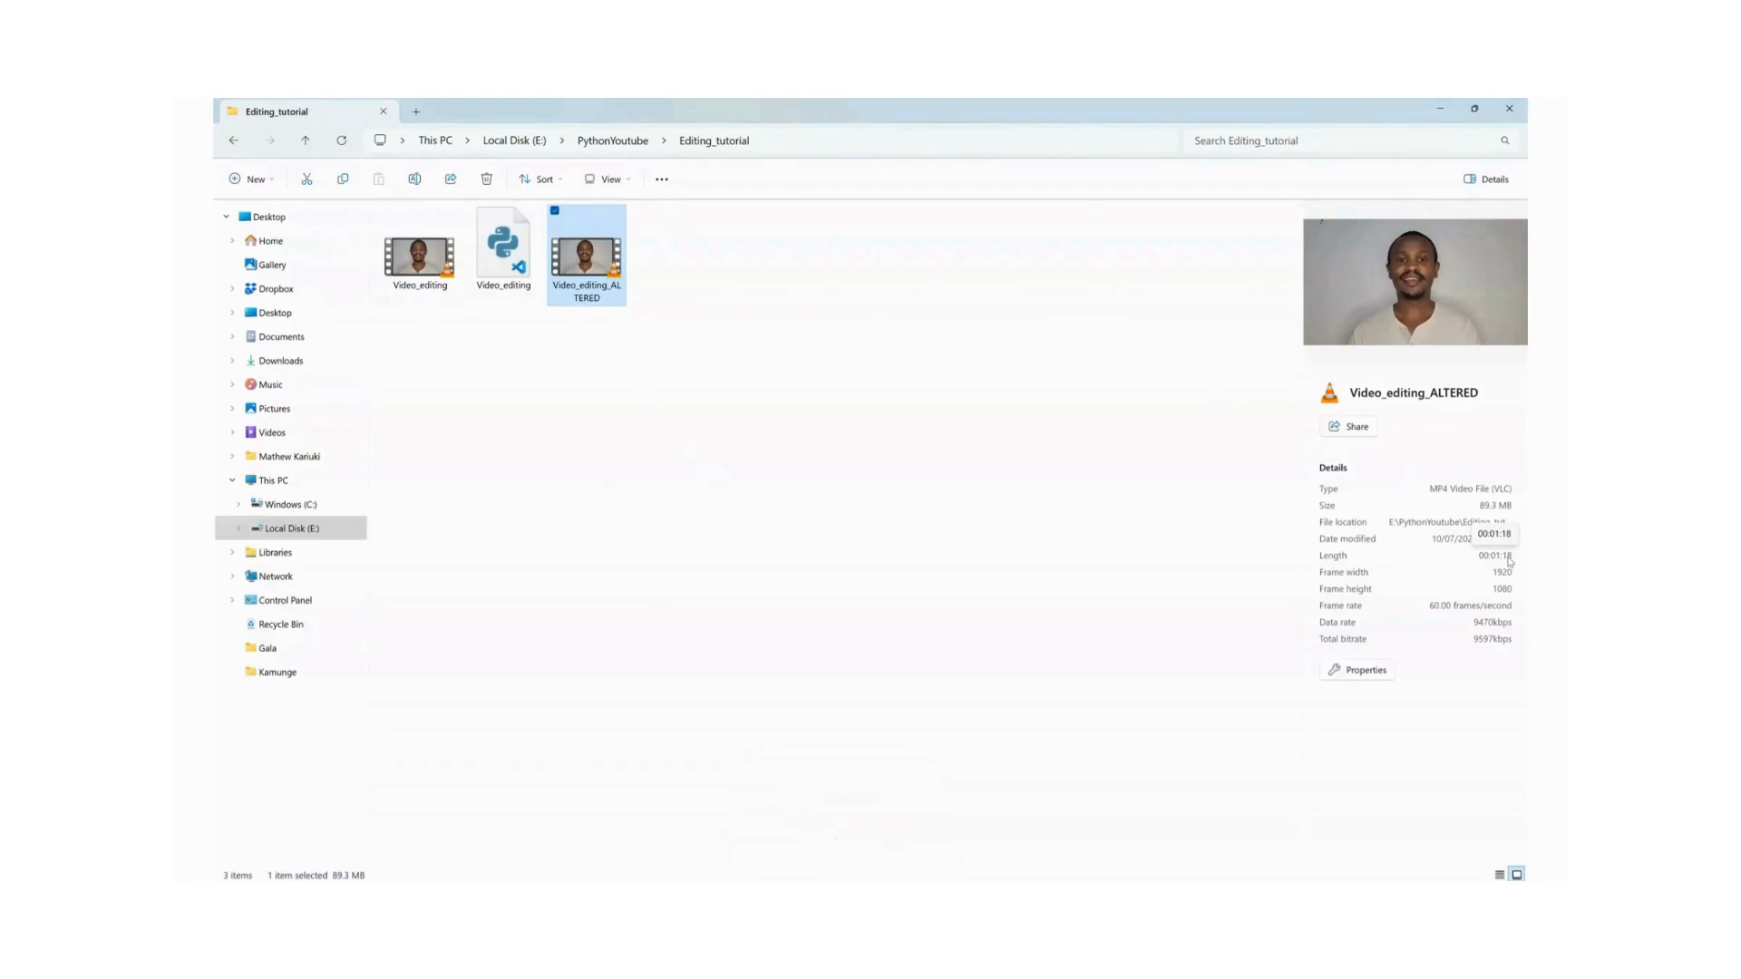
Show the original Video_editing's details: 55.6 MB, 00:01:44, longer than the altered copy
left_click(419, 248)
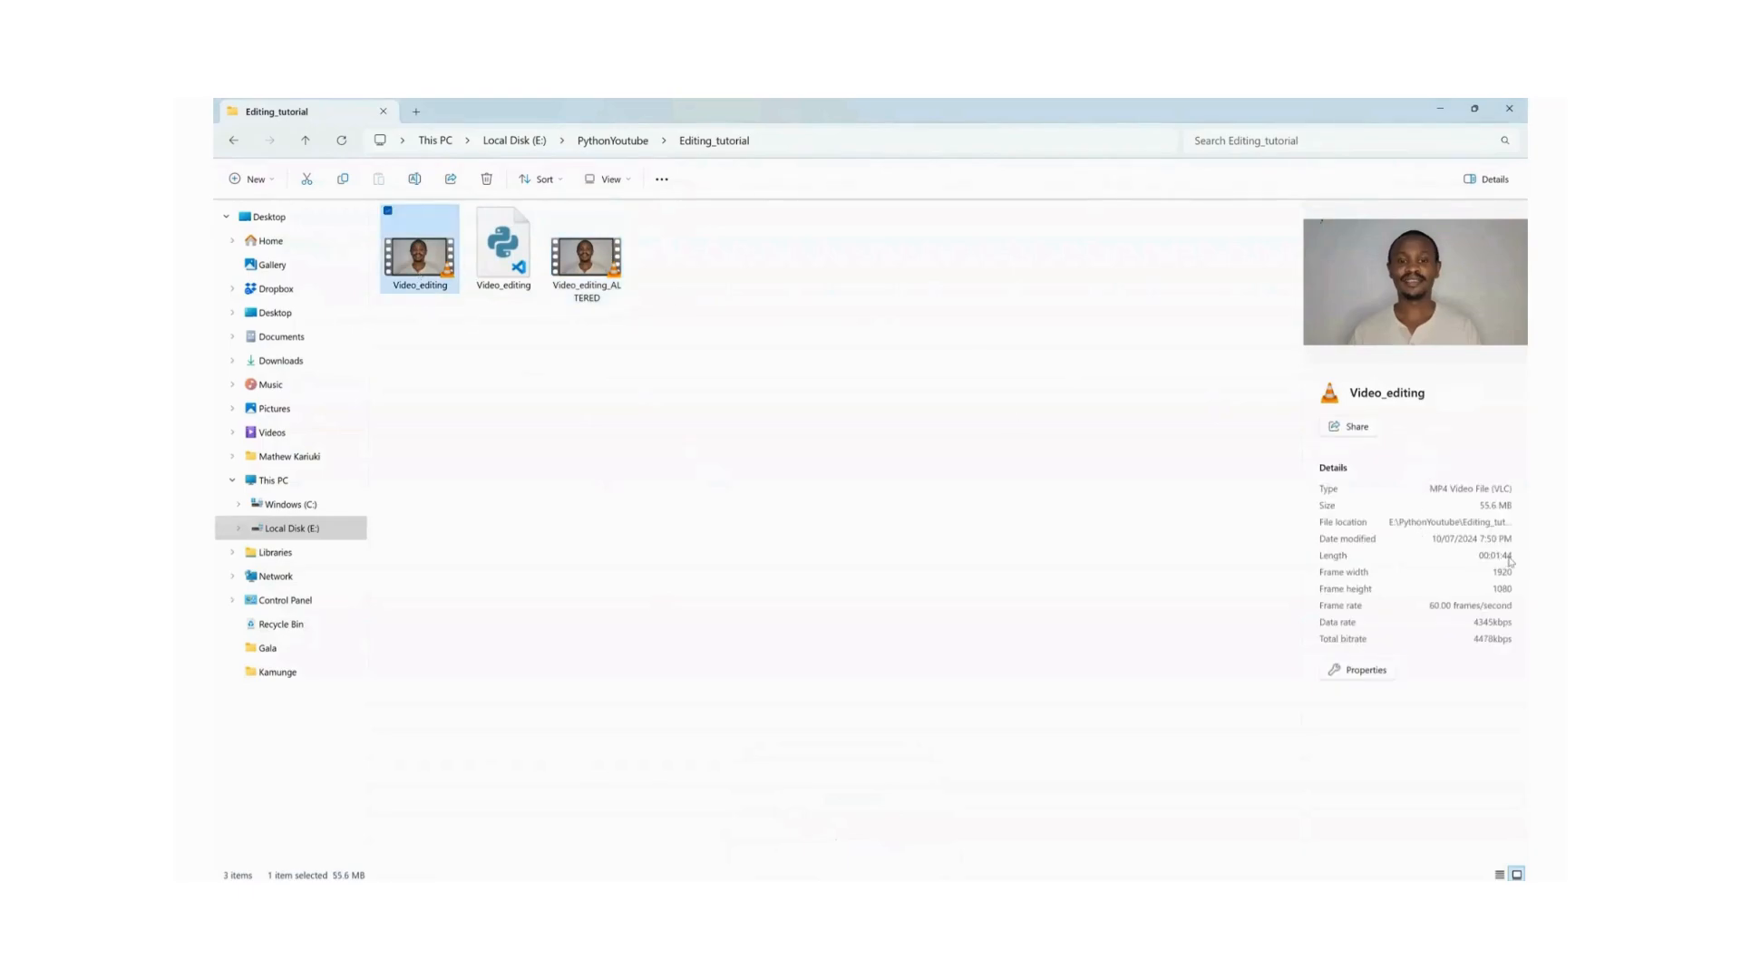
mouse_move(1230, 546)
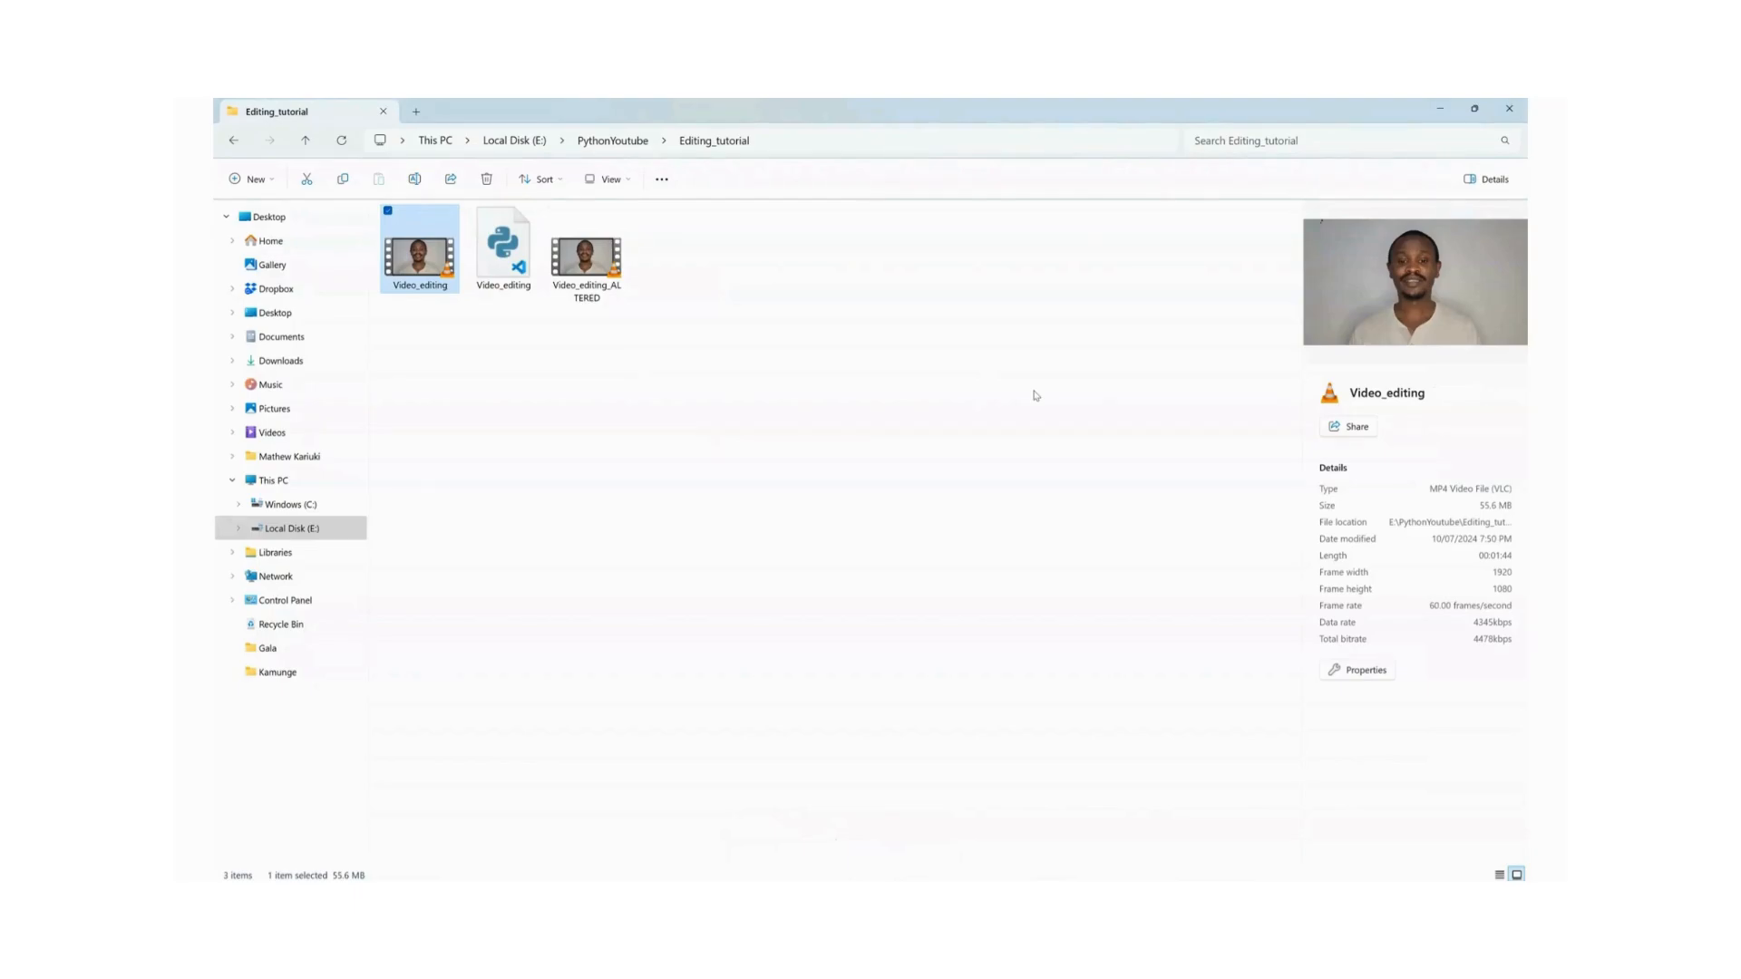
mouse_move(986, 404)
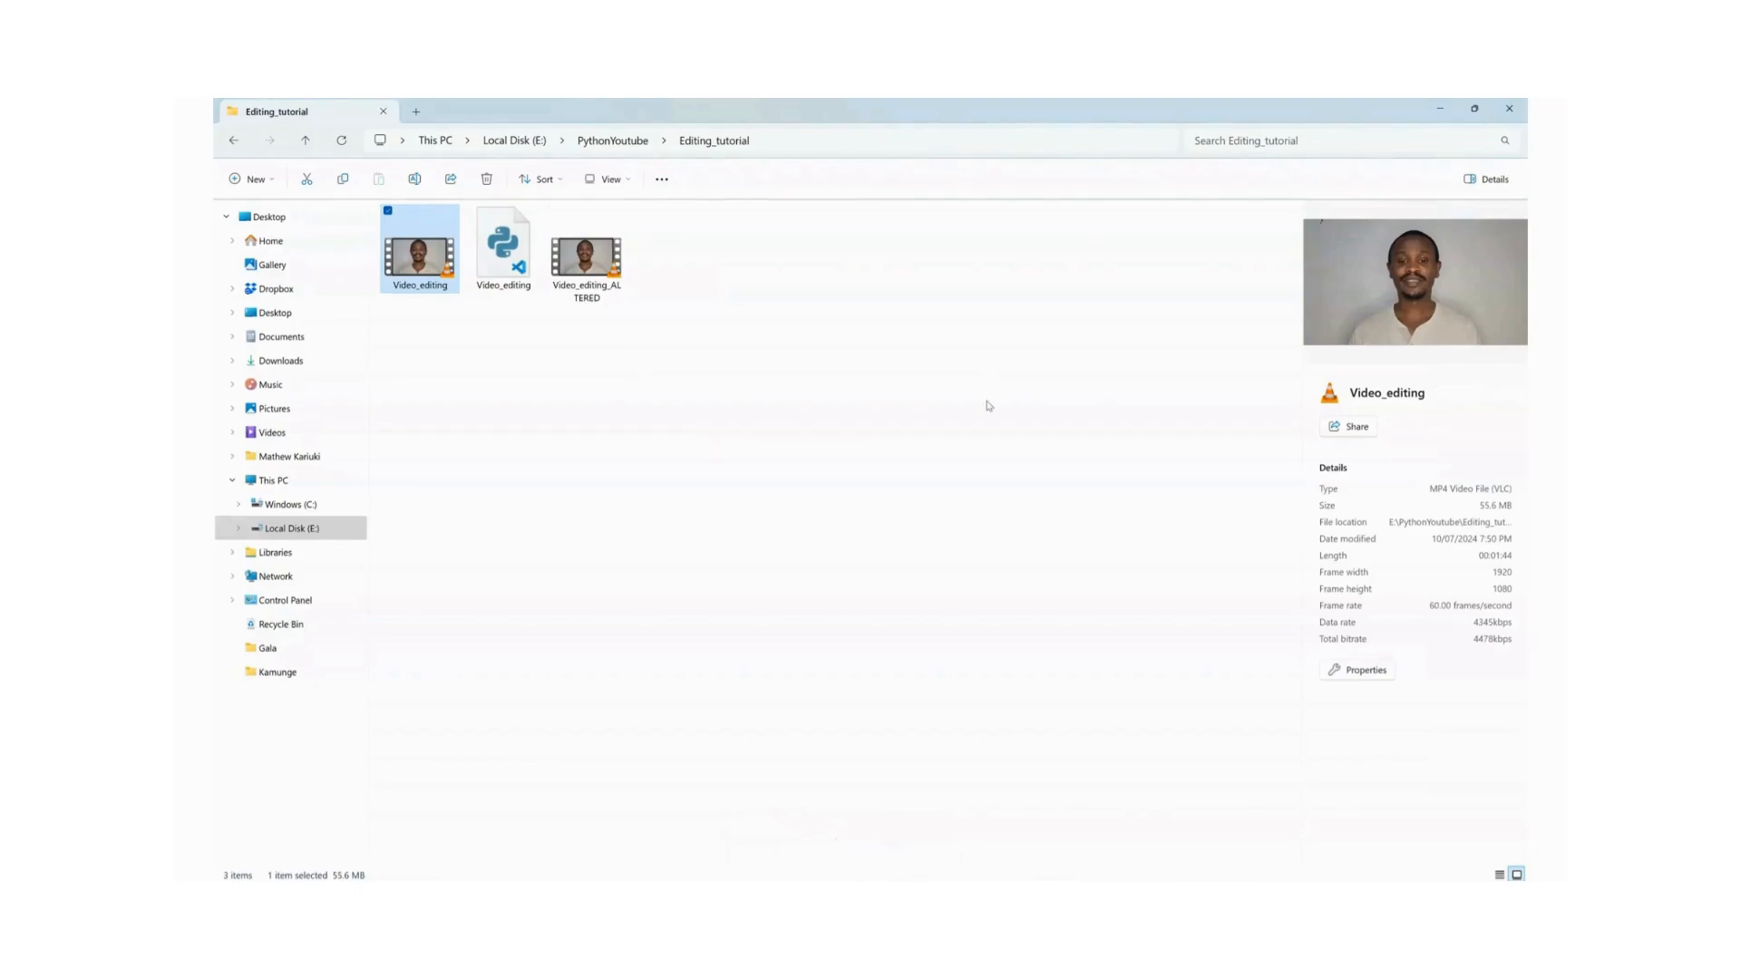
mouse_move(1035, 396)
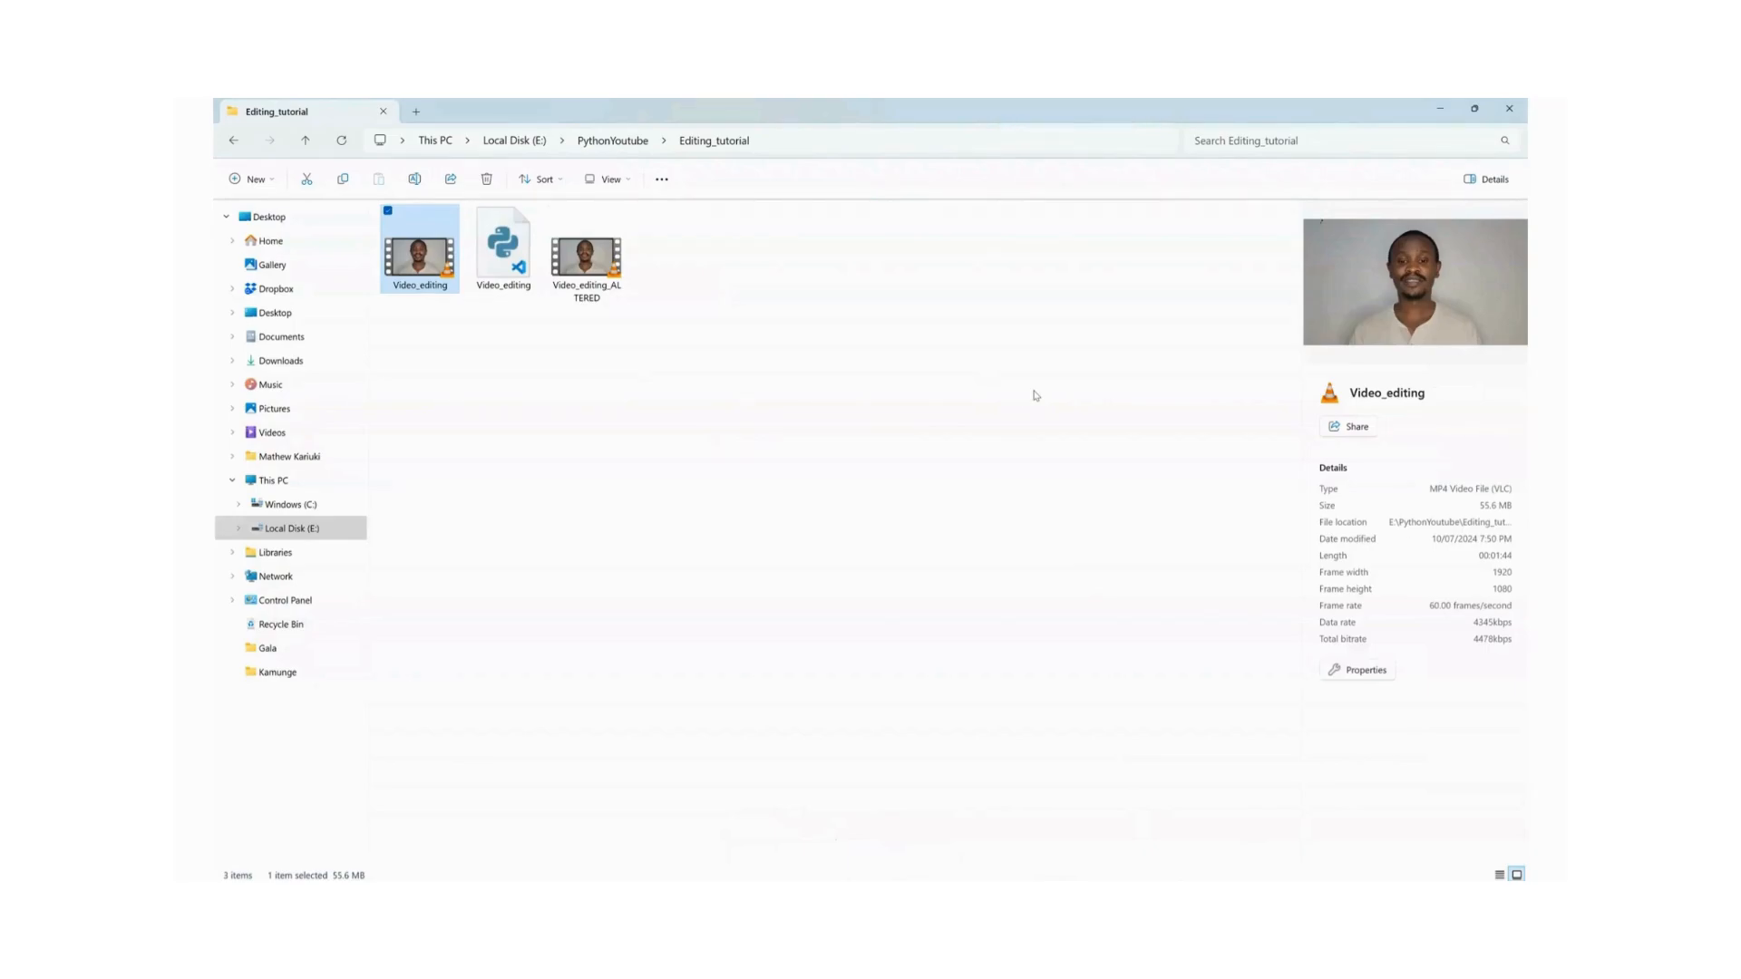
mouse_move(986, 405)
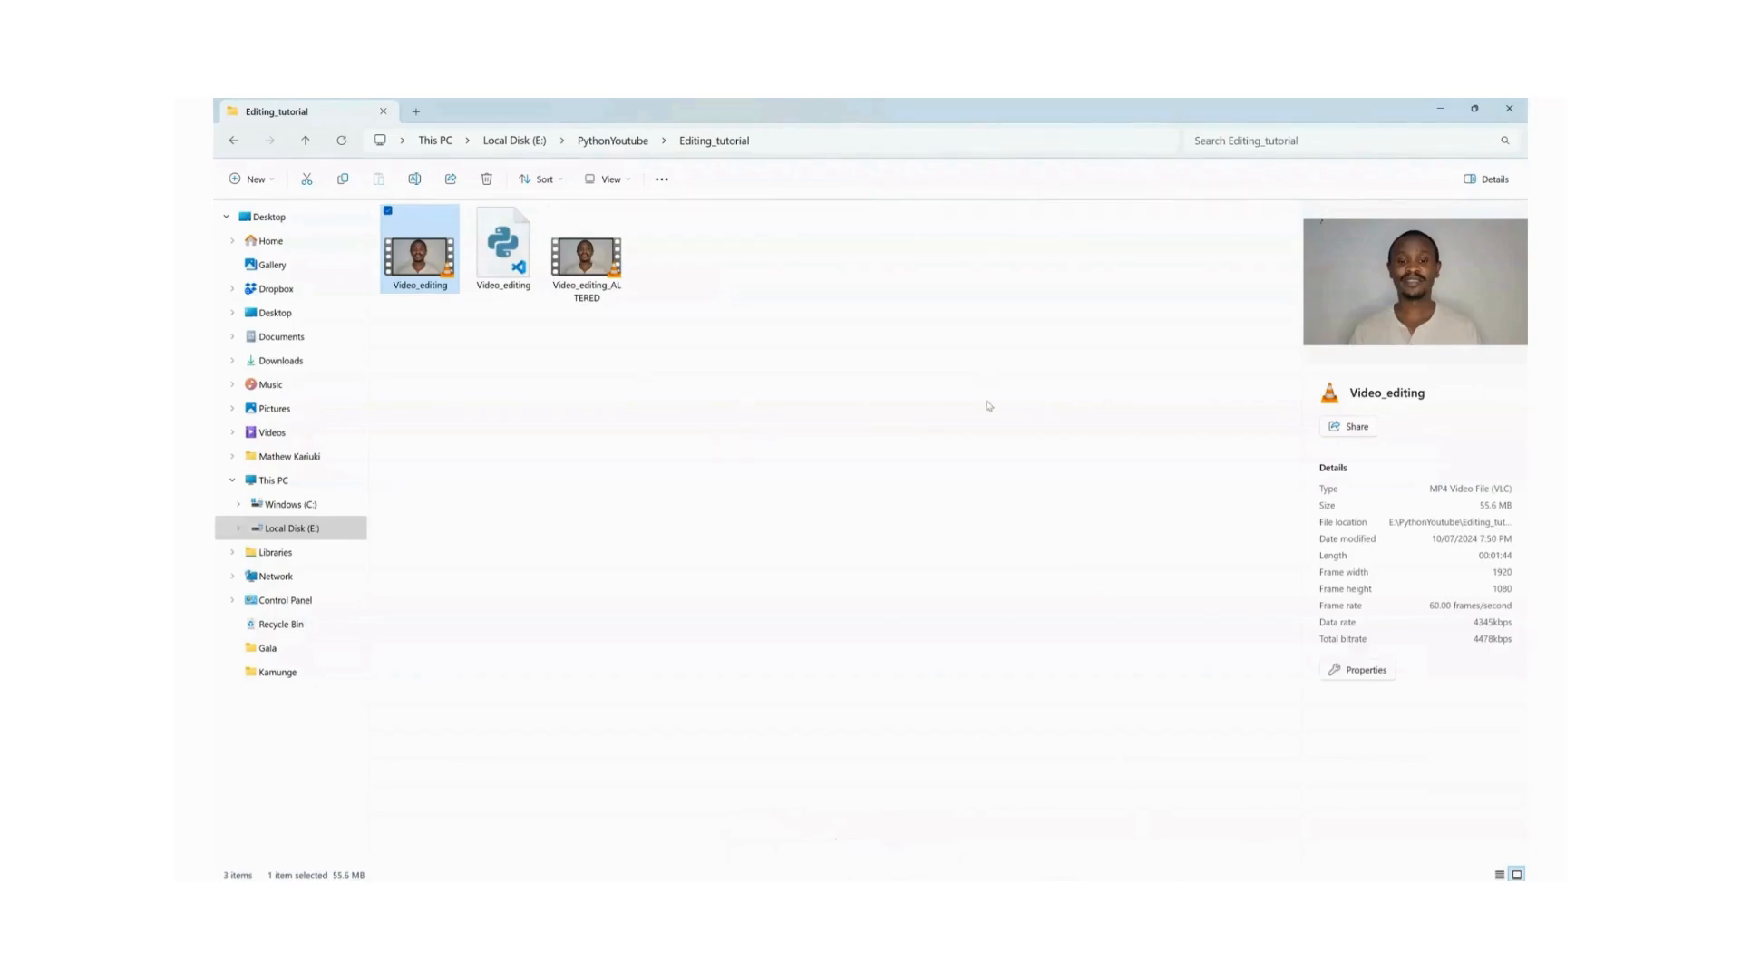